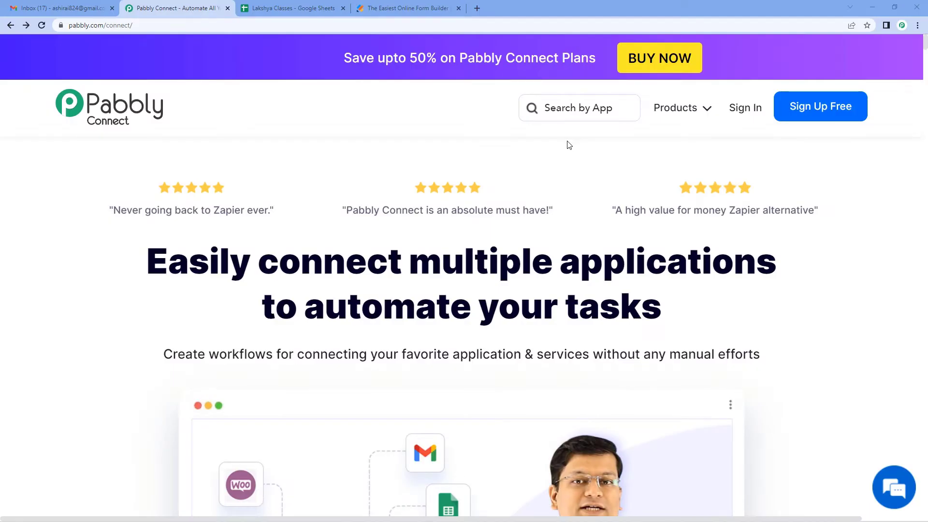
mouse_move(217, 88)
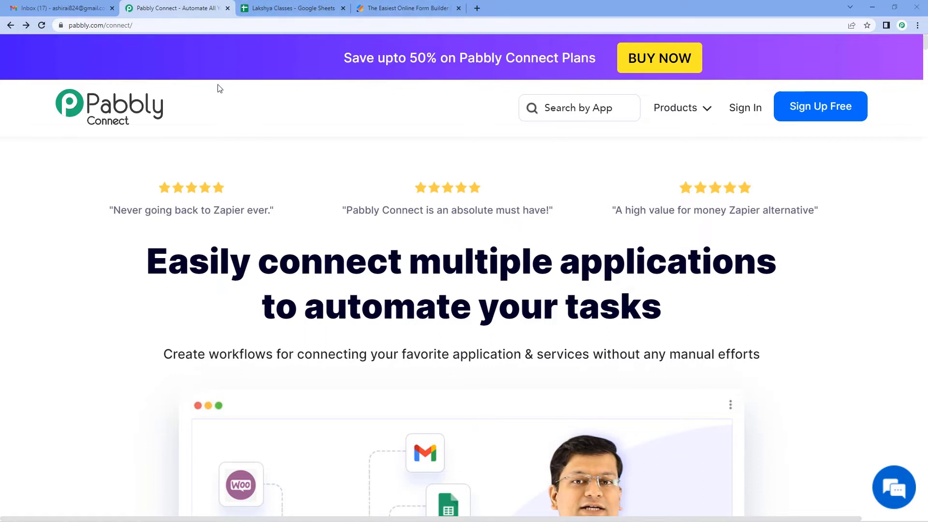
mouse_move(250, 157)
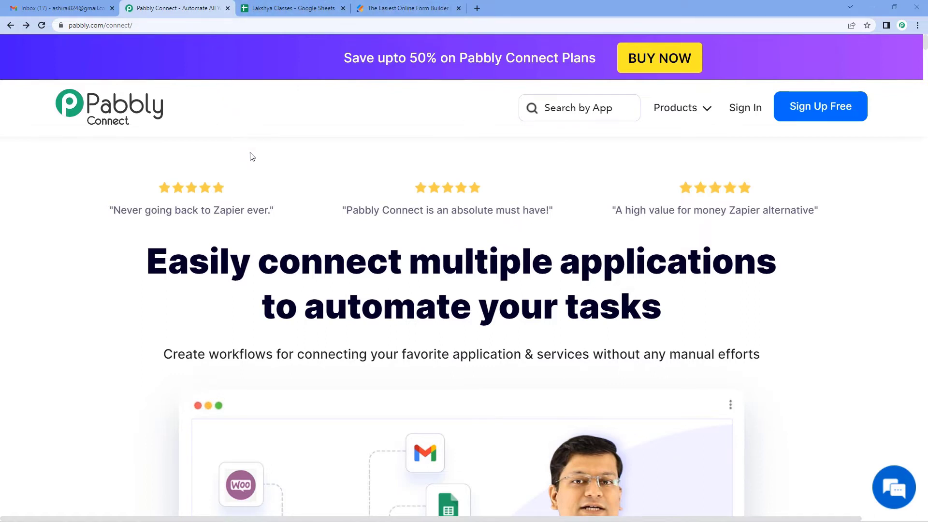
mouse_move(705, 157)
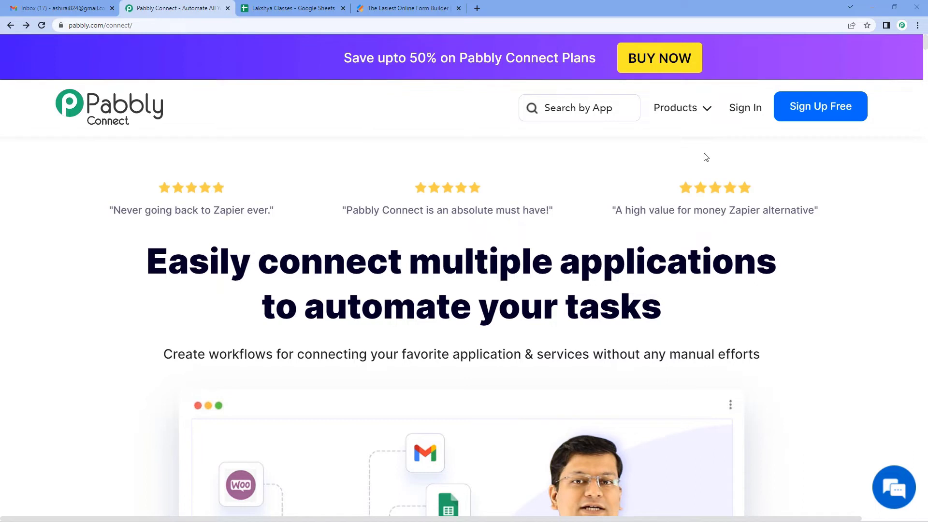
mouse_move(745, 107)
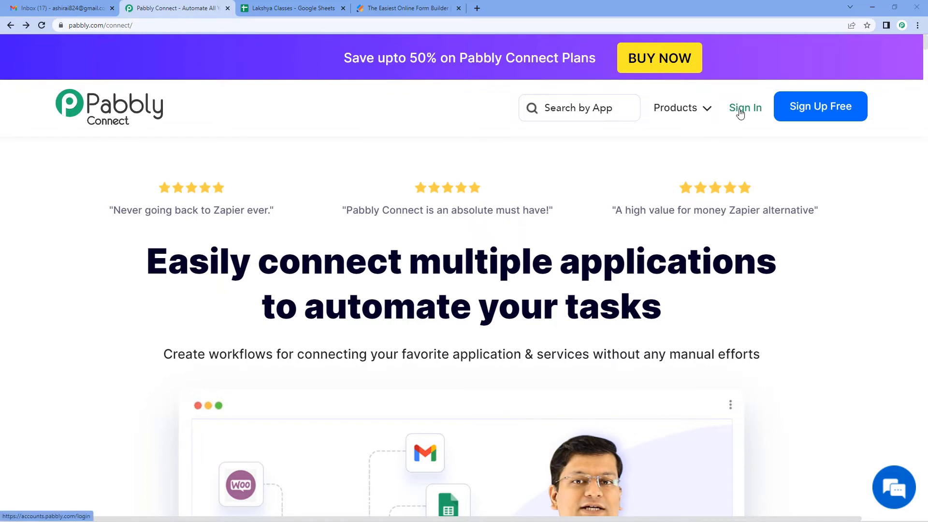
Sign in to the Pabbly account from the Pabbly Connect site
left_click(744, 107)
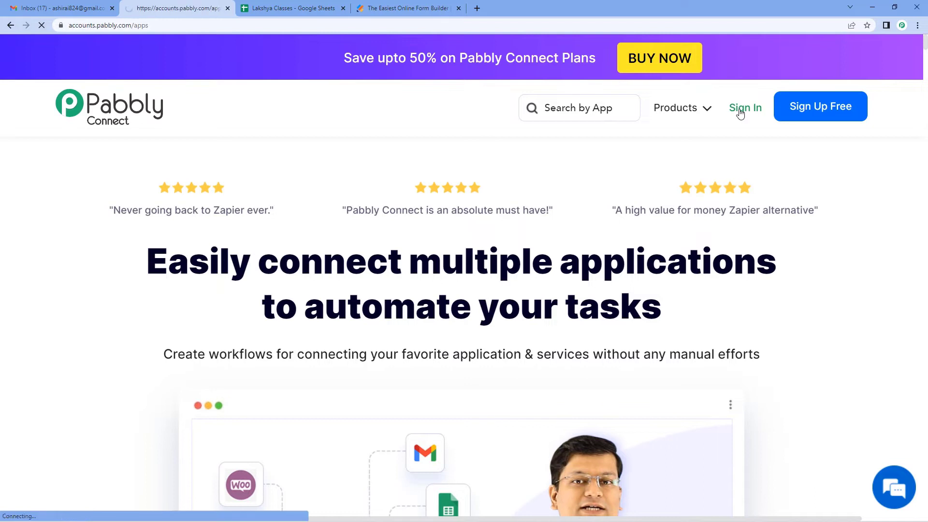
left_click(746, 108)
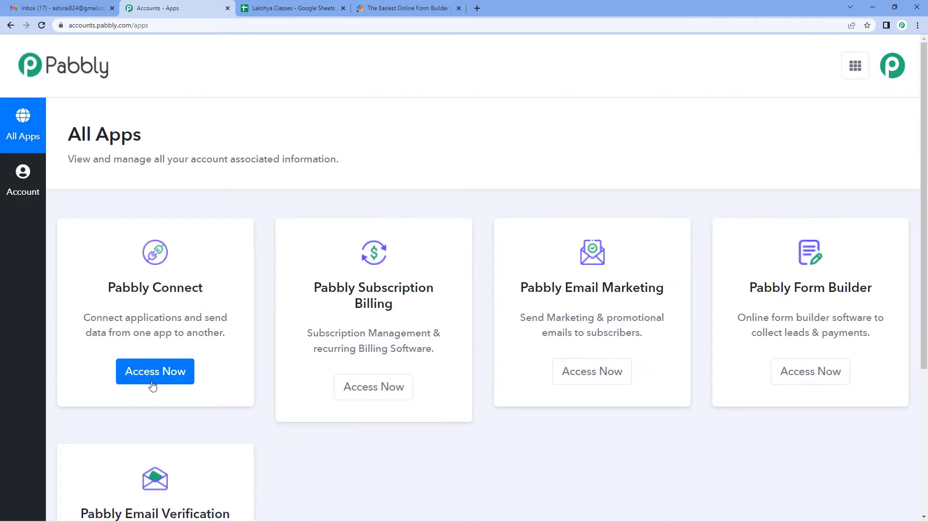
Launch Pabbly Connect from the apps dashboard and start a new workflow
left_click(154, 372)
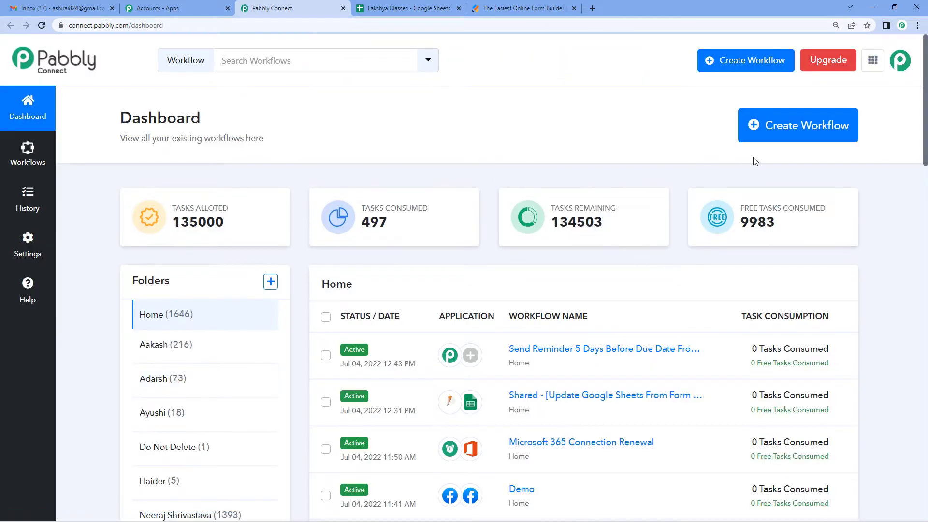
mouse_move(768, 142)
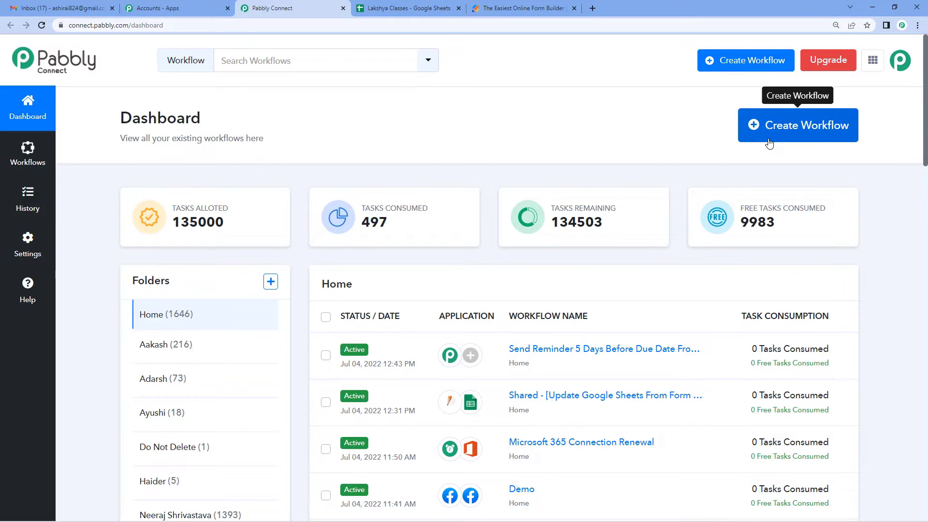
left_click(797, 125)
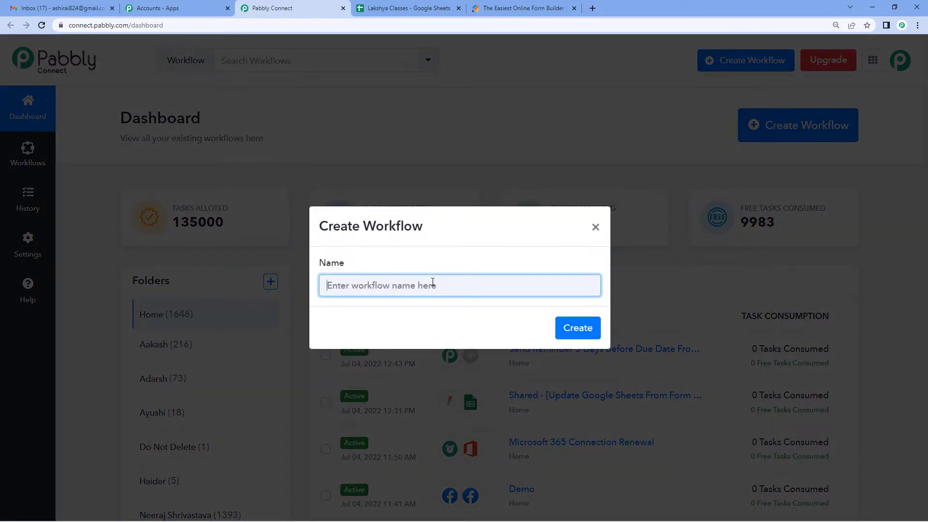
Name the workflow 'JotForm To Google Sheets' and create it
type("Jo")
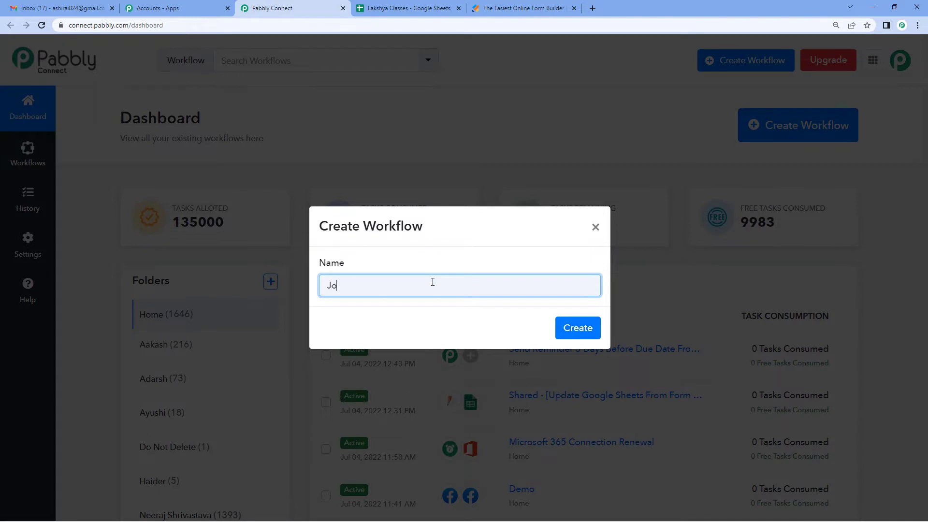
type("t")
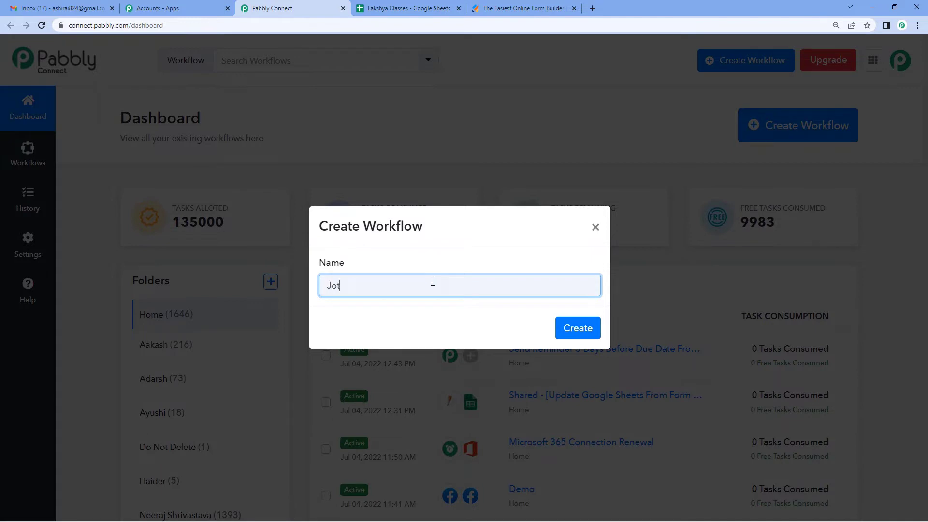
type("Form T")
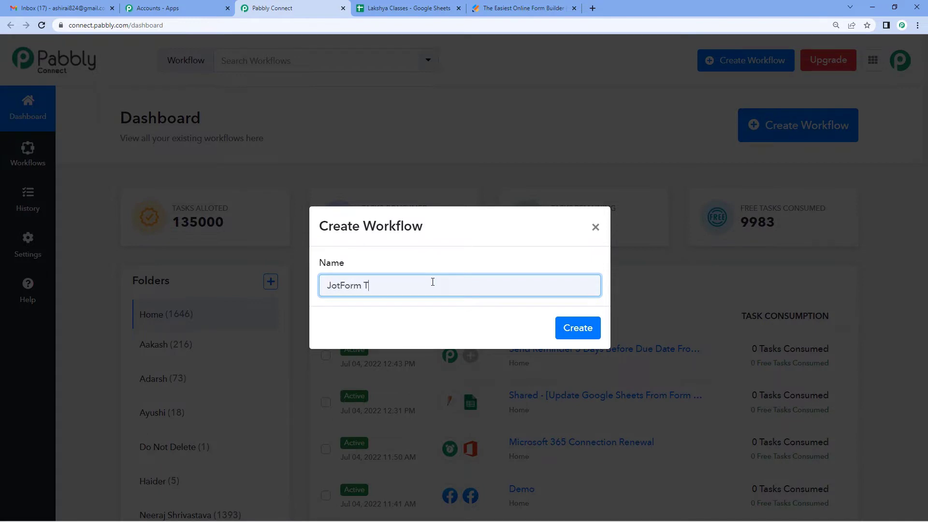
type("o G")
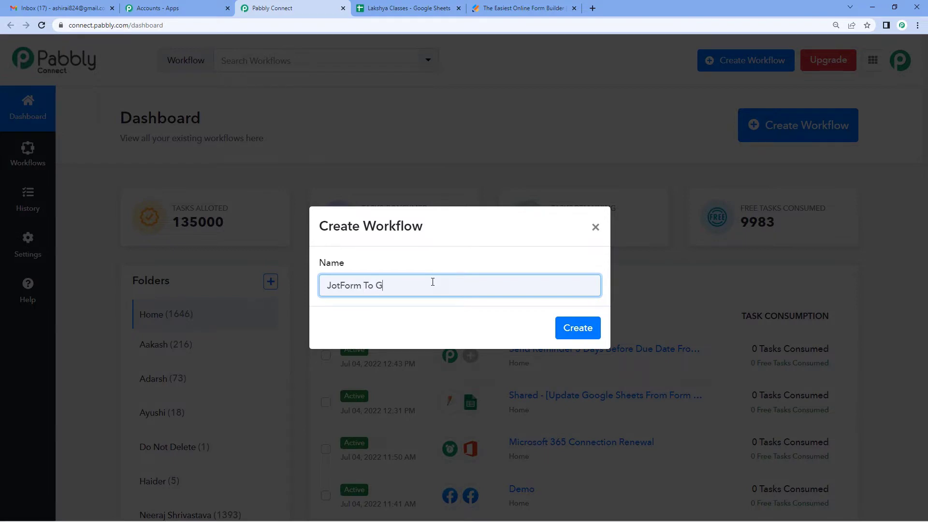
type("oogle S")
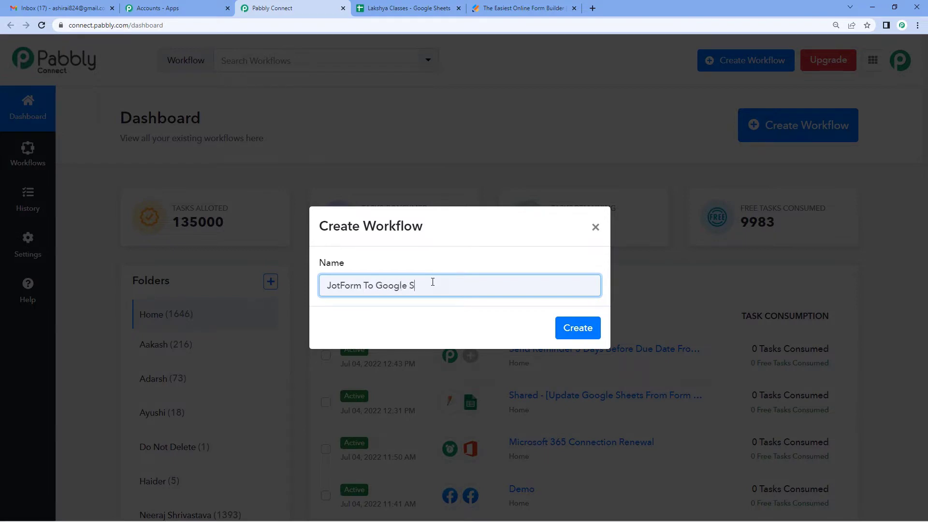
type("heets")
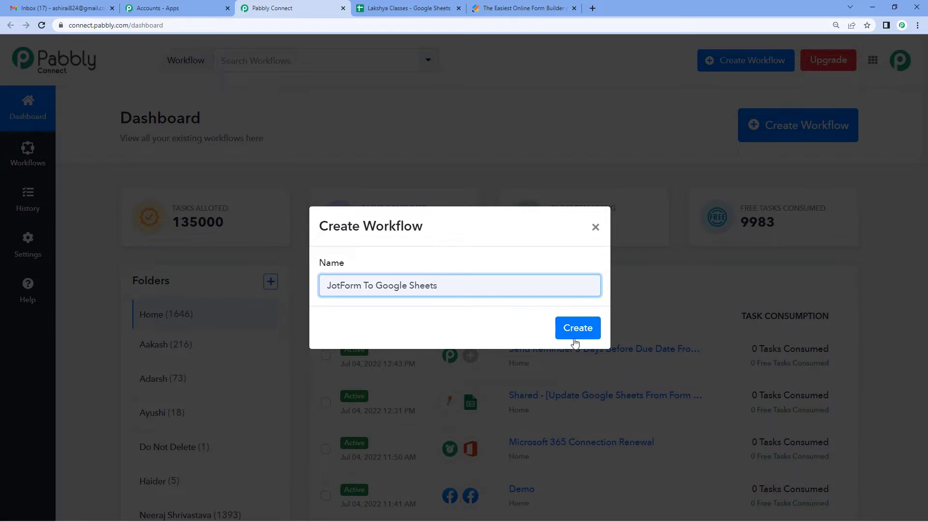
left_click(577, 327)
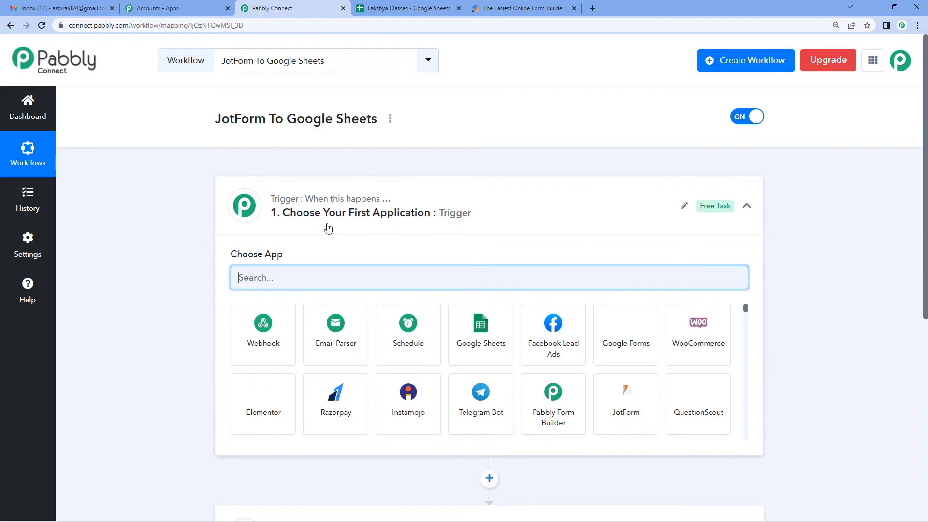
left_click(746, 206)
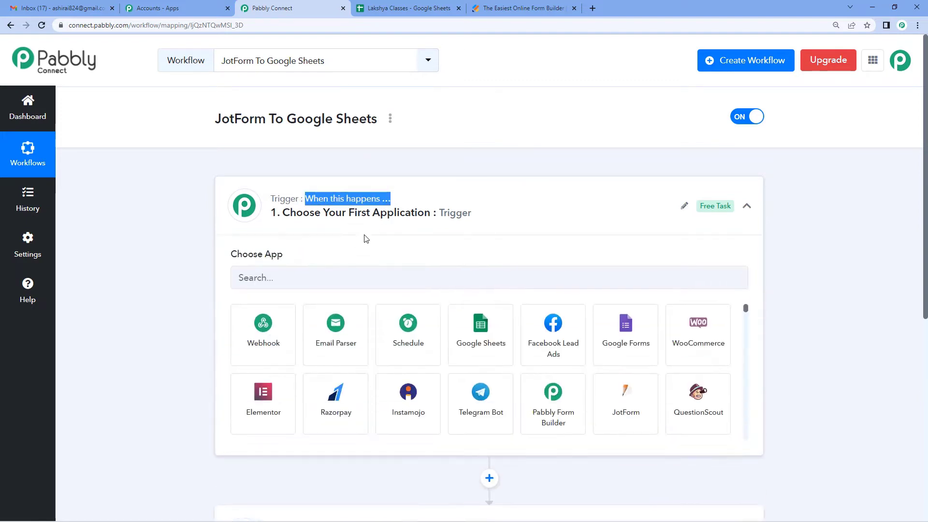
left_click(746, 206)
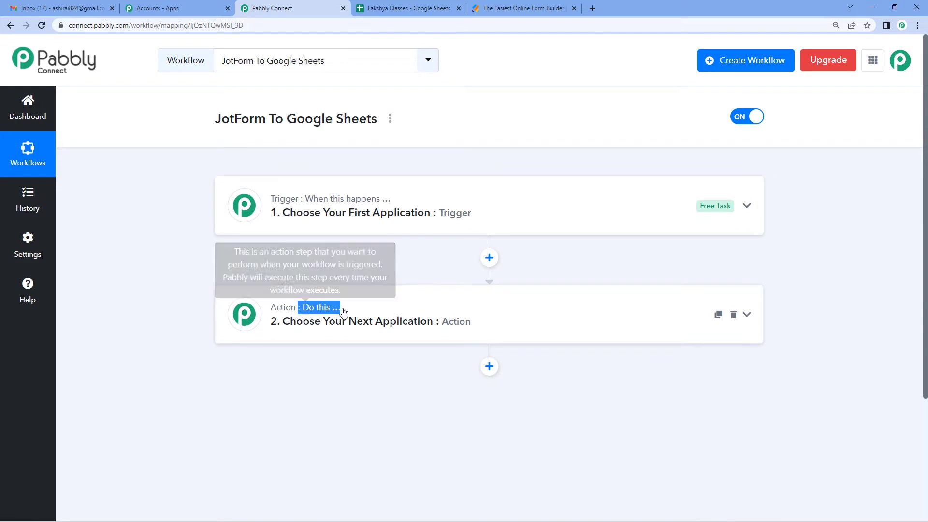
left_click(370, 321)
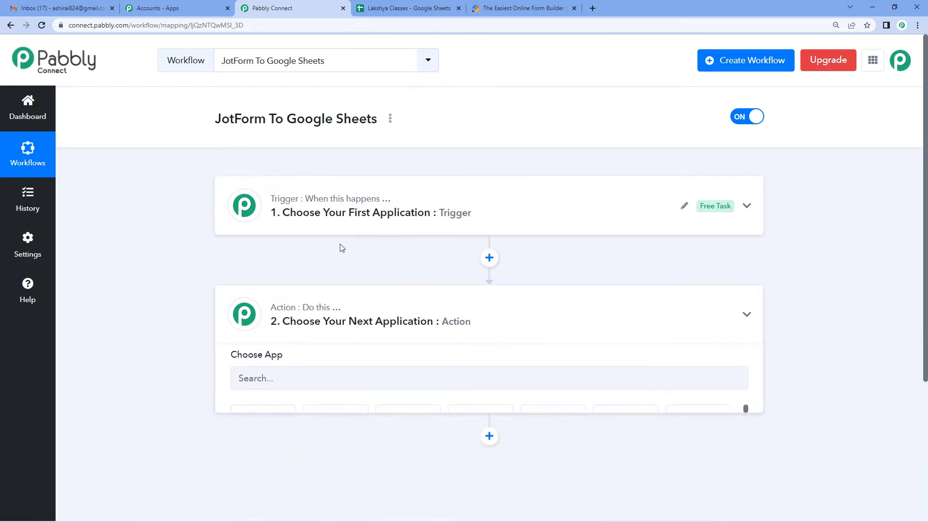
left_click(746, 314)
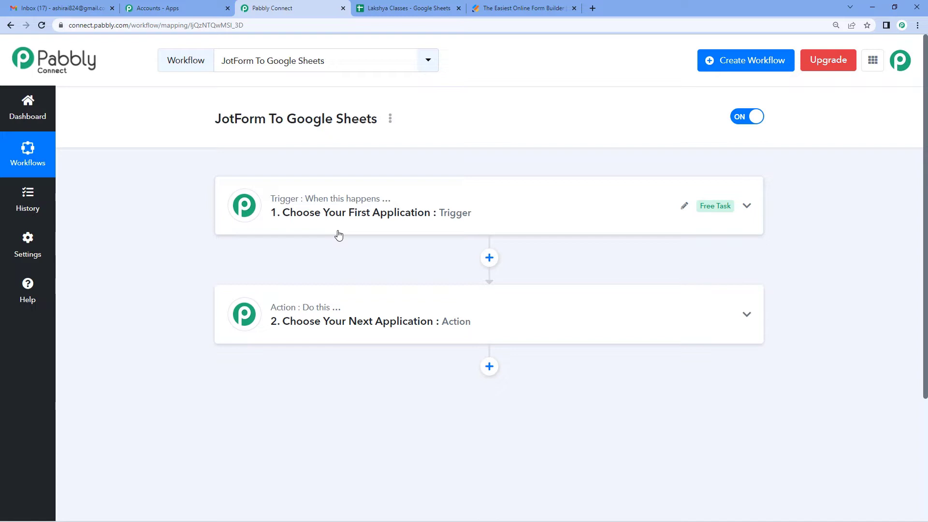
left_click(370, 213)
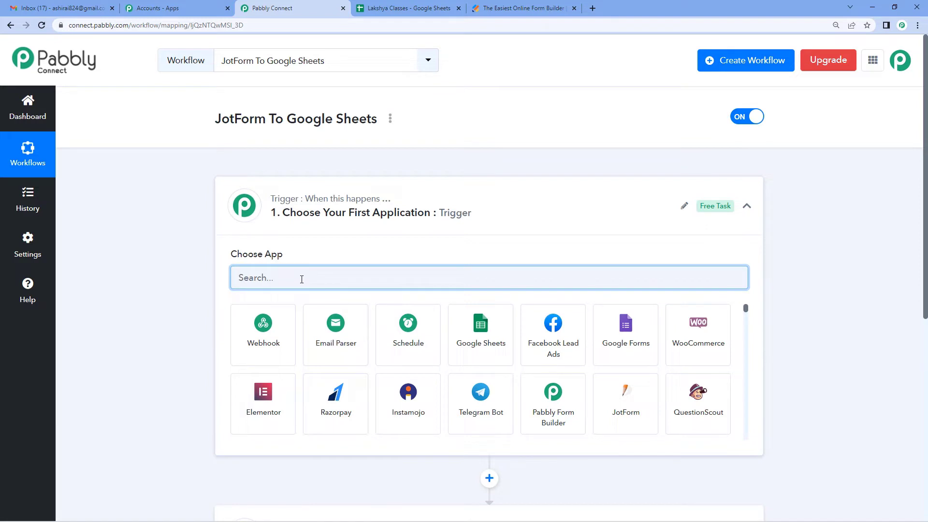
Set JotForm's New Response as the trigger and copy its webhook URL
type("Jotfr")
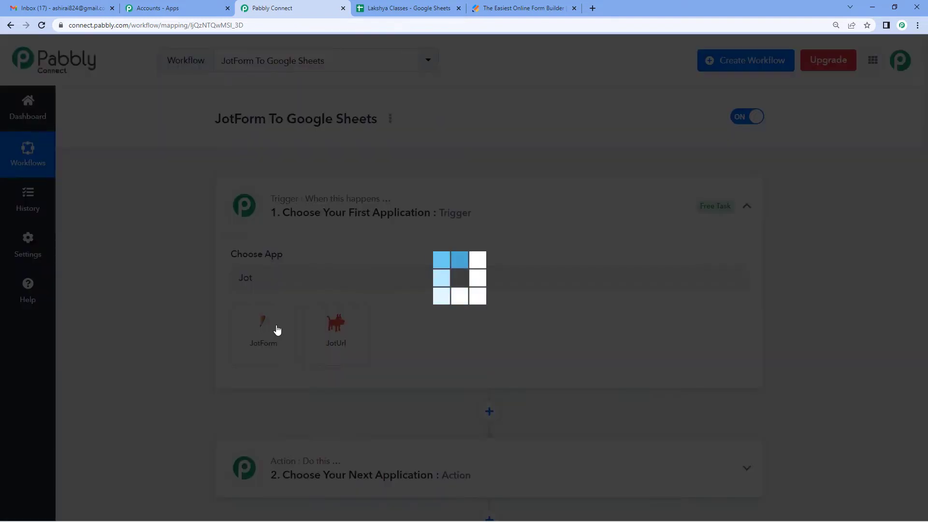
left_click(263, 328)
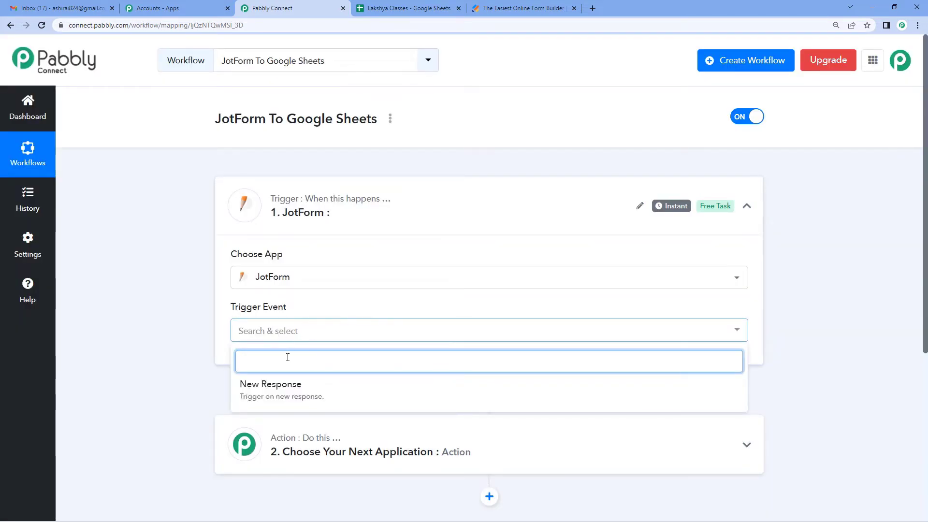
left_click(270, 383)
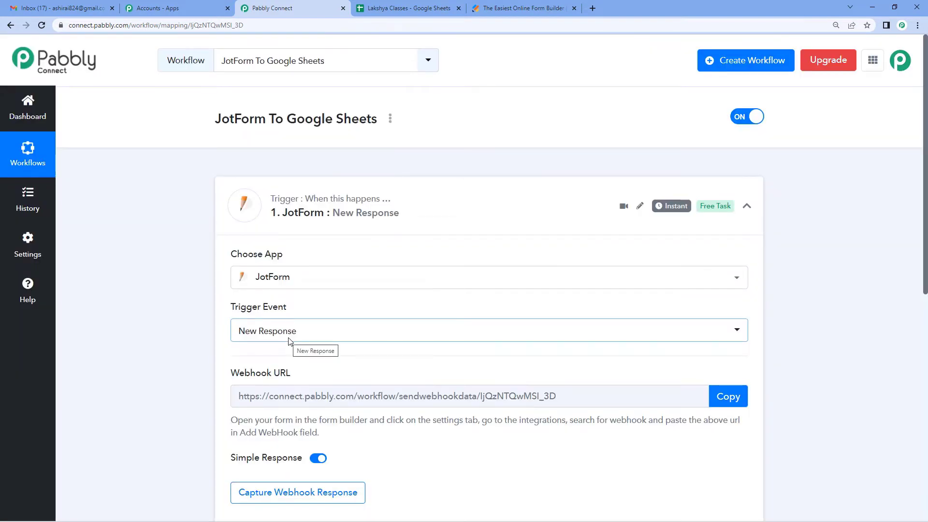
scroll("down", 3)
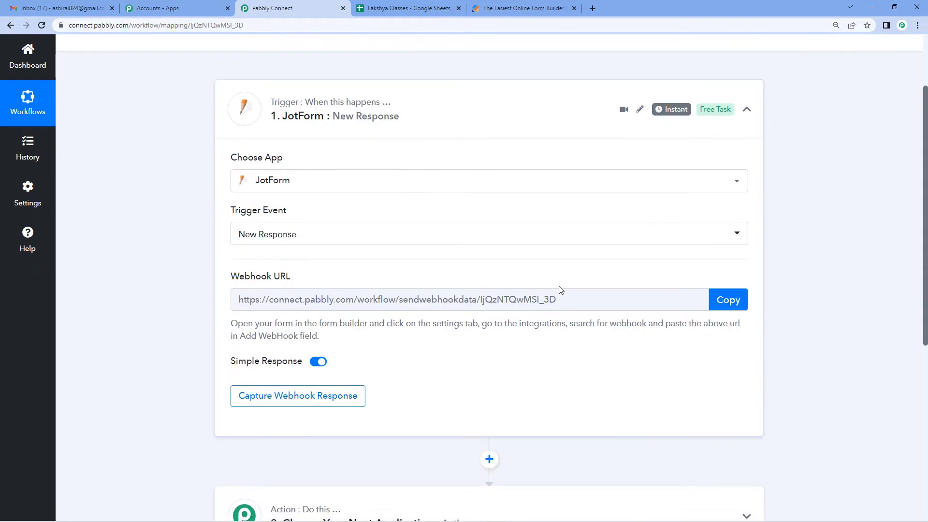
mouse_move(678, 341)
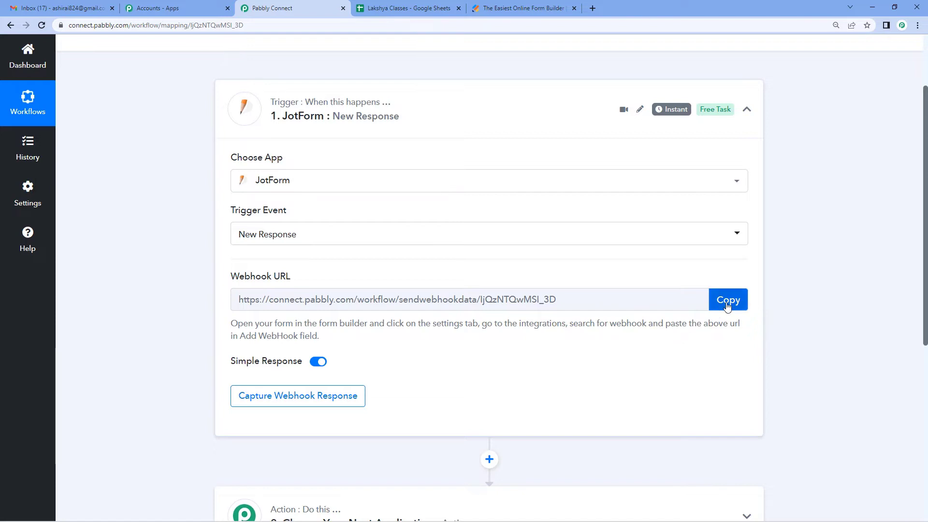
left_click(728, 299)
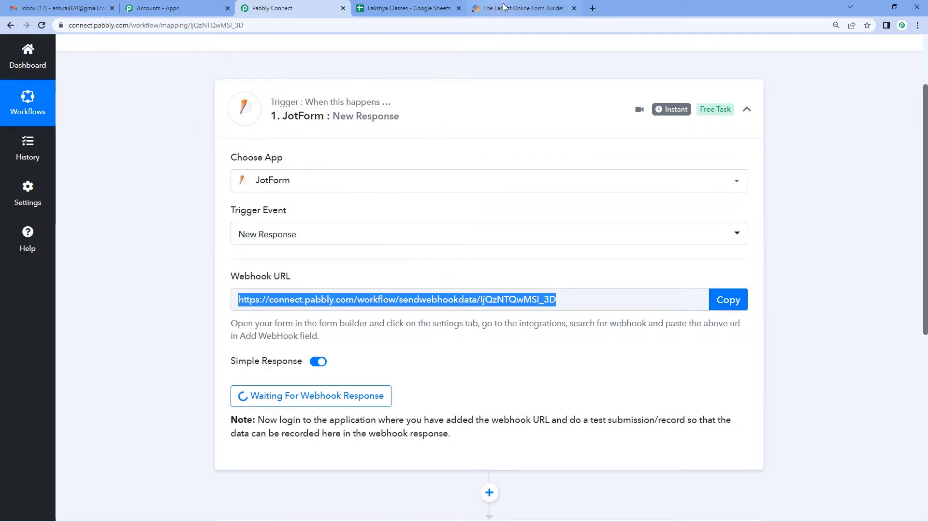
Switch to the Jotform builder and go to the Fee Submission Status form's settings
left_click(523, 7)
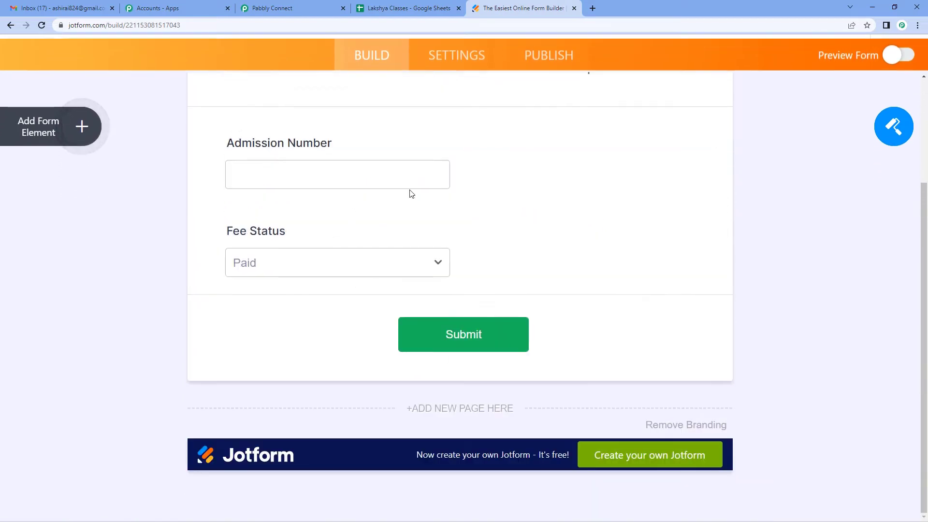
scroll("up", 3)
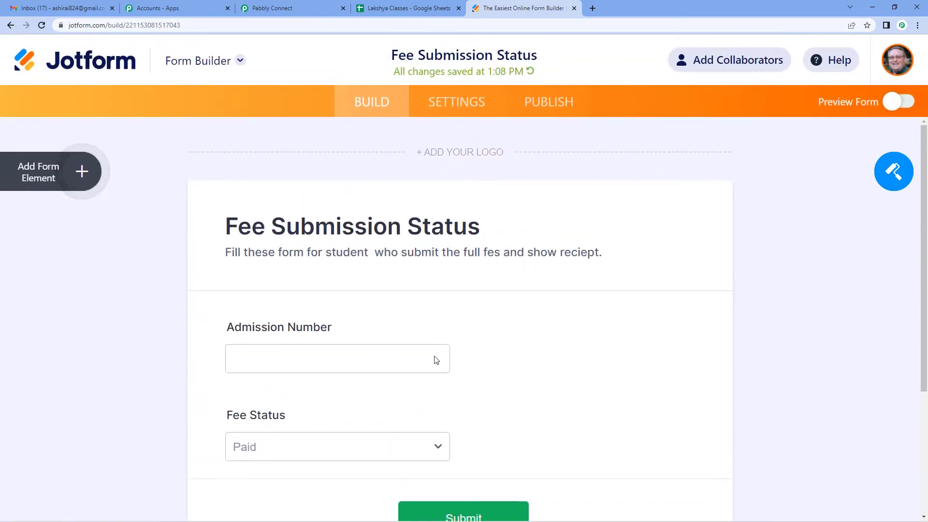
mouse_move(420, 360)
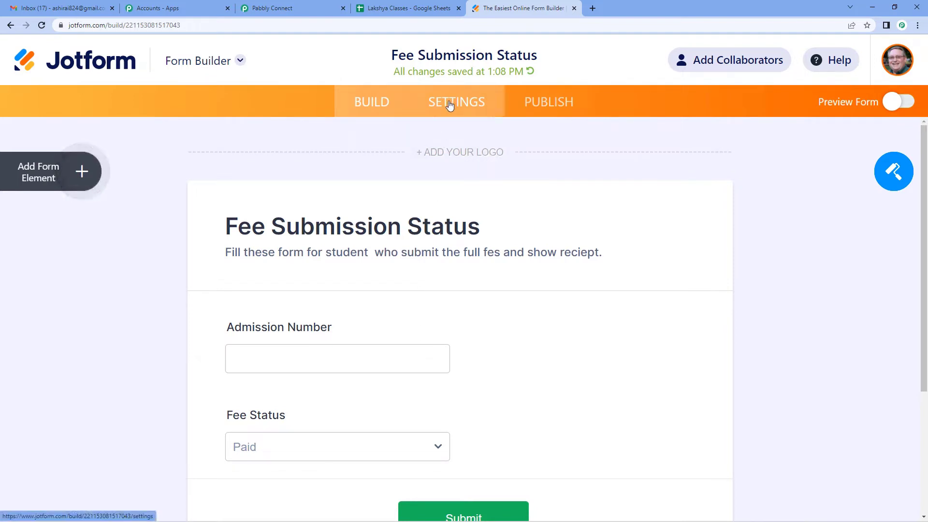
left_click(456, 101)
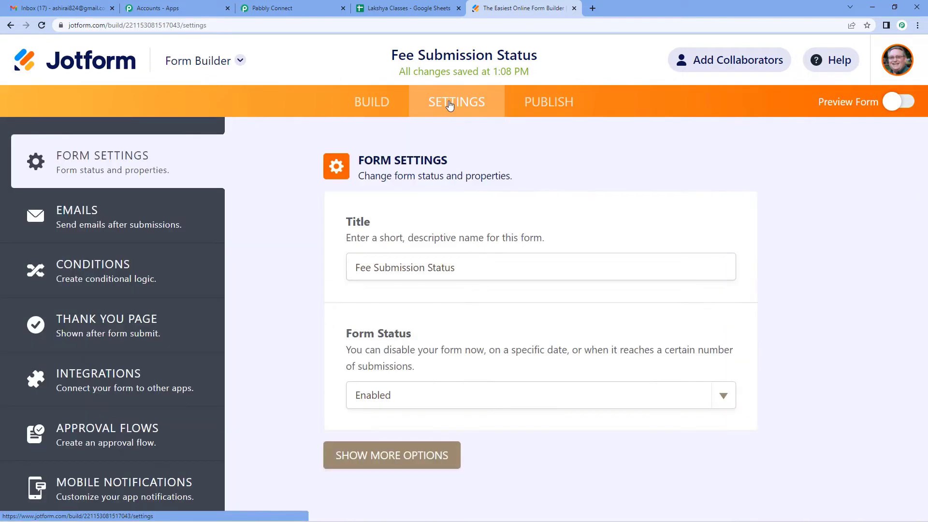
mouse_move(118, 379)
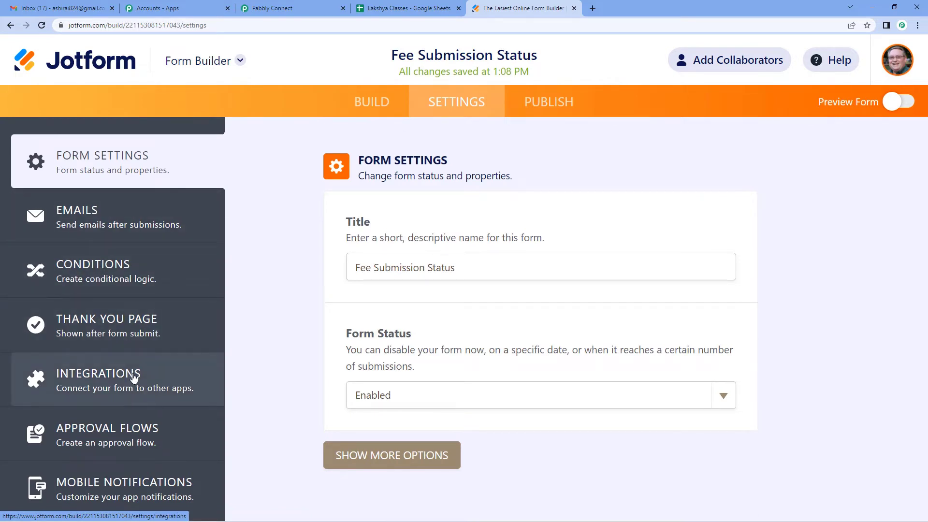
Find the WebHooks integration among the form's integrations
left_click(99, 373)
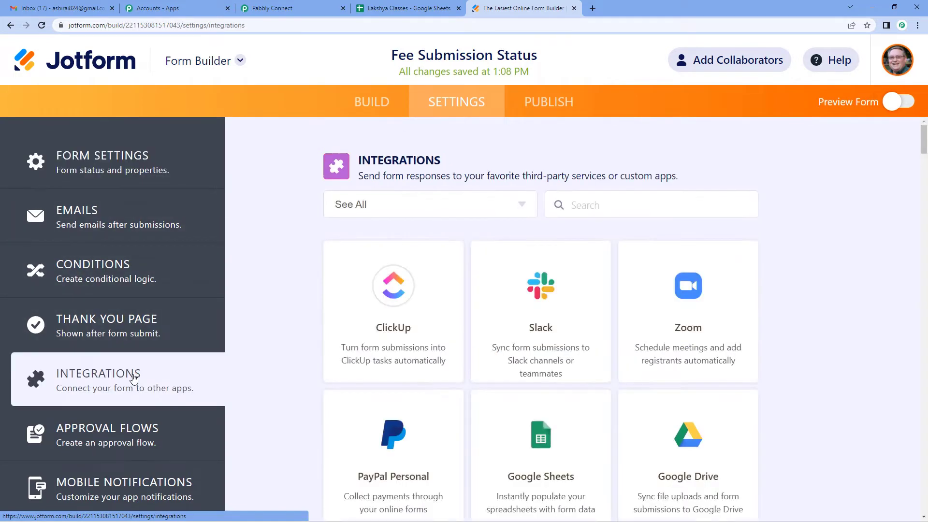
left_click(651, 204)
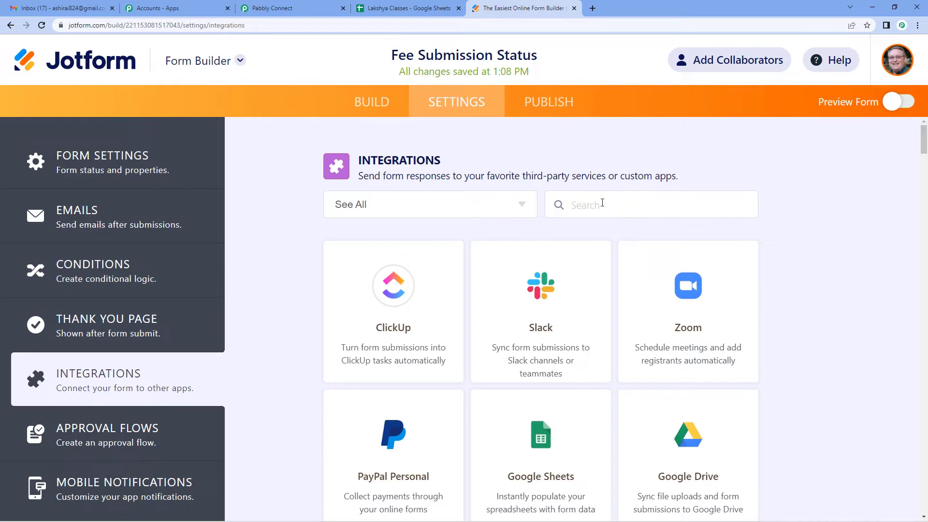
type("webh")
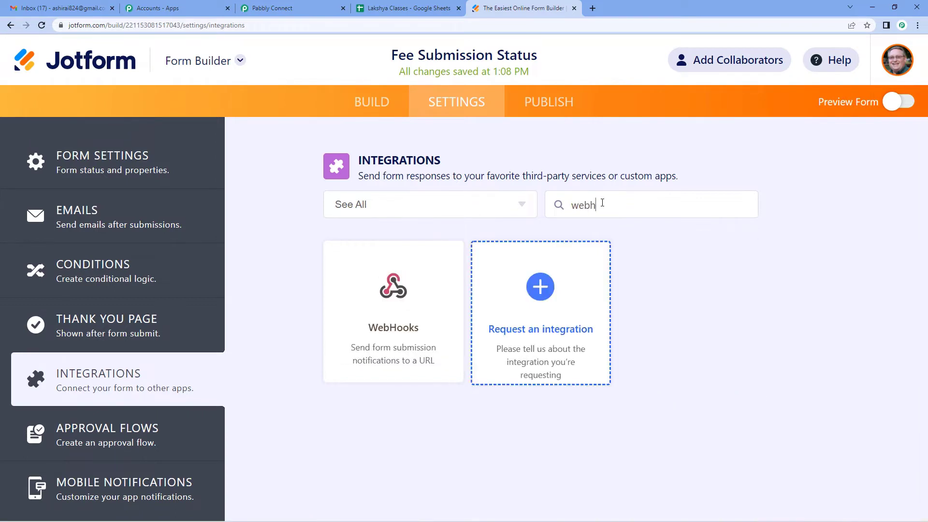
left_click(392, 312)
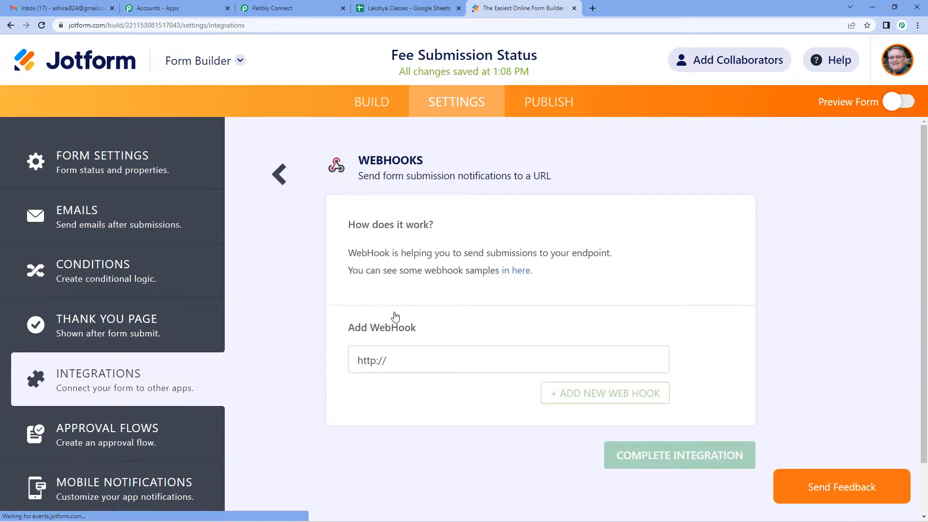
Paste the Pabbly Connect webhook URL and complete the integration
scroll("down", 3)
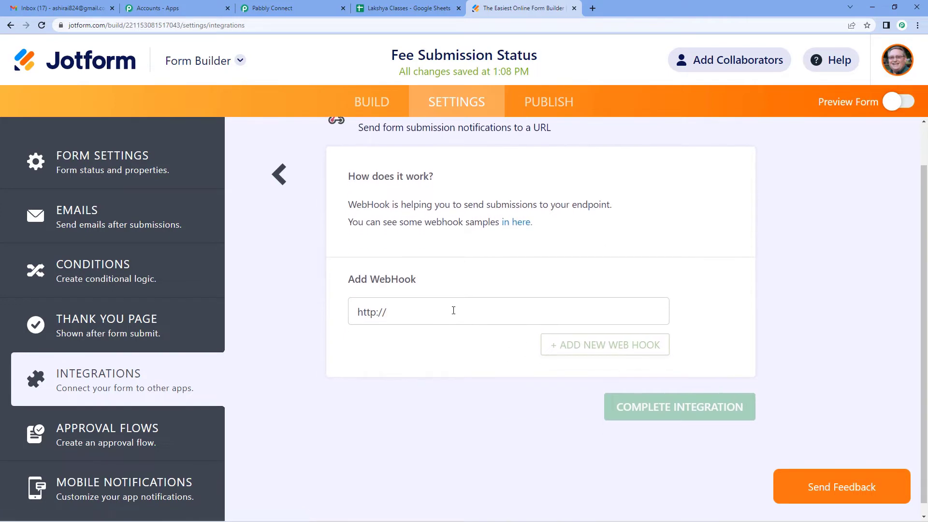
type("connect.pabbly.com/workflow/sendwebhookdata/ljQzNTQwMSI_3D")
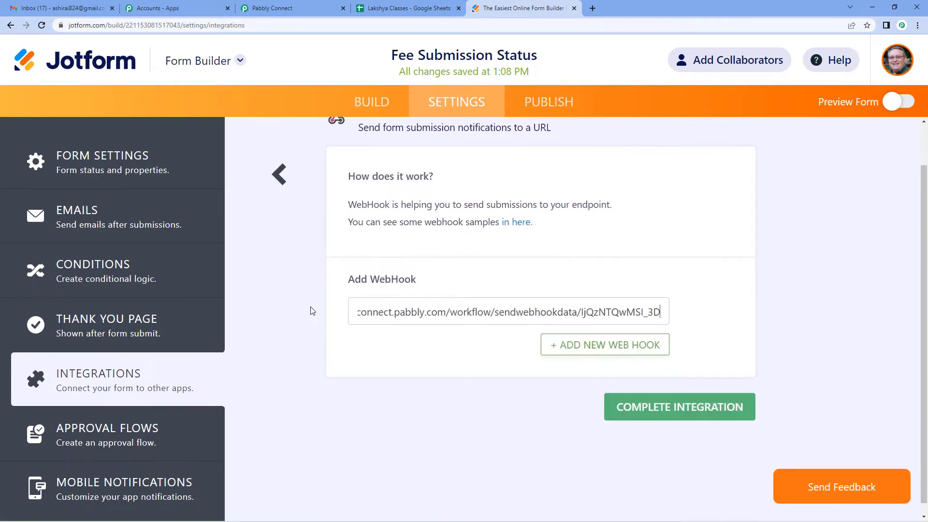
left_click(679, 407)
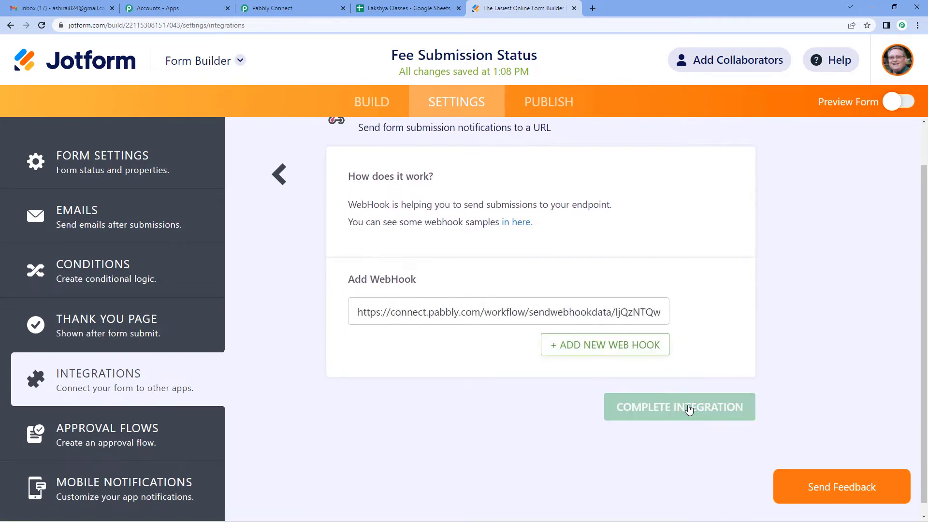
left_click(679, 407)
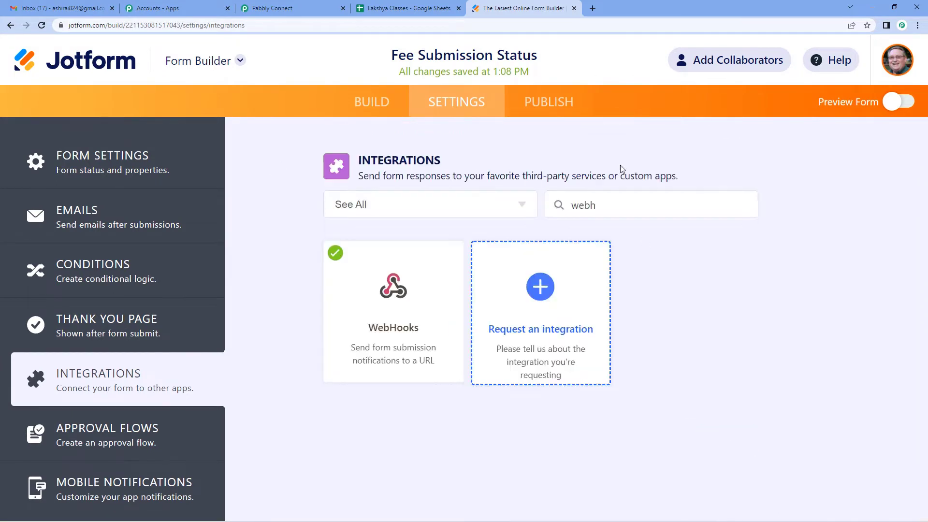
mouse_move(292, 7)
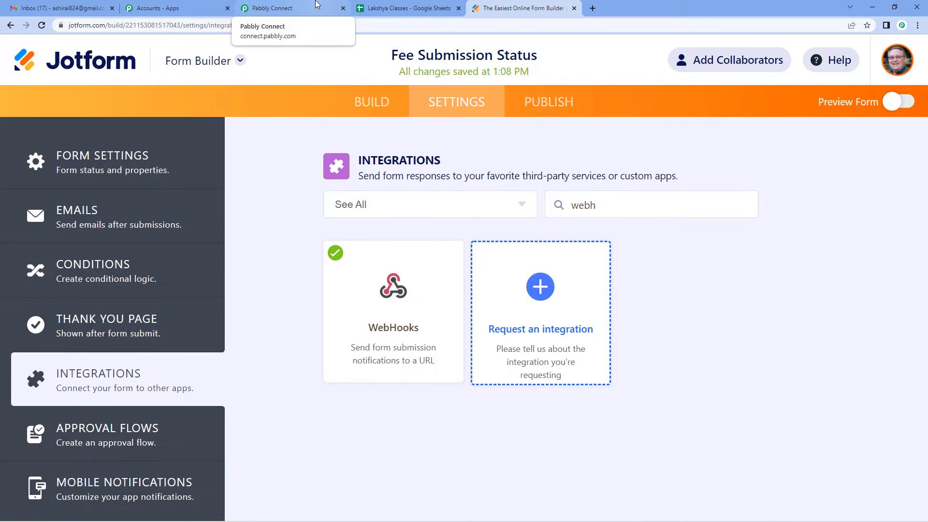
Return to the Pabbly Connect workflow waiting for a webhook response
left_click(268, 7)
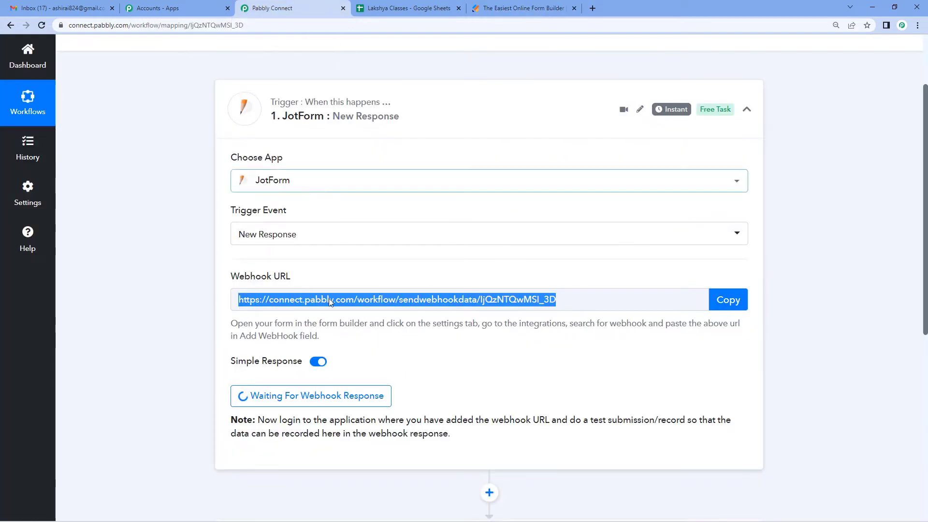
mouse_move(310, 407)
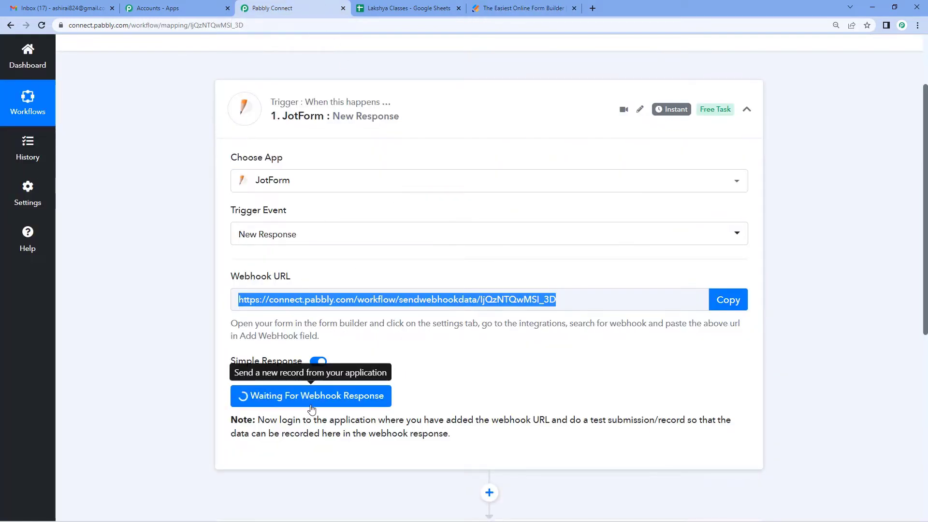
mouse_move(347, 407)
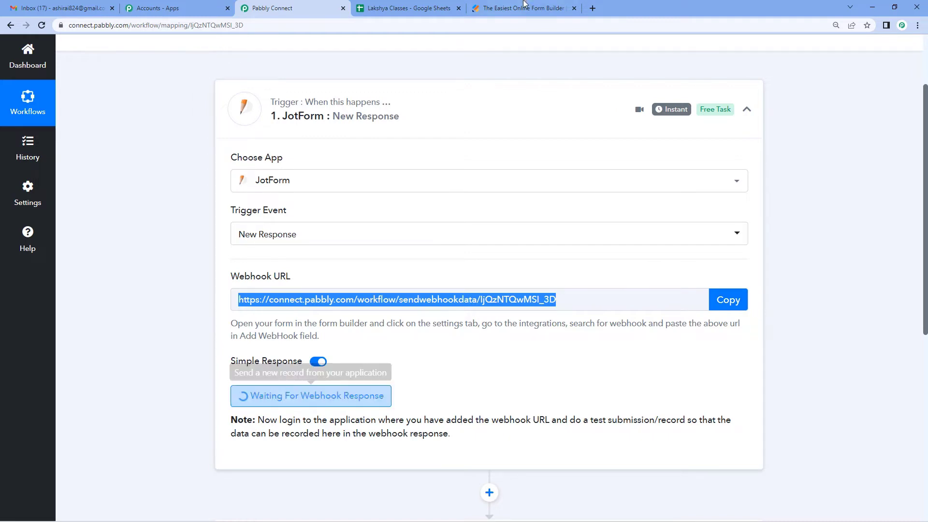
mouse_move(523, 8)
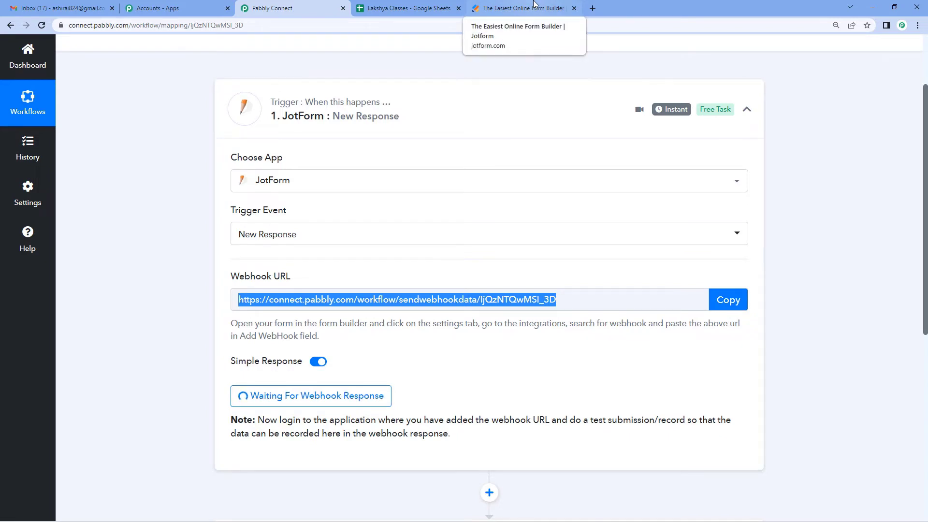
Preview the Jotform form as a respondent, then bring up the Lakshya Classes spreadsheet
left_click(523, 8)
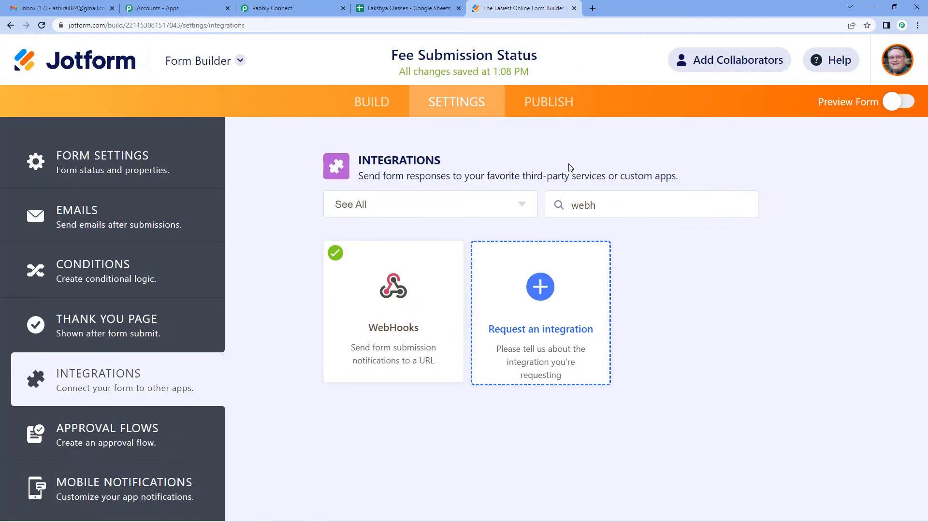
mouse_move(199, 162)
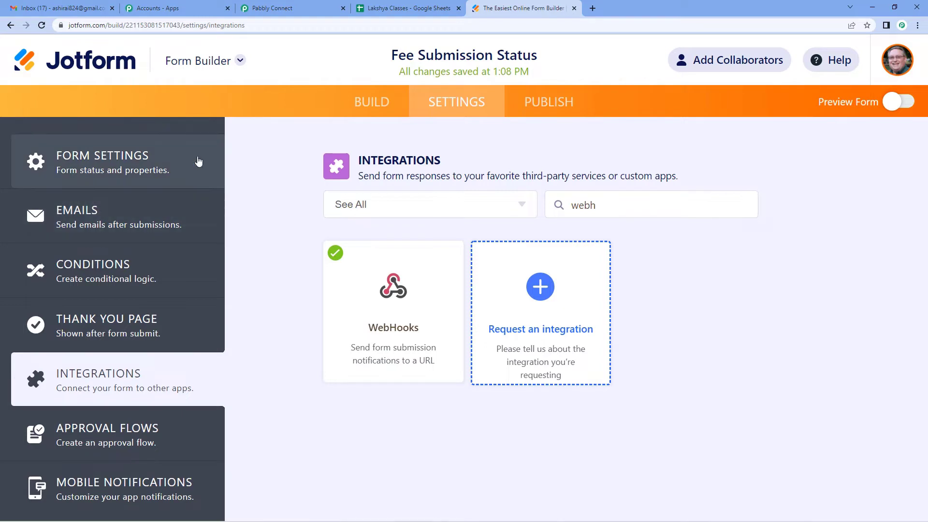
left_click(371, 102)
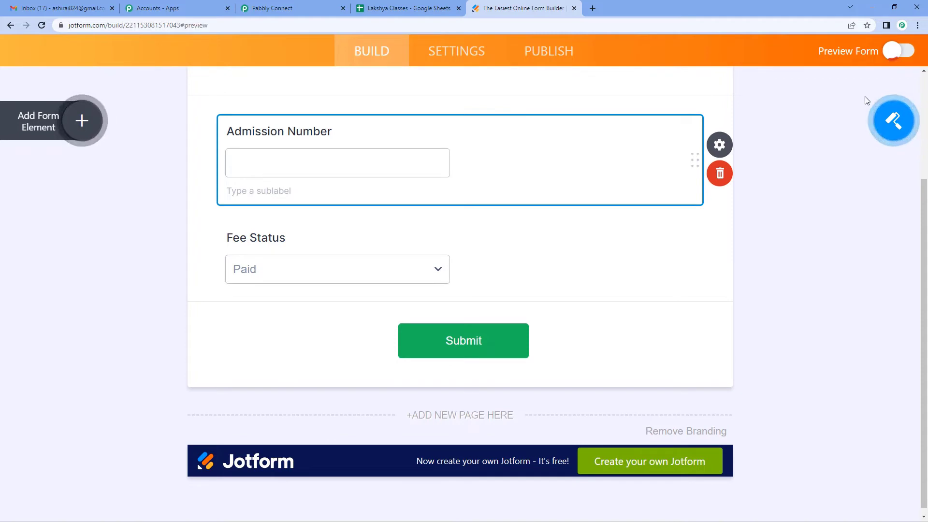
left_click(900, 51)
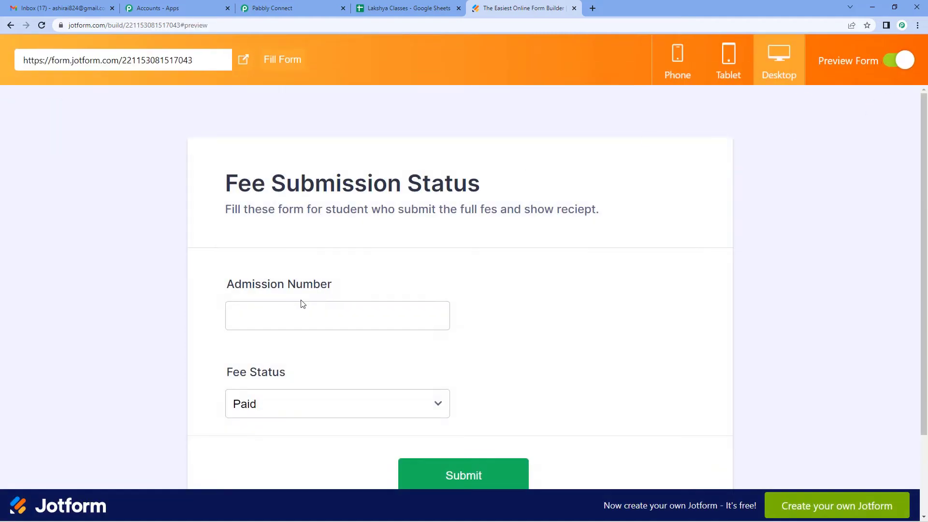
left_click(337, 315)
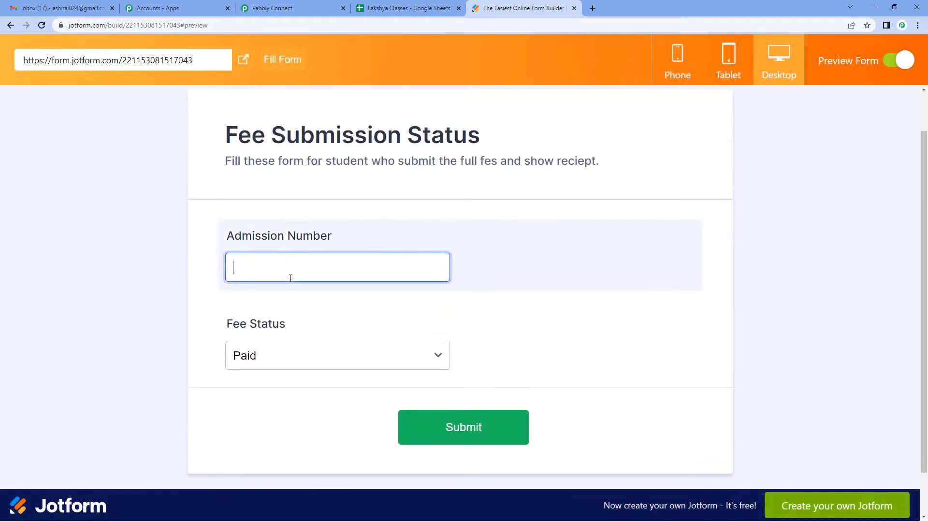
left_click(407, 8)
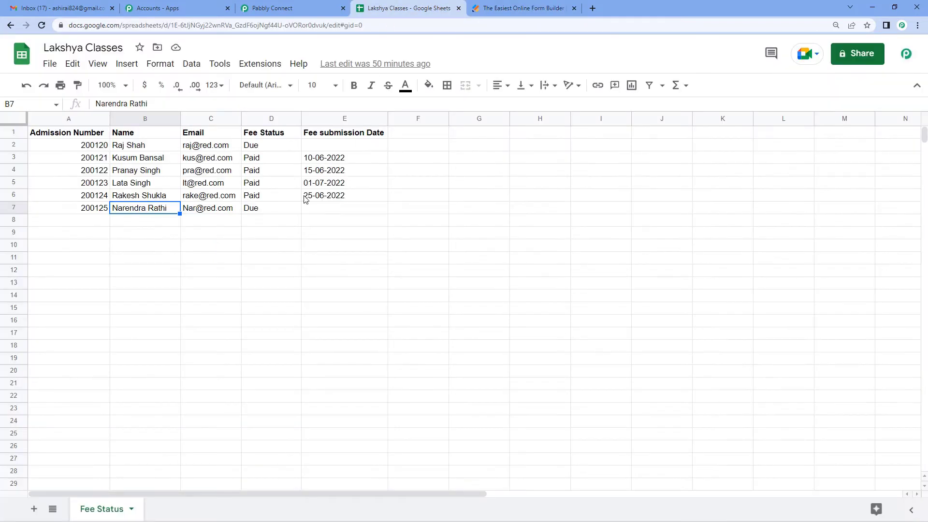
mouse_move(209, 223)
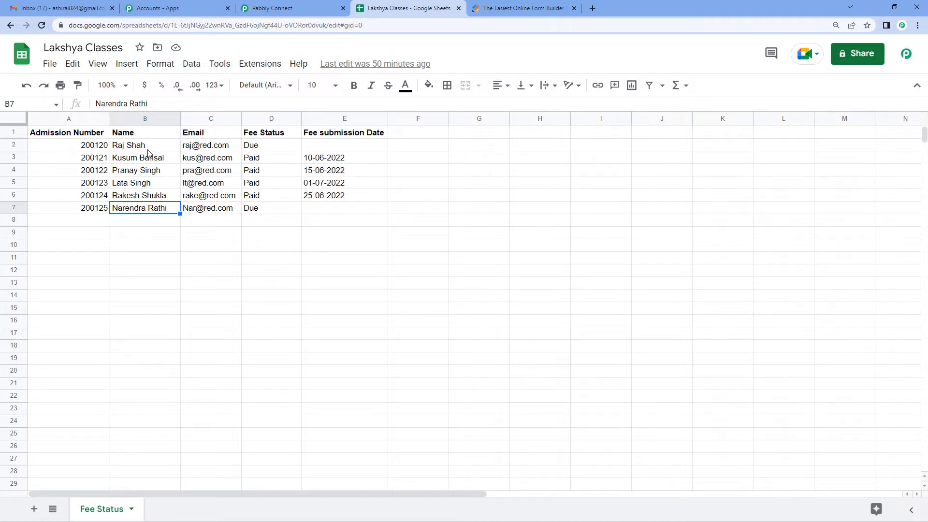
left_click(144, 145)
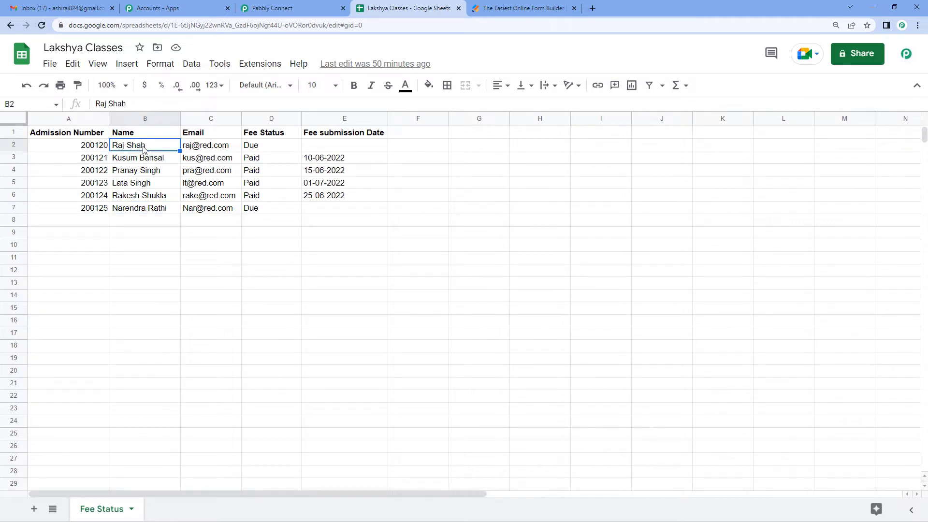
left_click(144, 208)
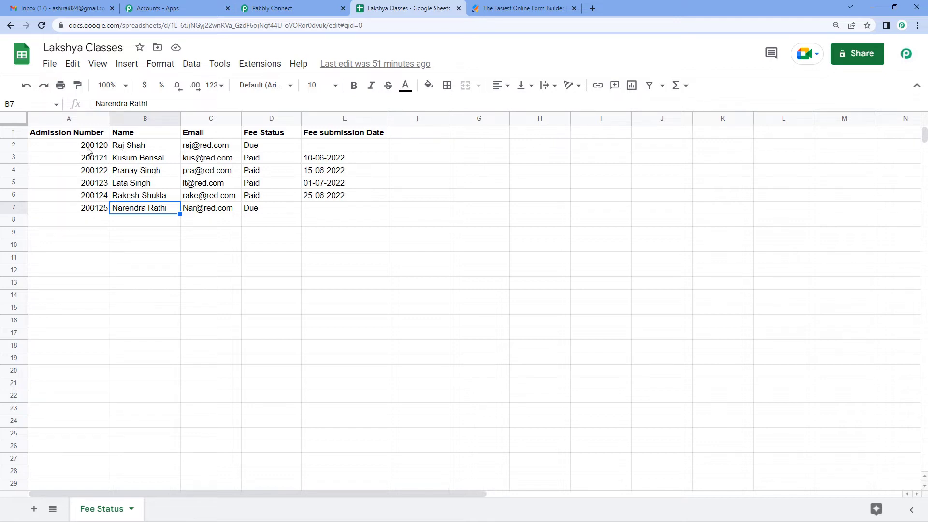
left_click(93, 145)
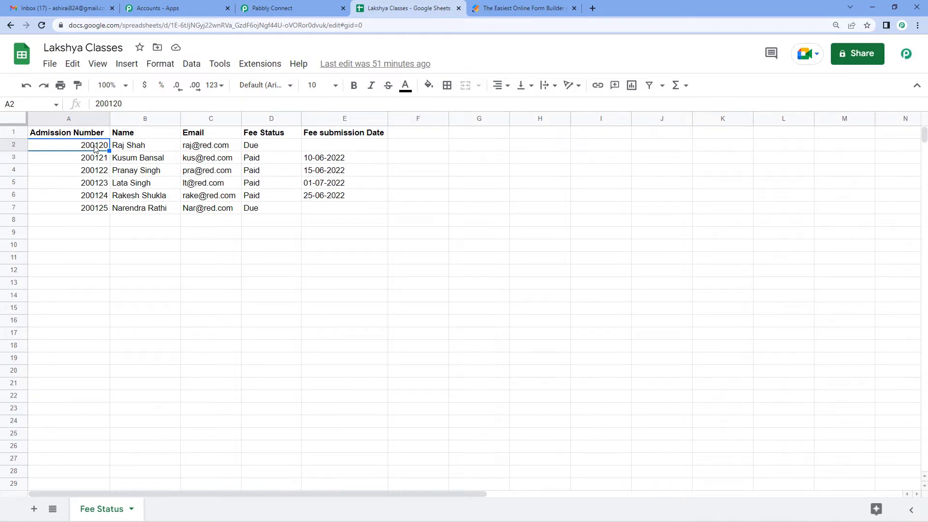
left_click(523, 8)
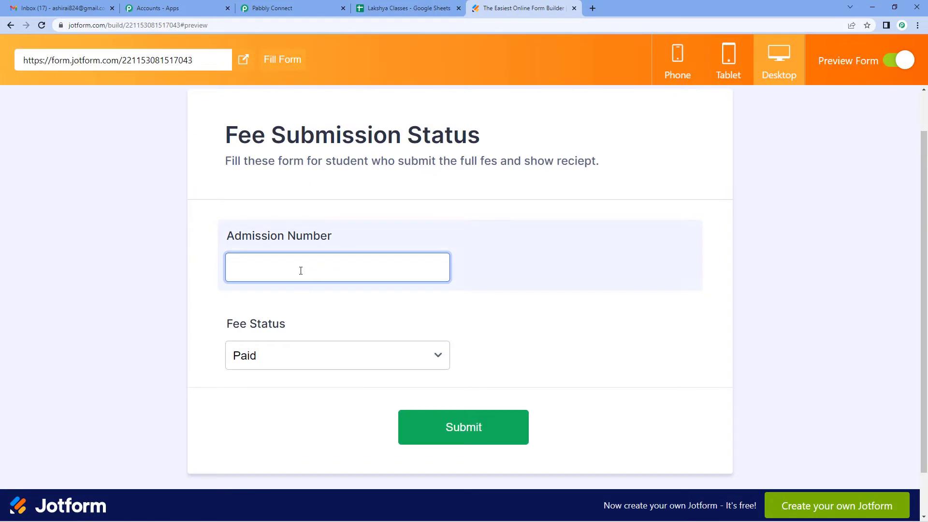
type("20")
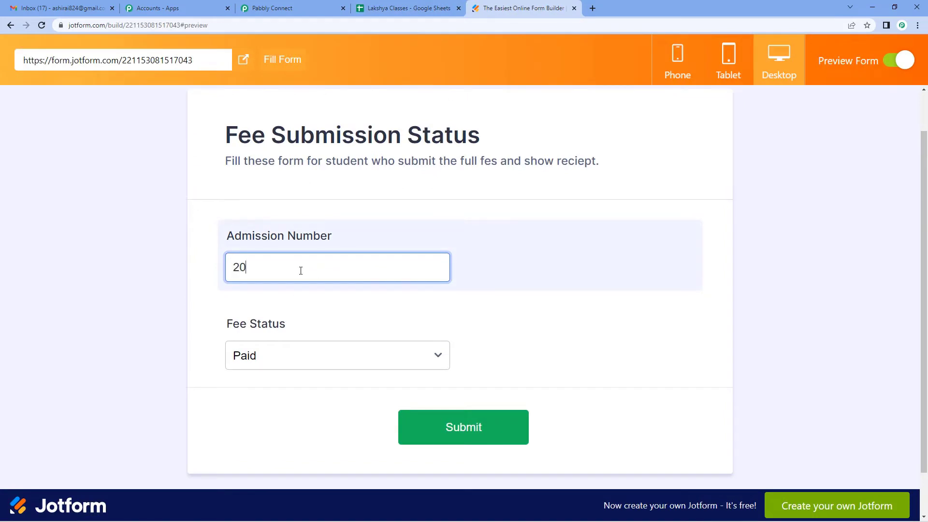
type("0120")
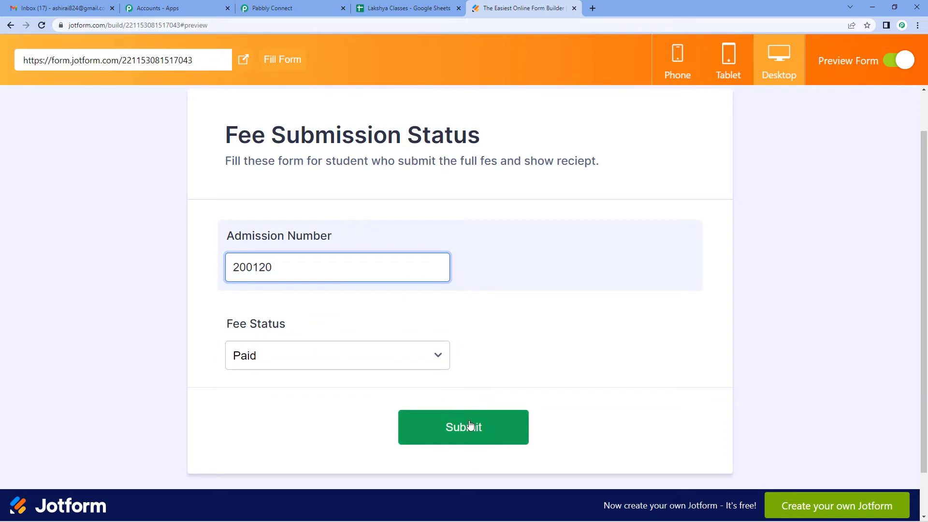
left_click(463, 426)
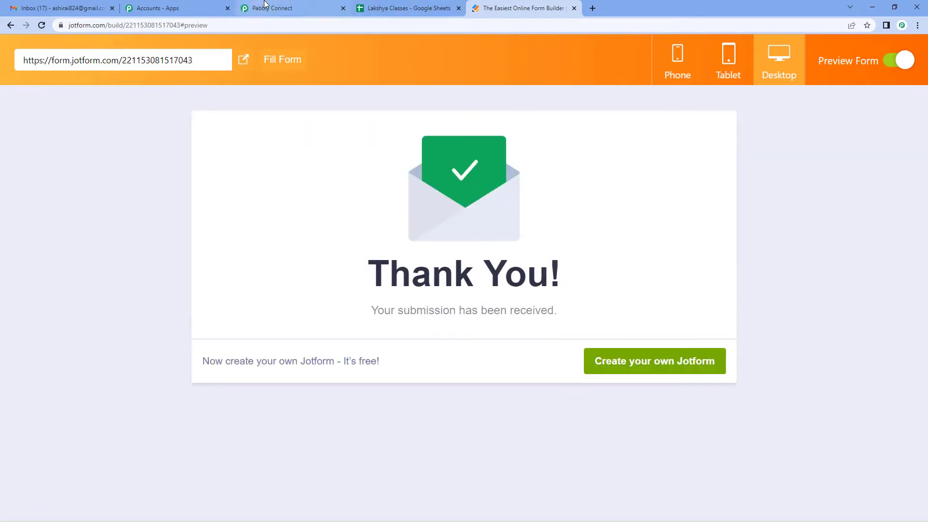
Review the captured JotForm response (200120, Paid) in the Pabbly Connect trigger
left_click(268, 8)
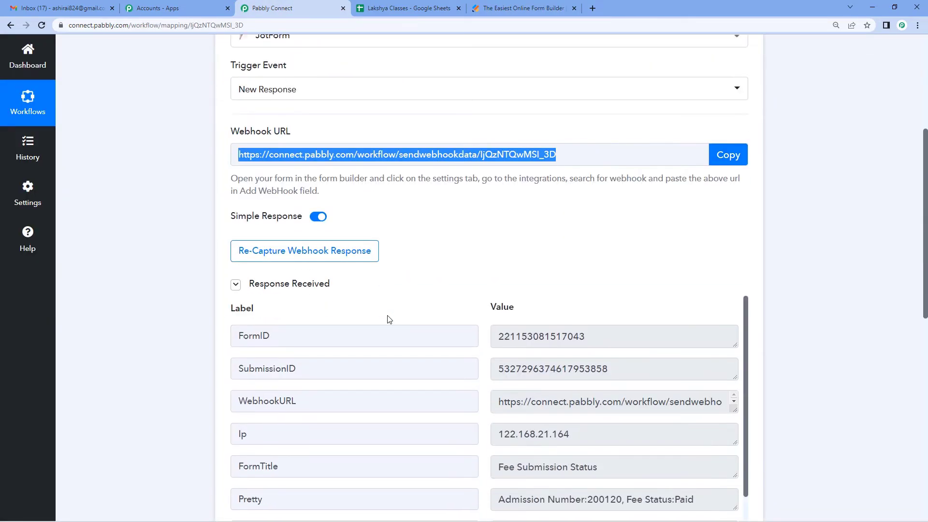
mouse_move(458, 342)
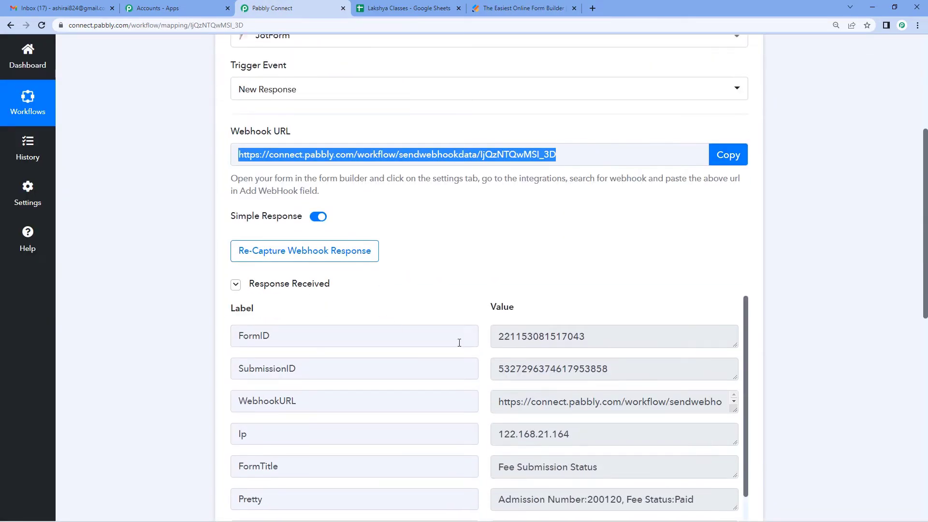
scroll("down", 3)
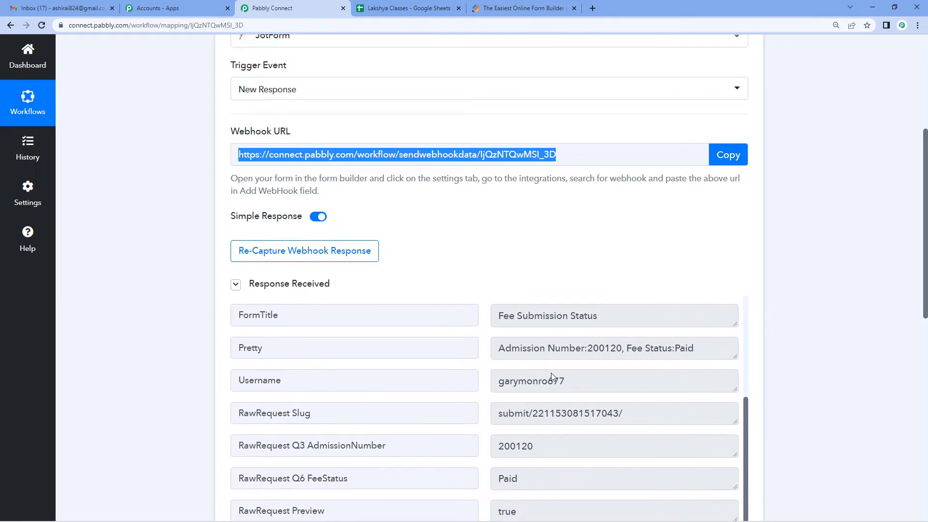
scroll("down", 3)
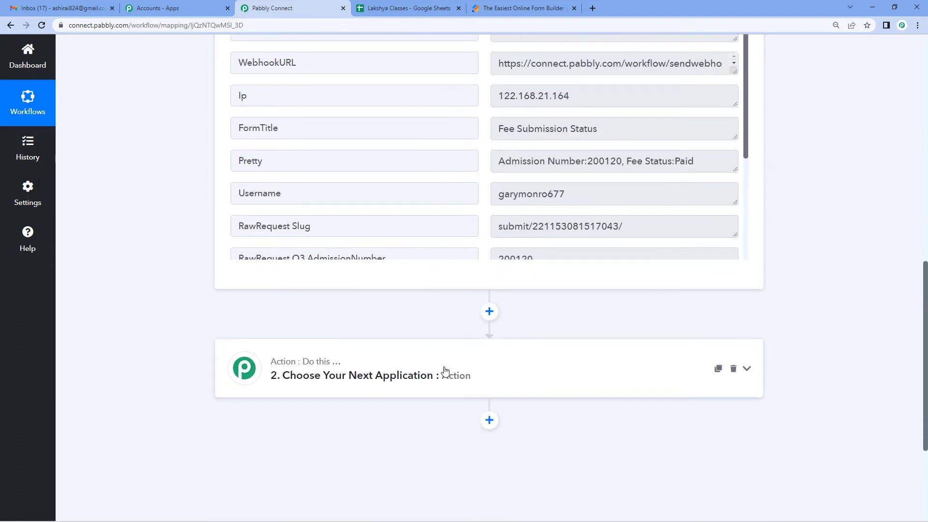
Set the new action step to Google Sheets with the Lookup Spreadsheet Rows event
left_click(370, 375)
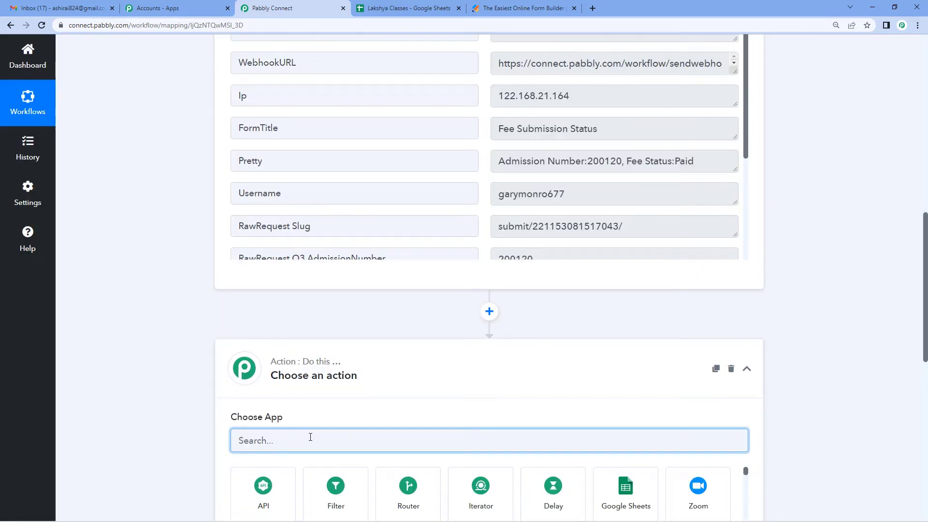
type("Google")
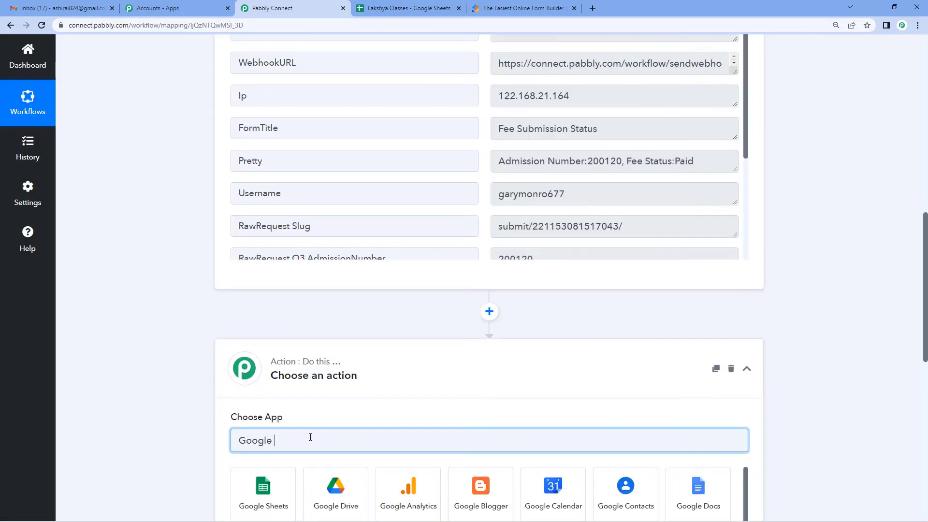
type("sheets")
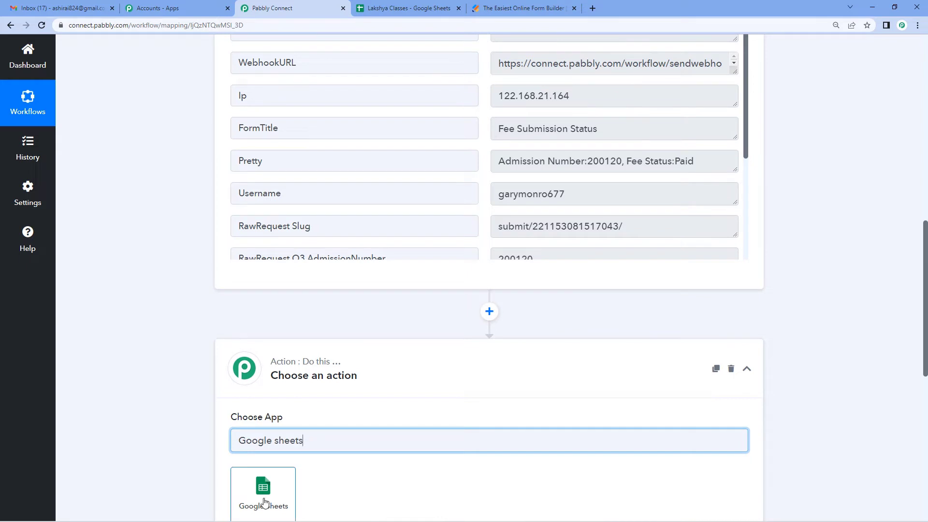
left_click(263, 493)
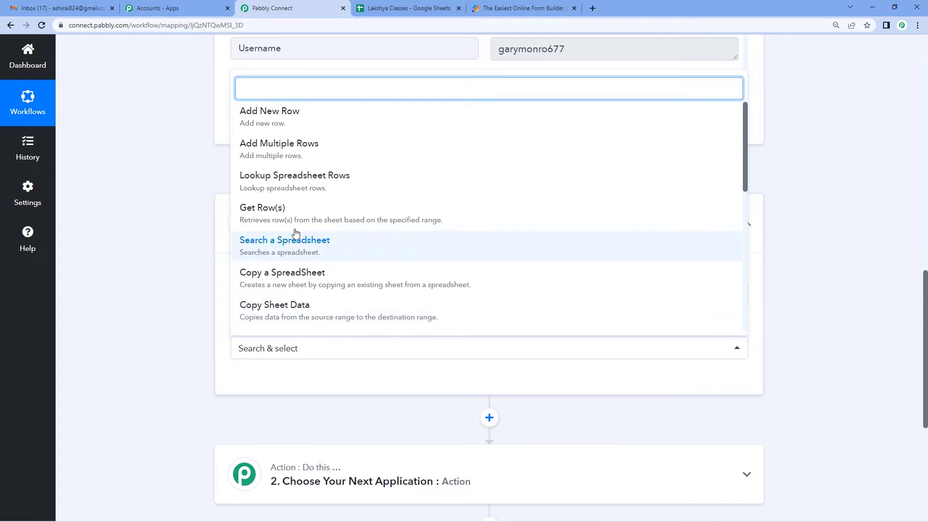
mouse_move(295, 181)
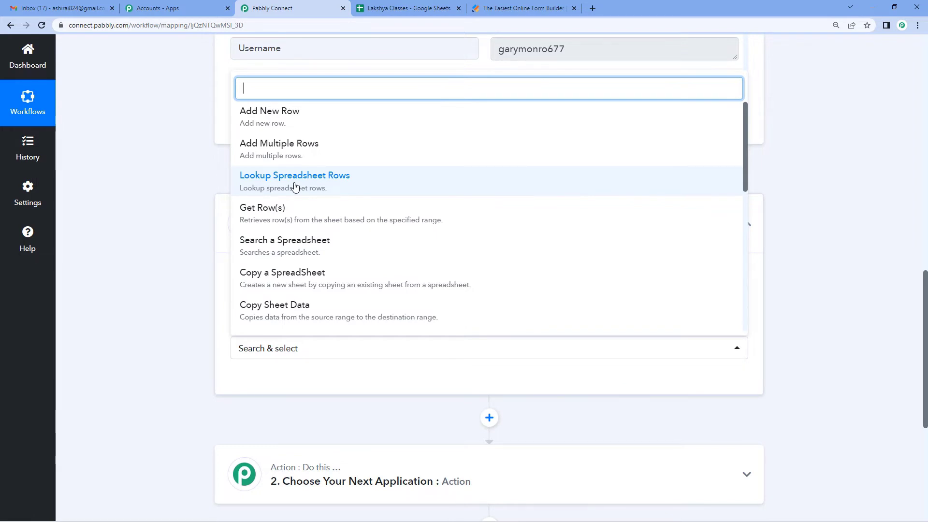
left_click(294, 175)
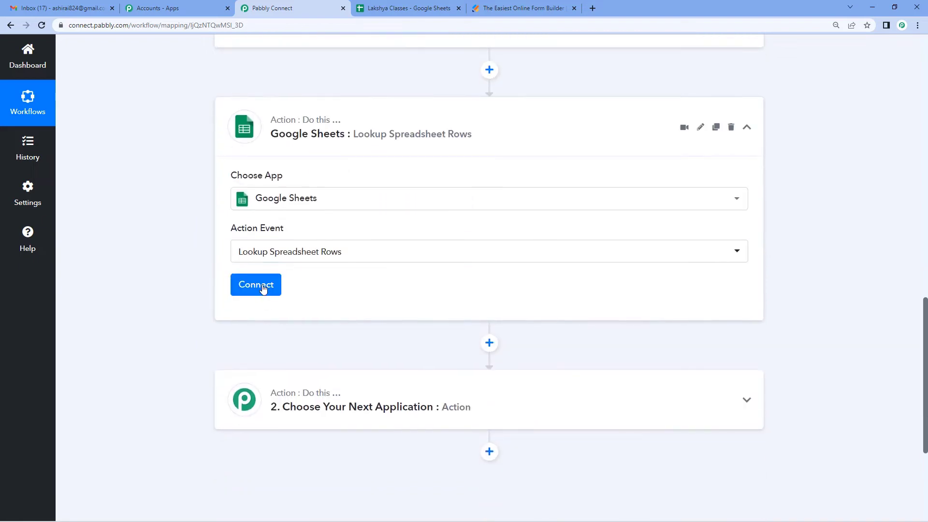
Authorize and save a new Google Sheets connection so spreadsheet and sheet fields appear
left_click(255, 284)
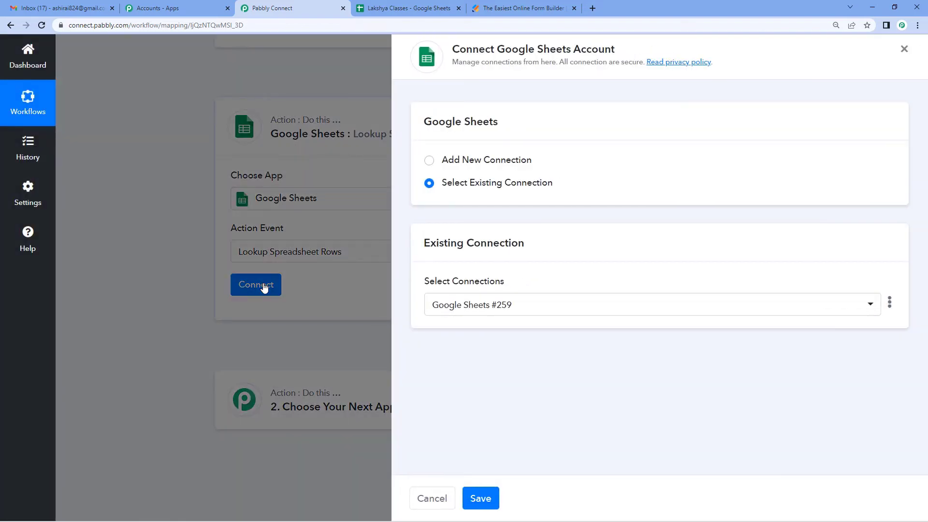
left_click(429, 159)
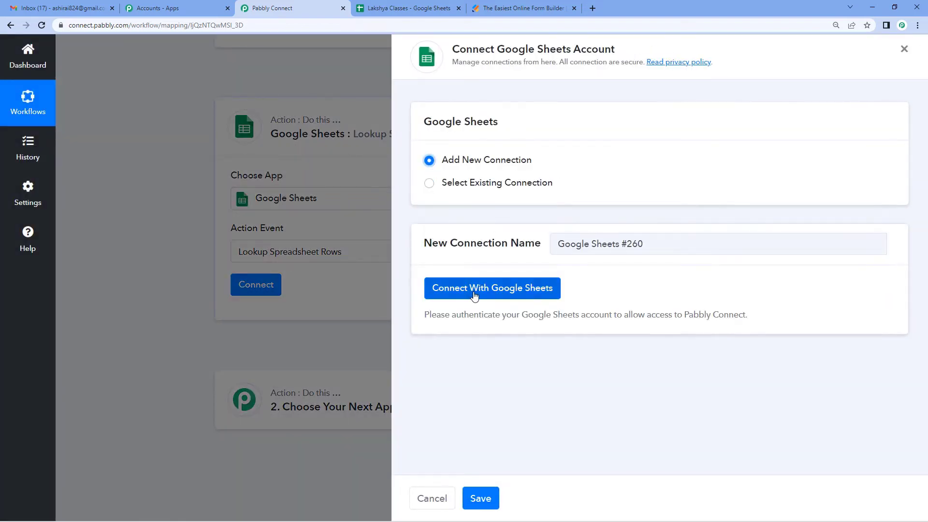
left_click(492, 288)
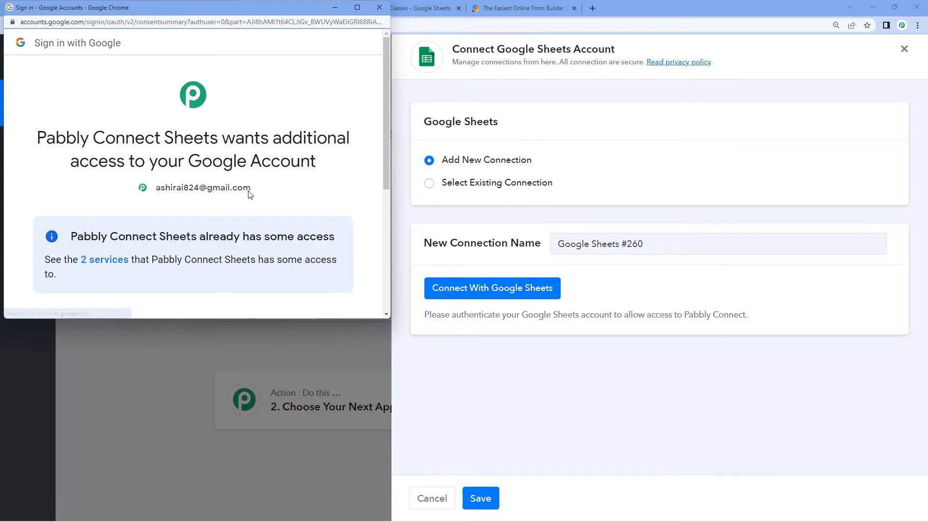
scroll("down", 3)
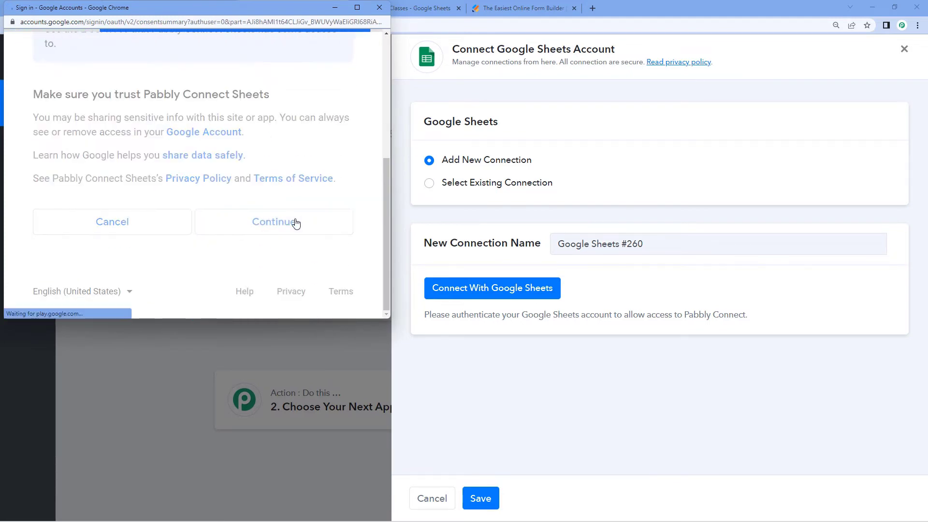
left_click(273, 222)
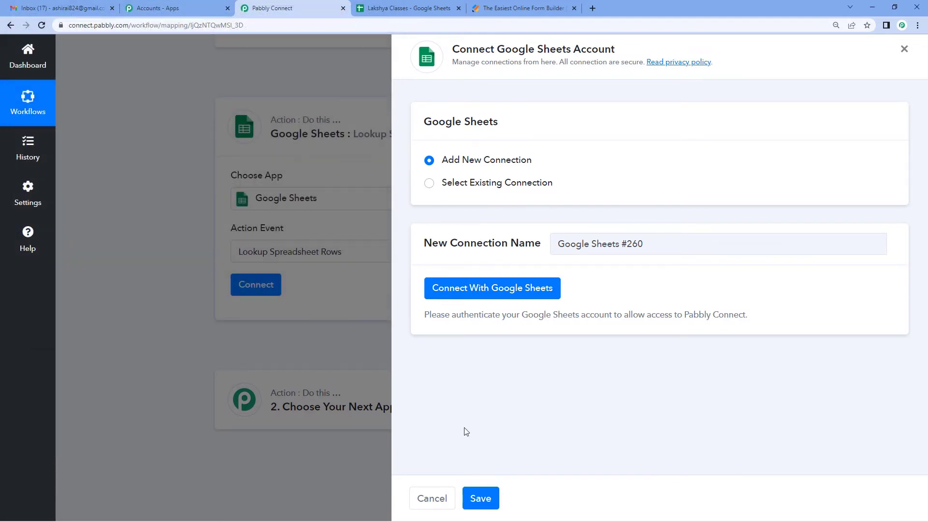
left_click(491, 288)
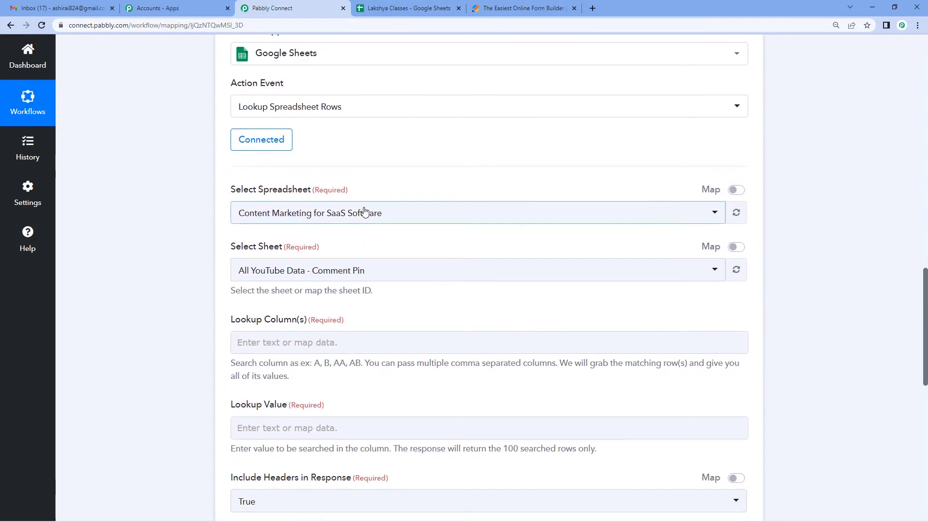
mouse_move(364, 212)
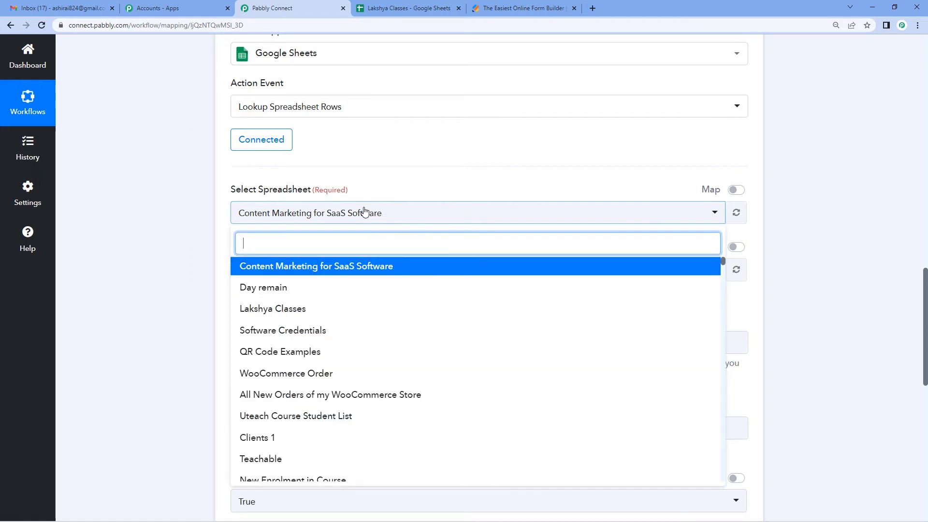
mouse_move(273, 308)
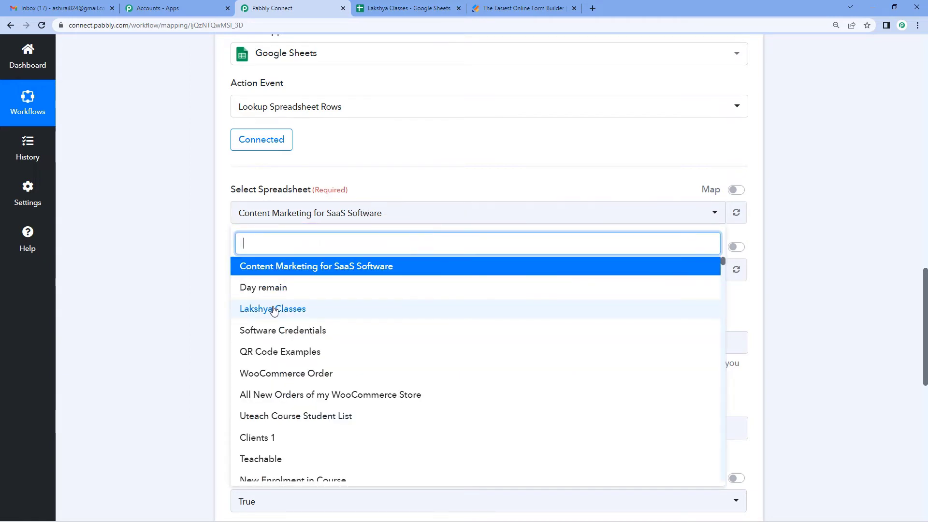
Point the lookup at the Lakshya Classes spreadsheet and set the lookup column to A
left_click(407, 9)
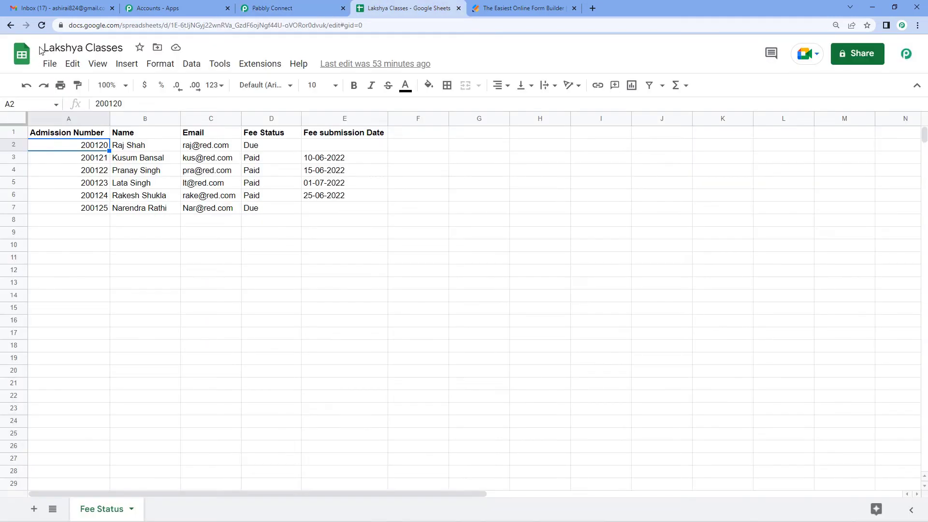
left_click(83, 47)
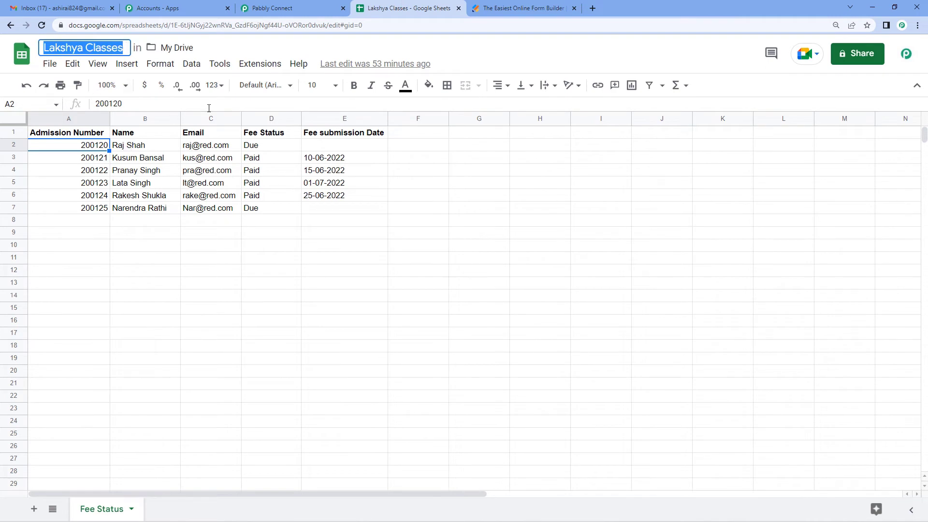
left_click(292, 8)
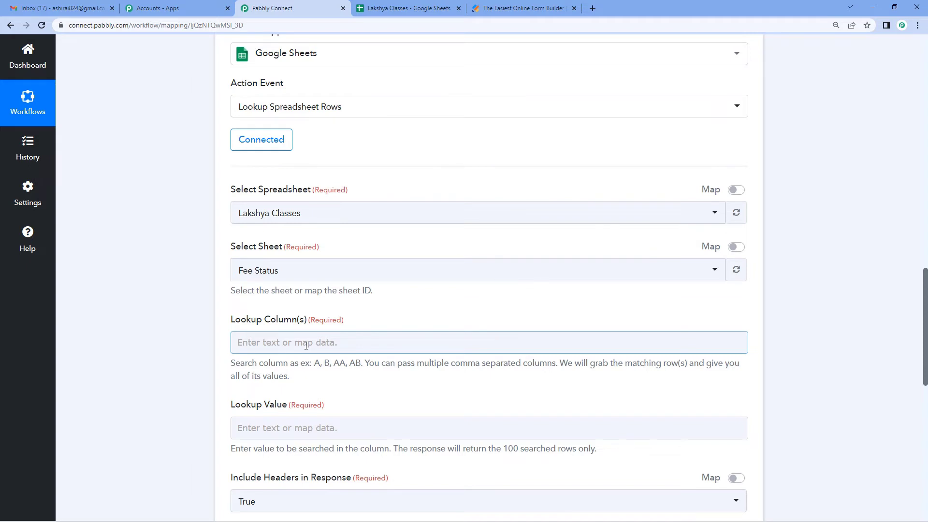
type("a")
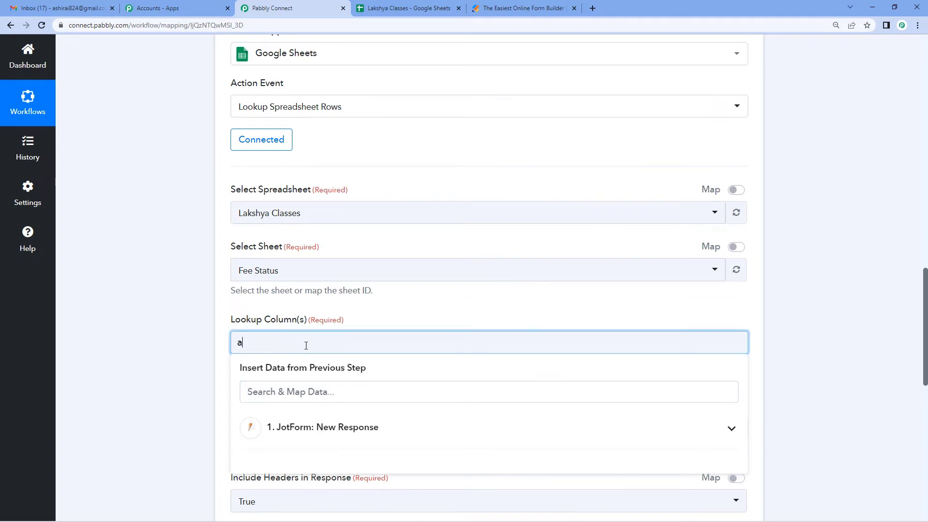
type("A")
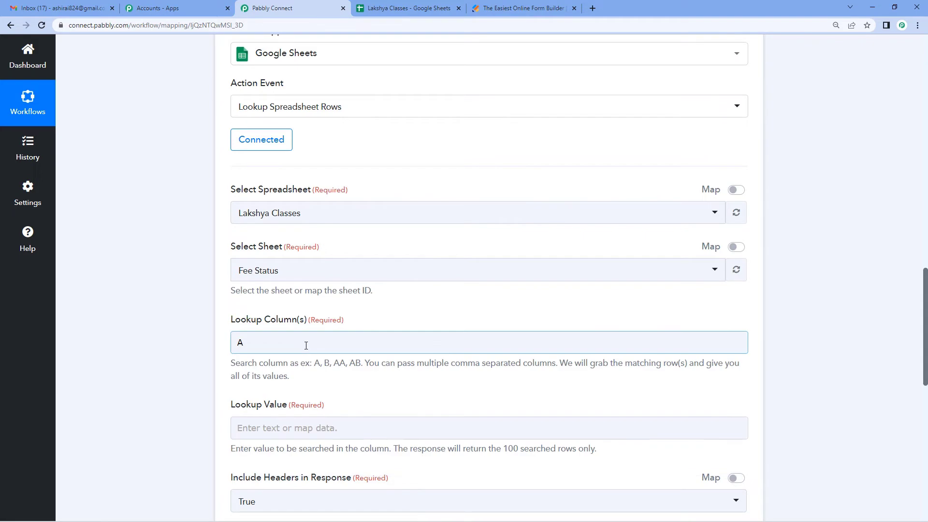
left_click(407, 8)
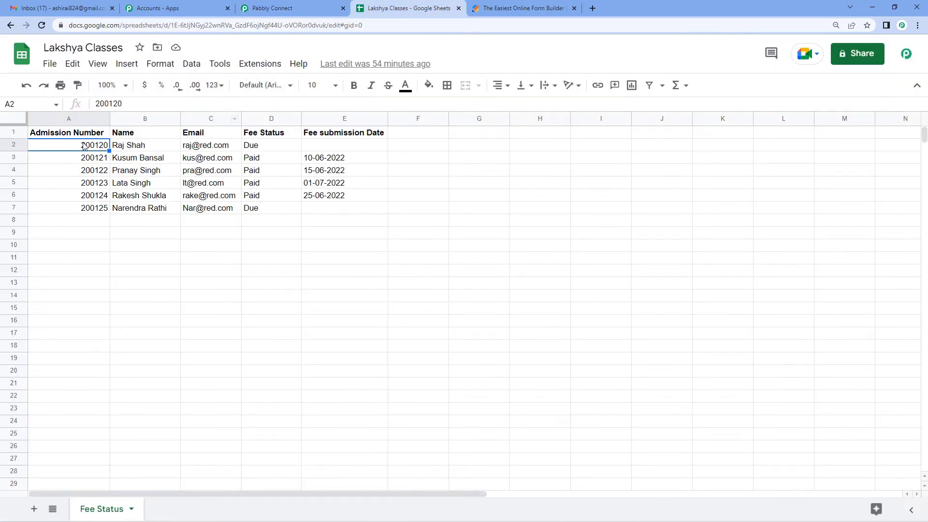
left_click(290, 7)
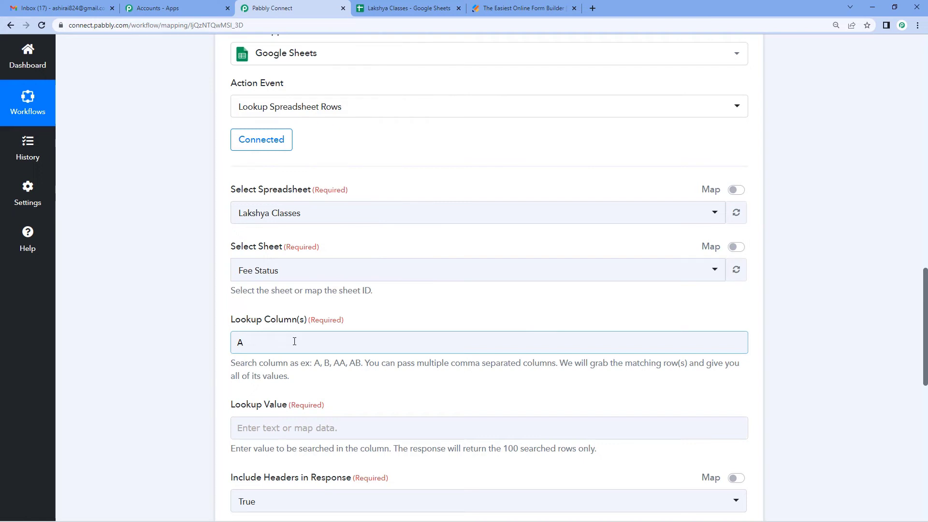
Map the JotForm admission number 200120 as the lookup value
scroll("down", 3)
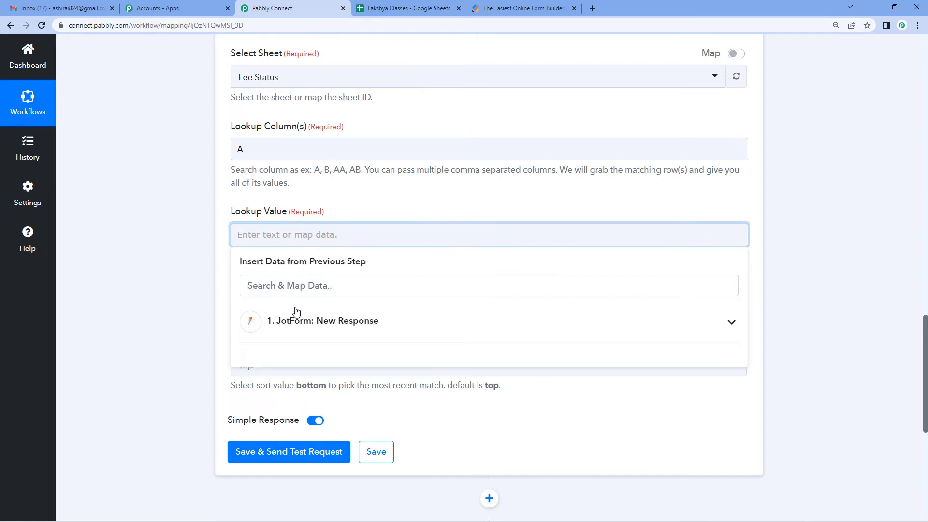
left_click(322, 321)
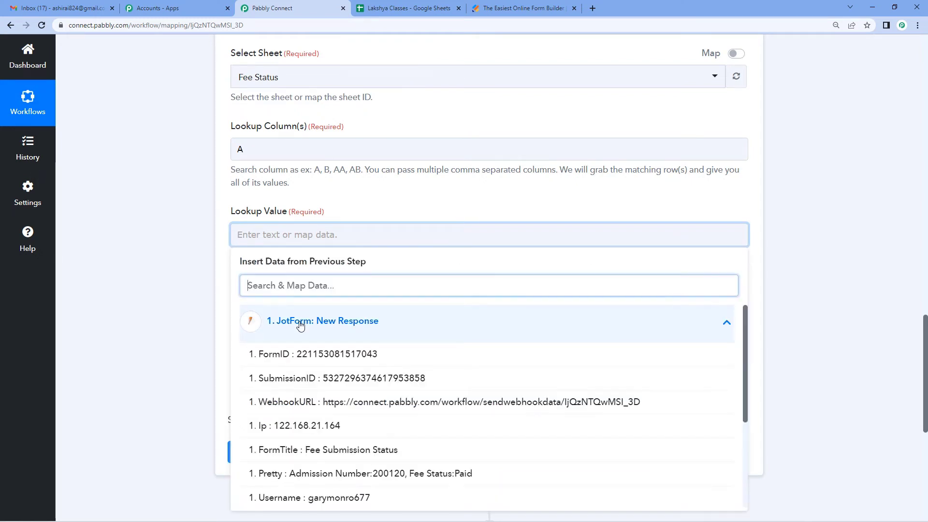
scroll("down", 3)
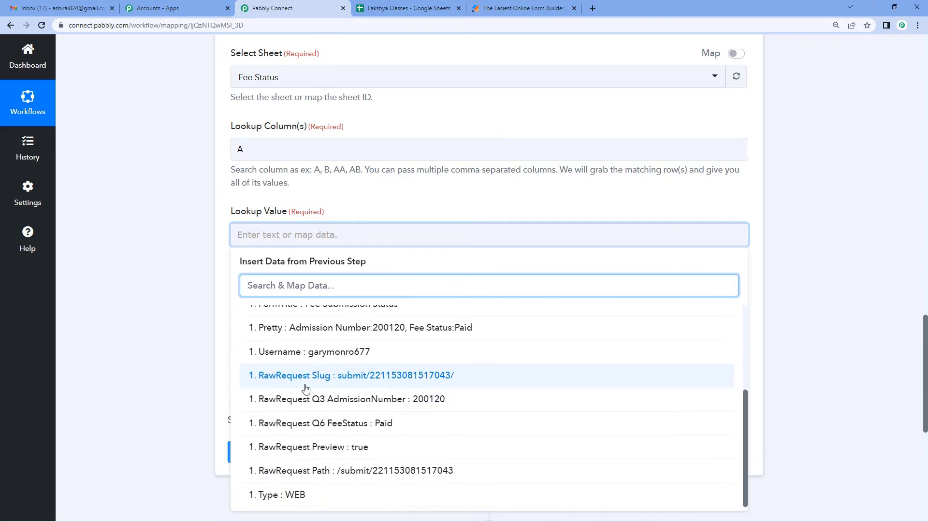
mouse_move(328, 403)
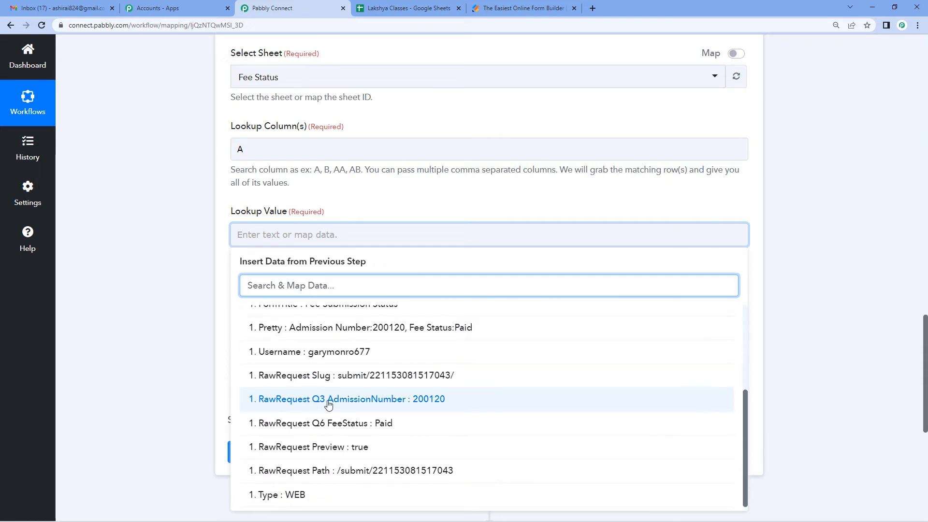
left_click(328, 398)
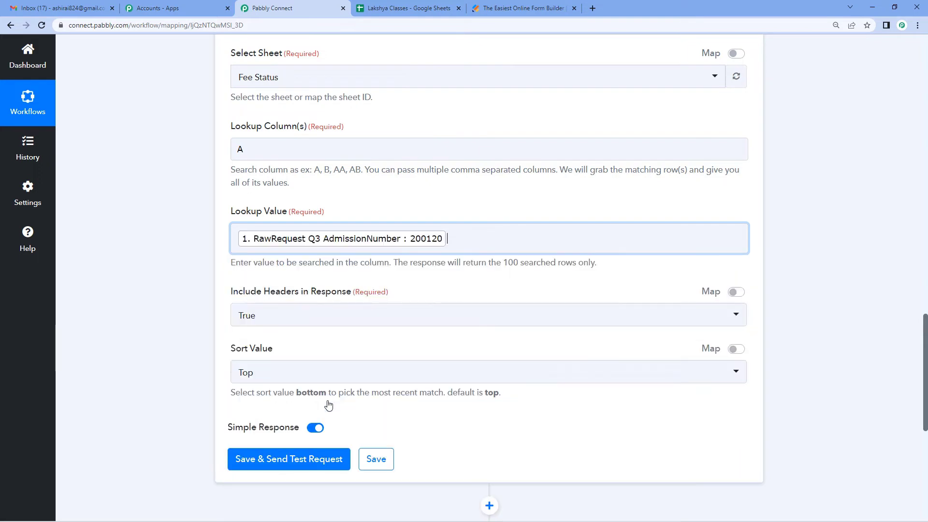
left_click(191, 302)
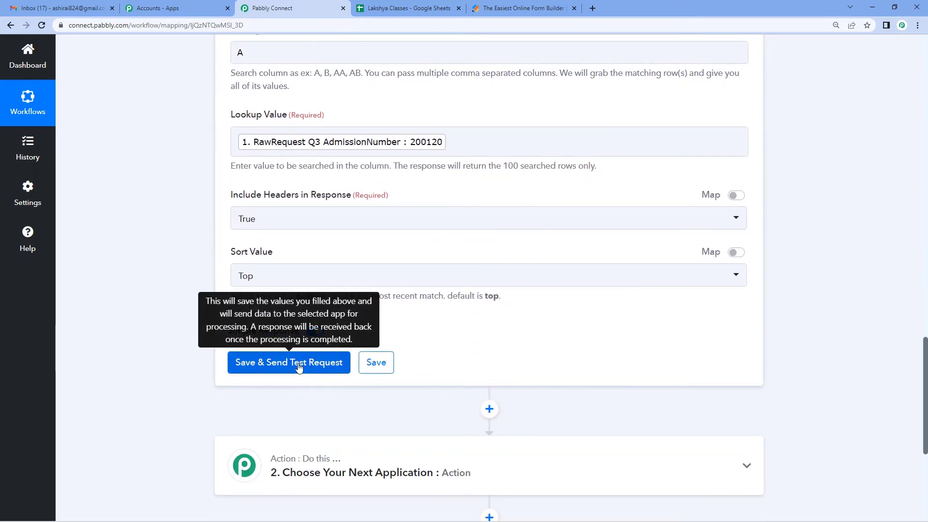
left_click(288, 362)
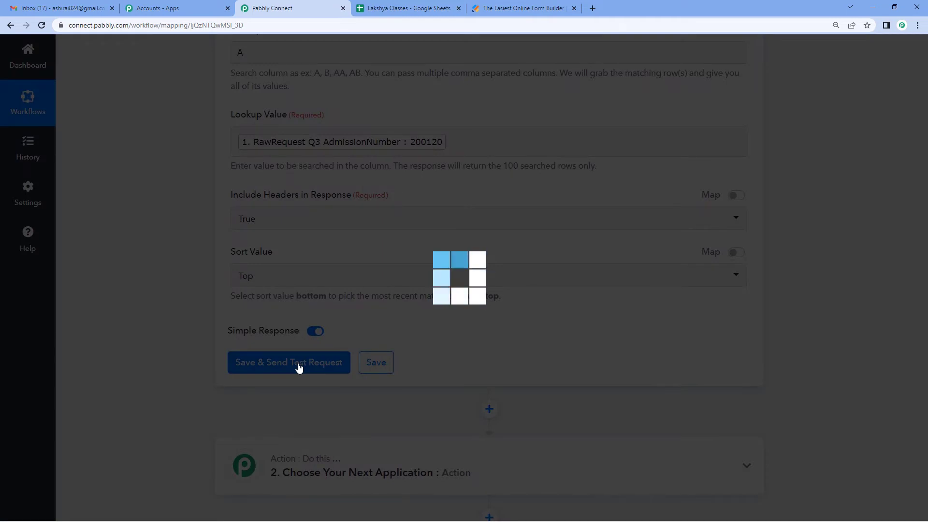
left_click(288, 363)
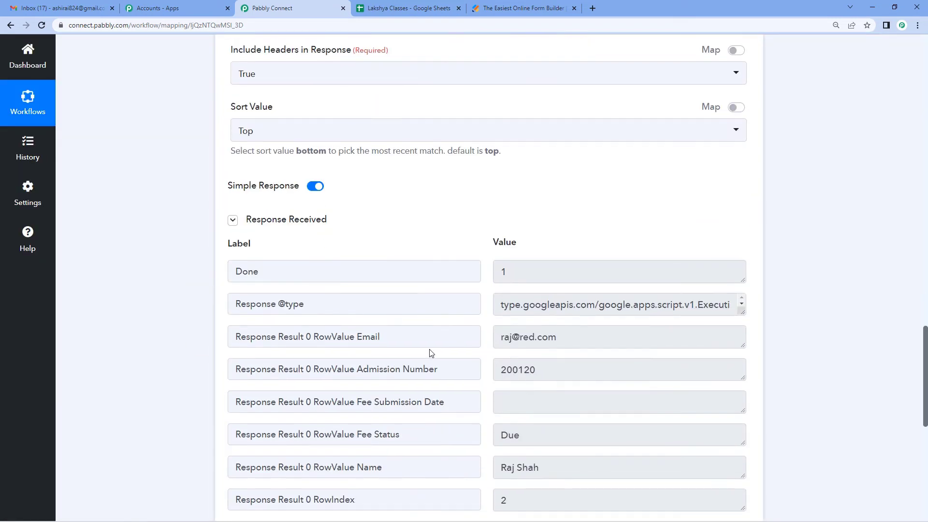
scroll("down", 3)
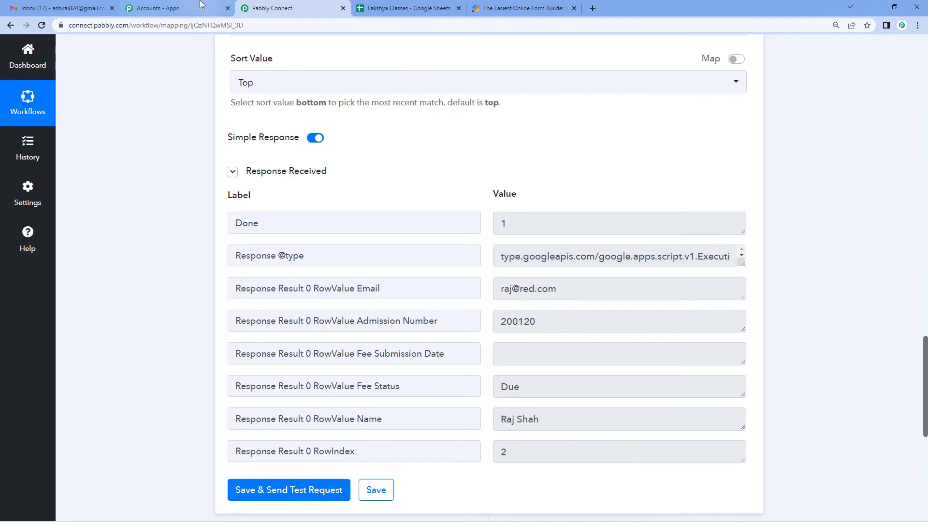
left_click(172, 7)
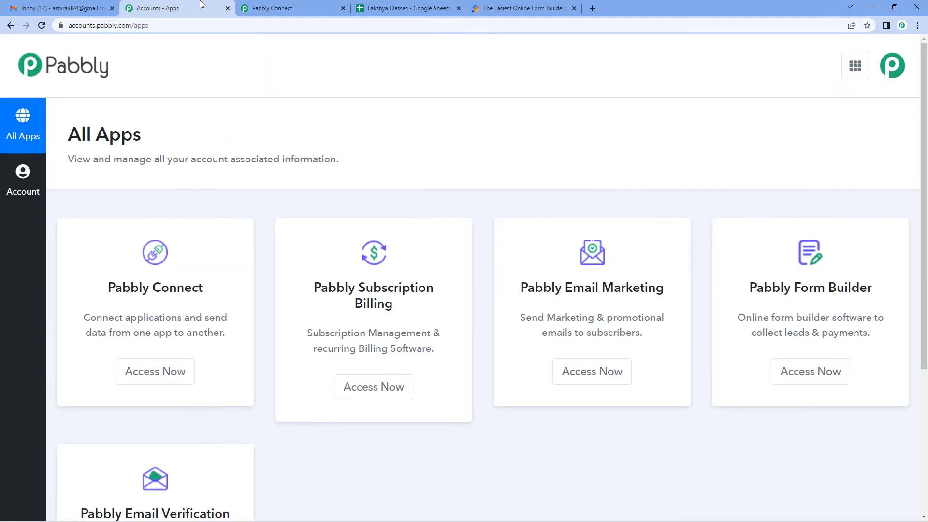
left_click(279, 8)
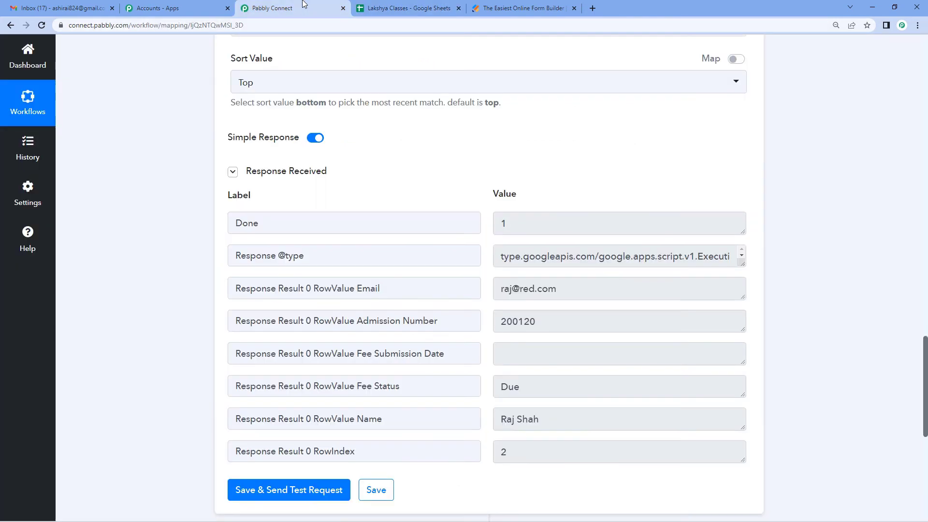
scroll("up", 3)
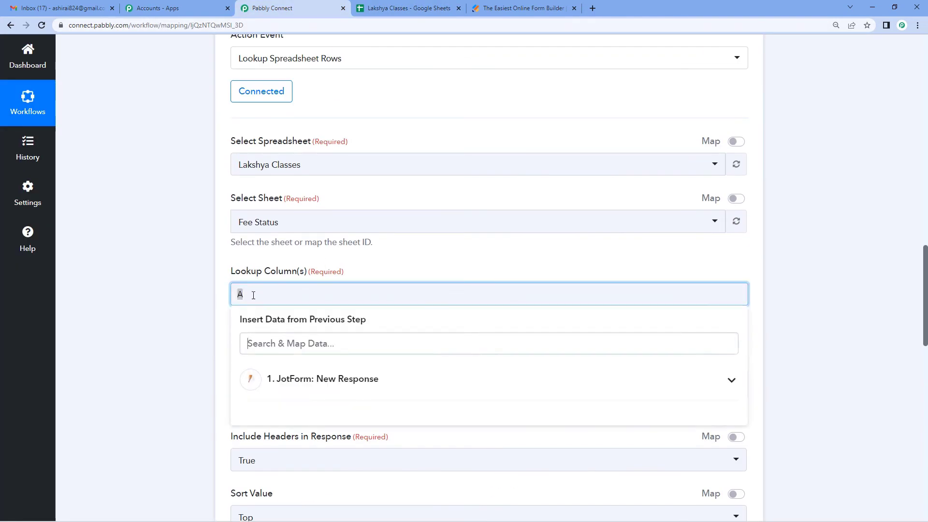
left_click(172, 8)
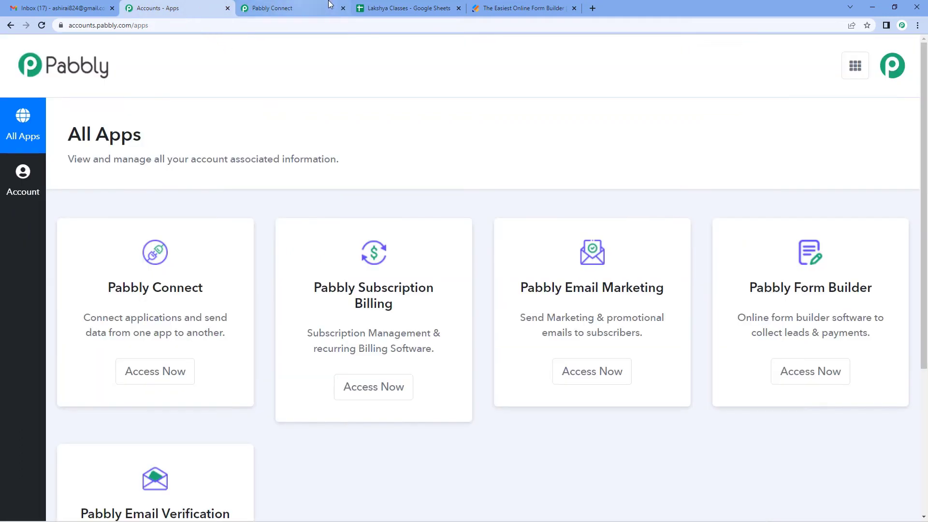
left_click(407, 7)
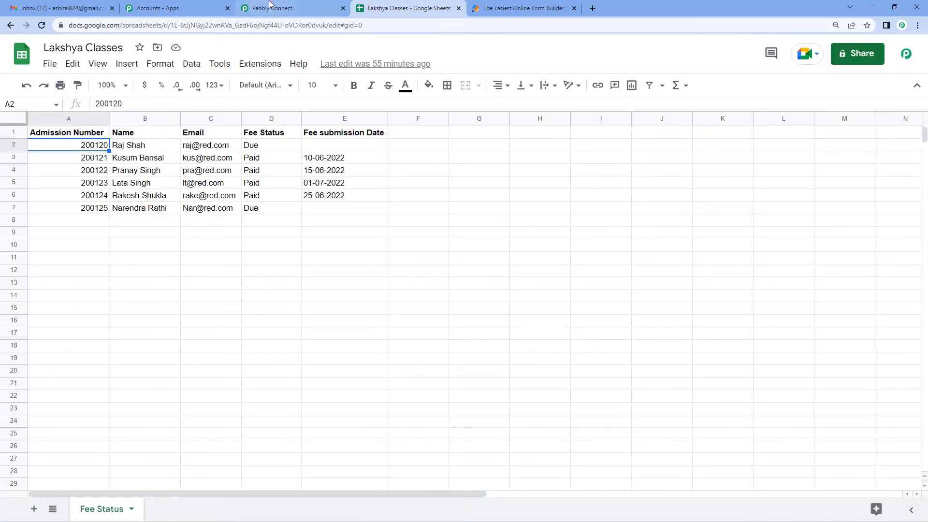
left_click(290, 8)
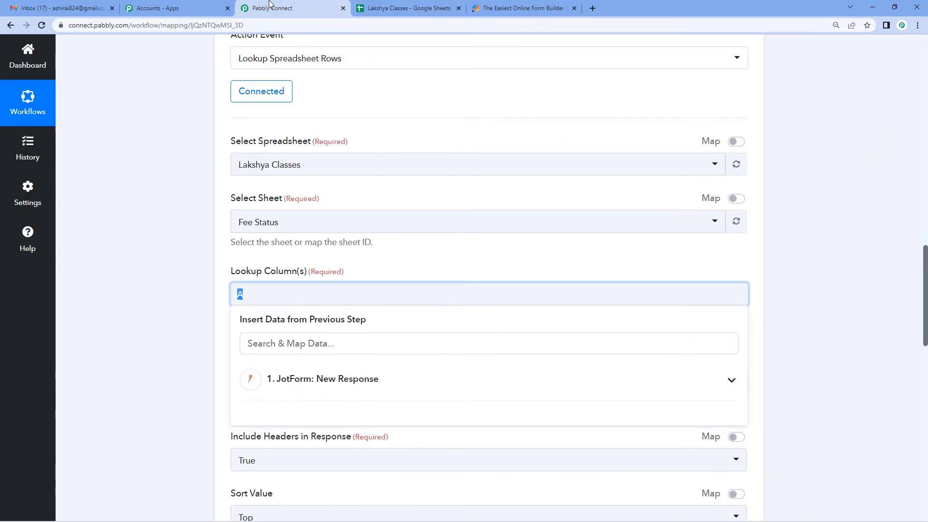
Review the lookup response showing Fee Status Due and row index 2
scroll("down", 3)
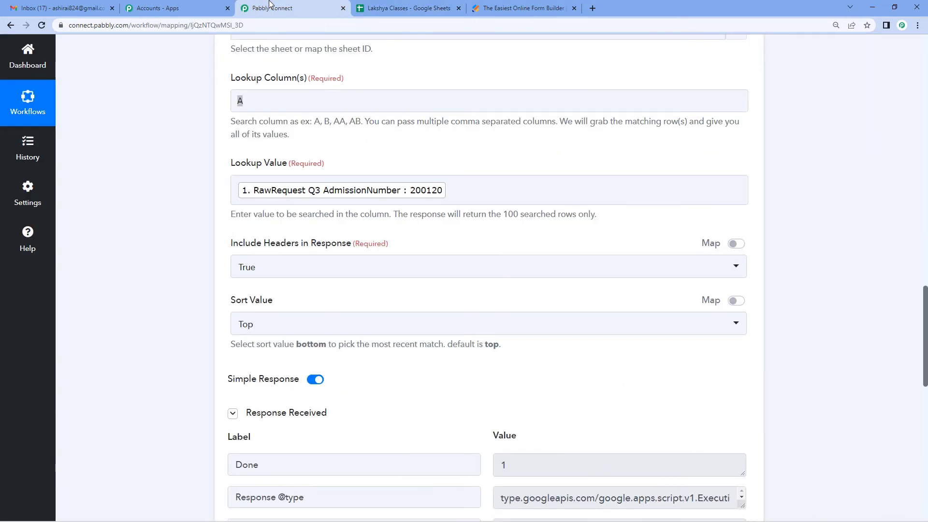
scroll("down", 3)
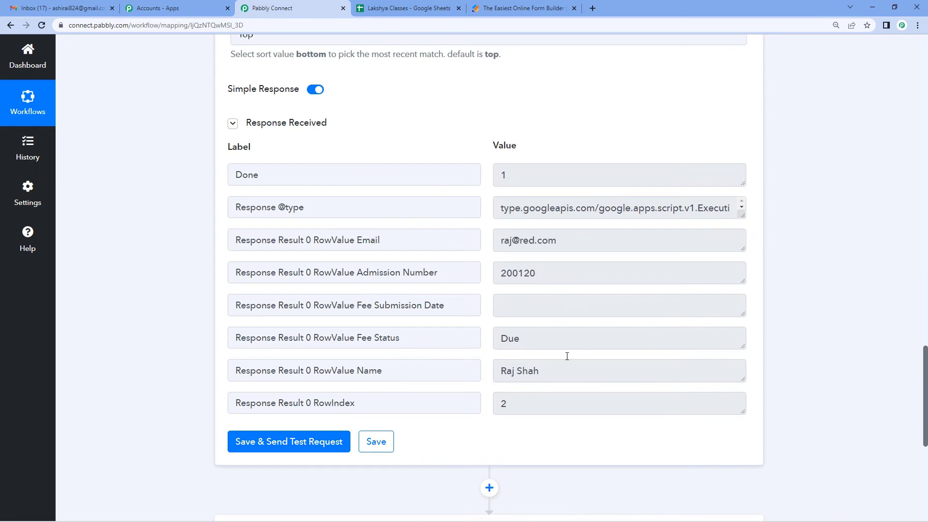
scroll("up", 3)
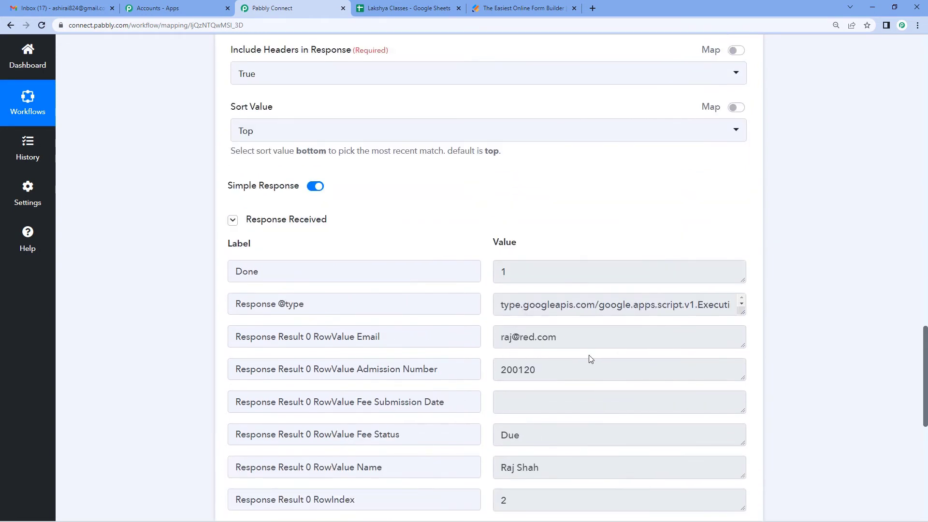
scroll("down", 3)
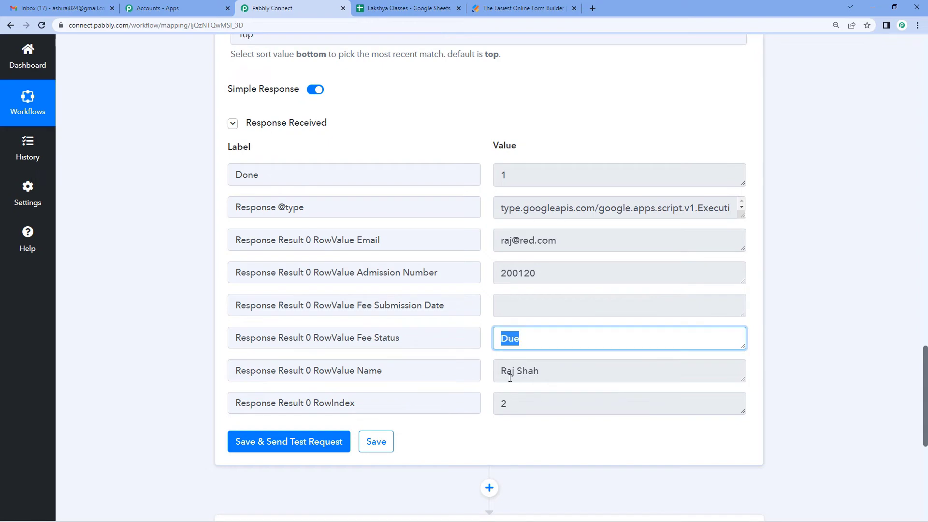
scroll("up", 3)
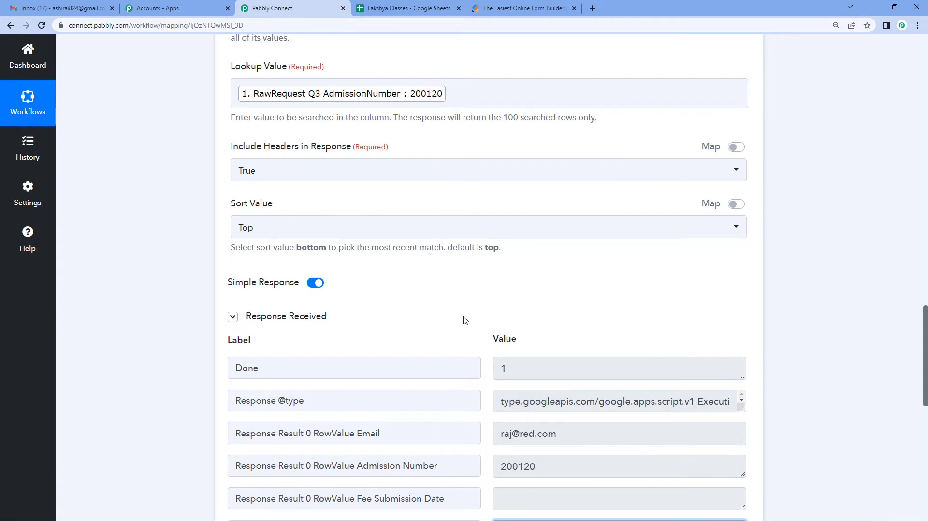
mouse_move(505, 339)
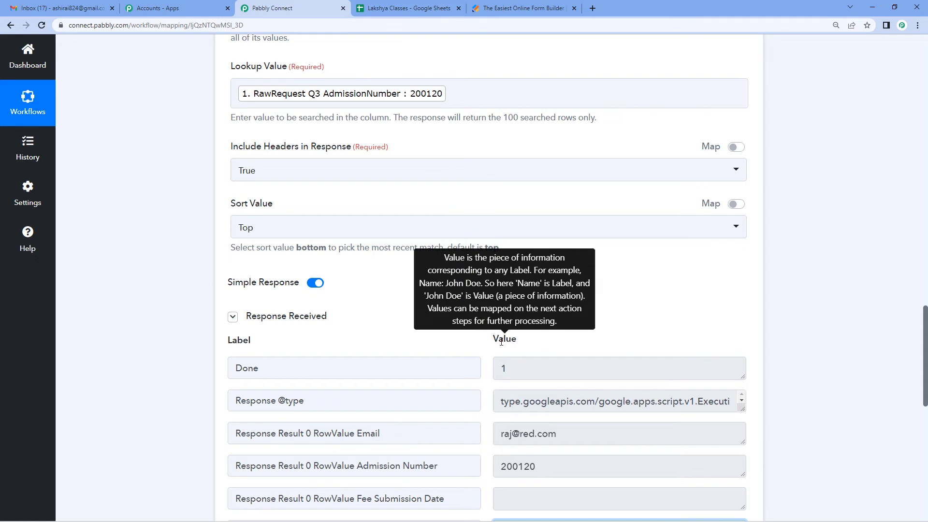
scroll("down", 3)
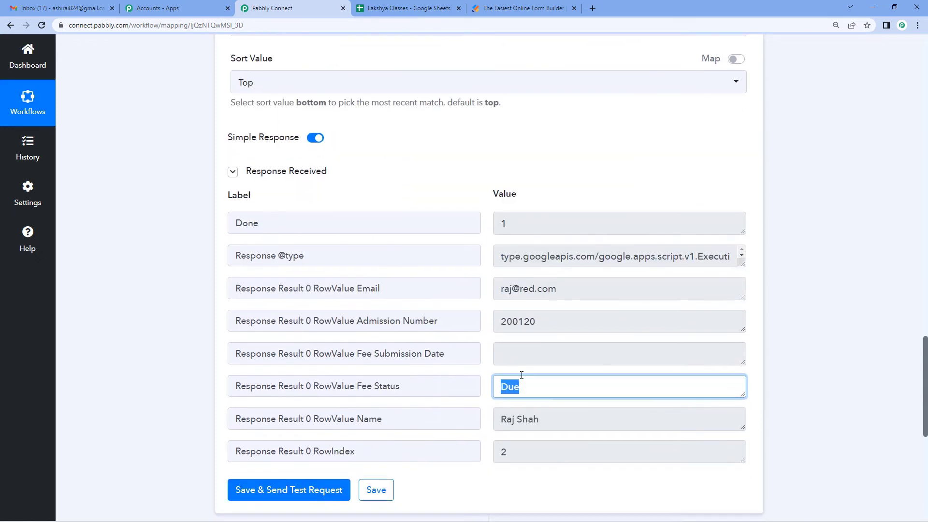
scroll("down", 3)
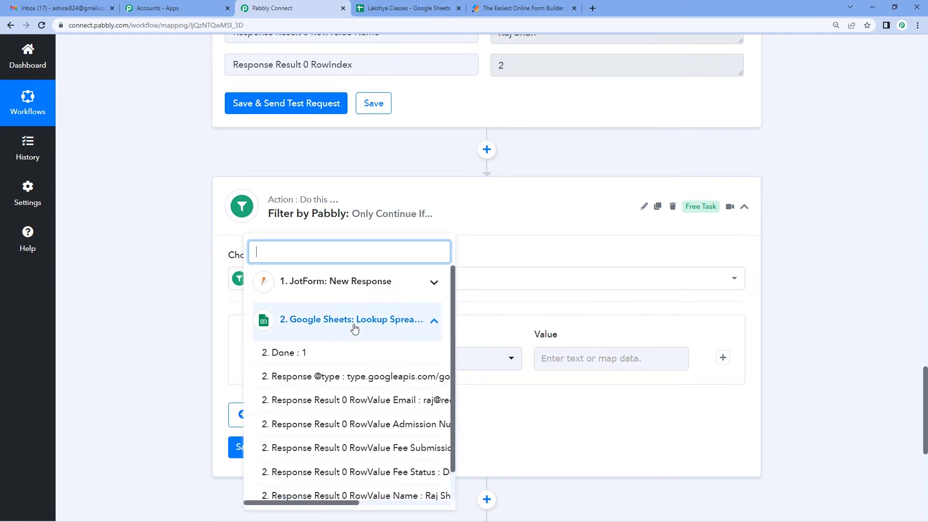
Filter on the looked-up Fee Status with Equal to and value Due
scroll("down", 3)
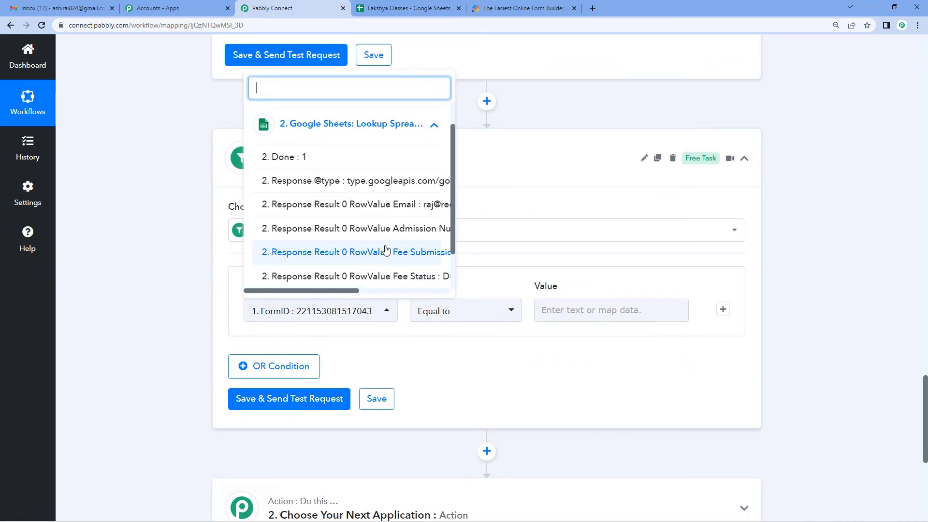
mouse_move(376, 259)
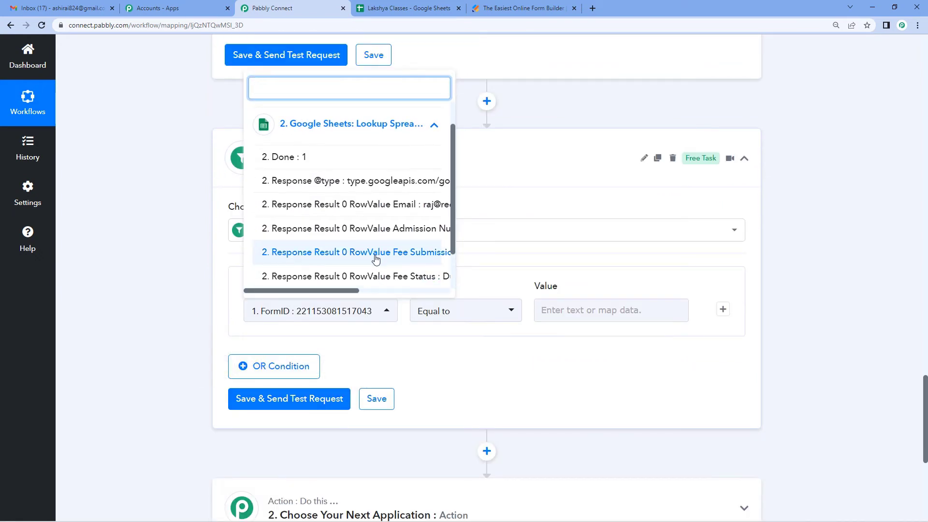
scroll("down", 3)
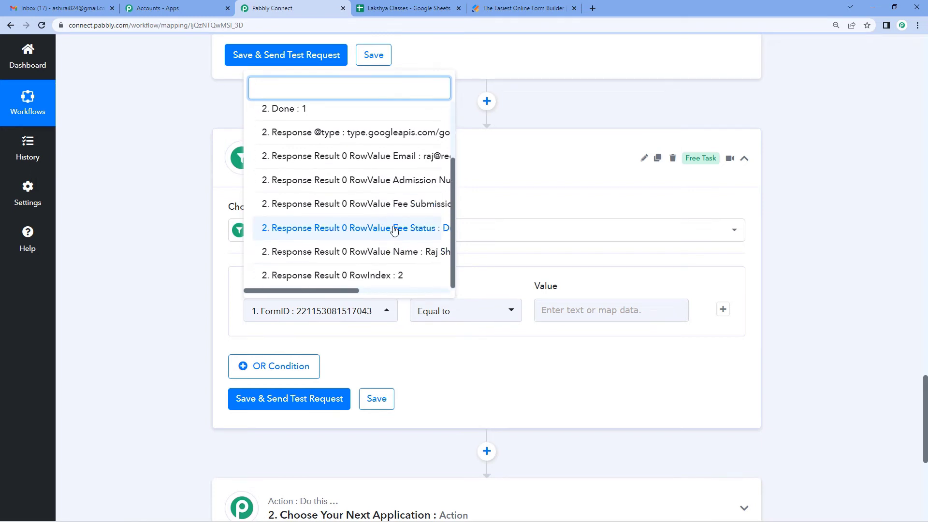
left_click(352, 228)
type("Du")
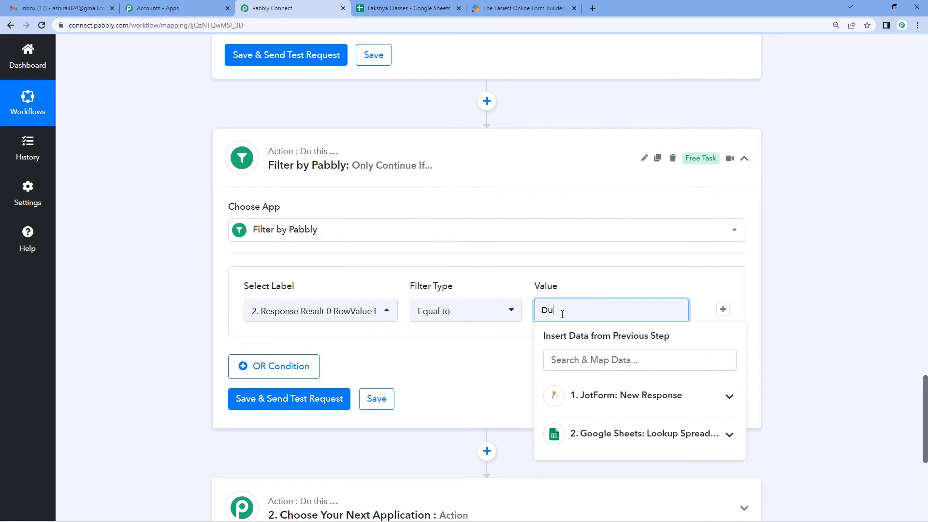
type("e")
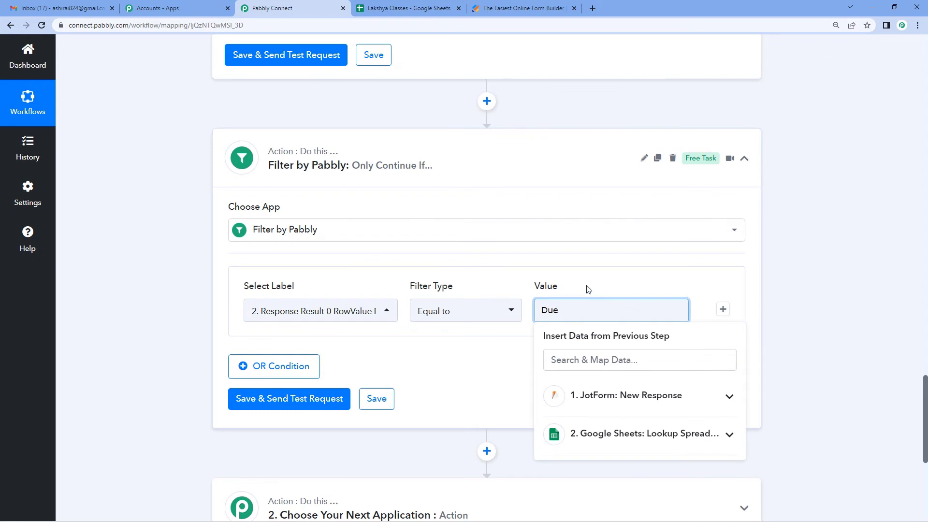
left_click(533, 355)
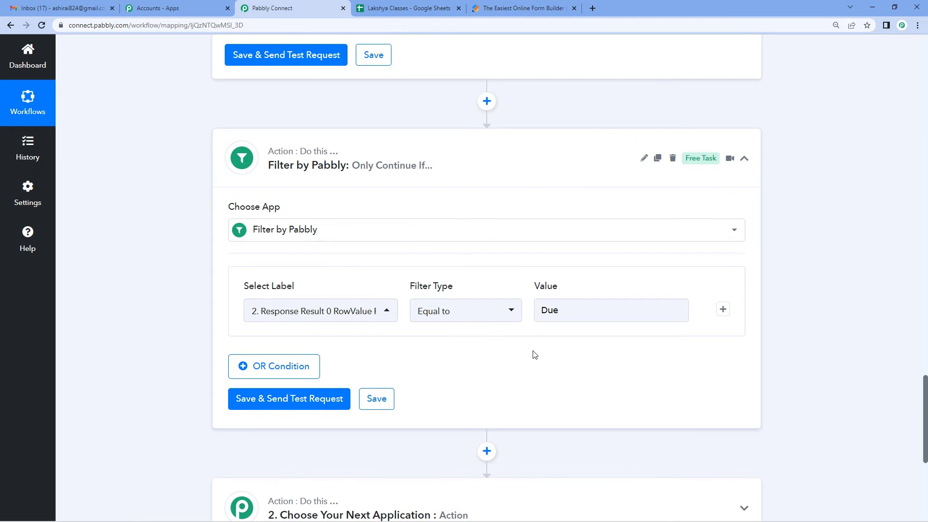
mouse_move(289, 398)
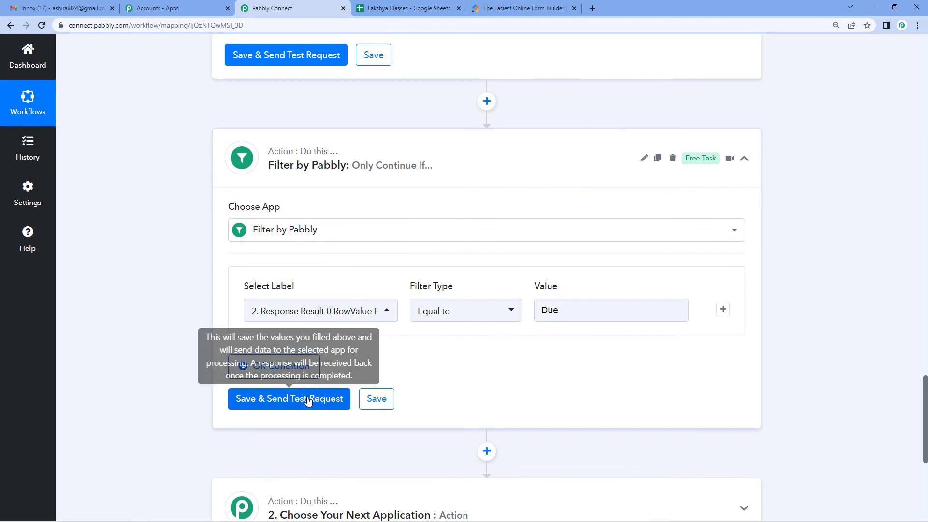
left_click(289, 399)
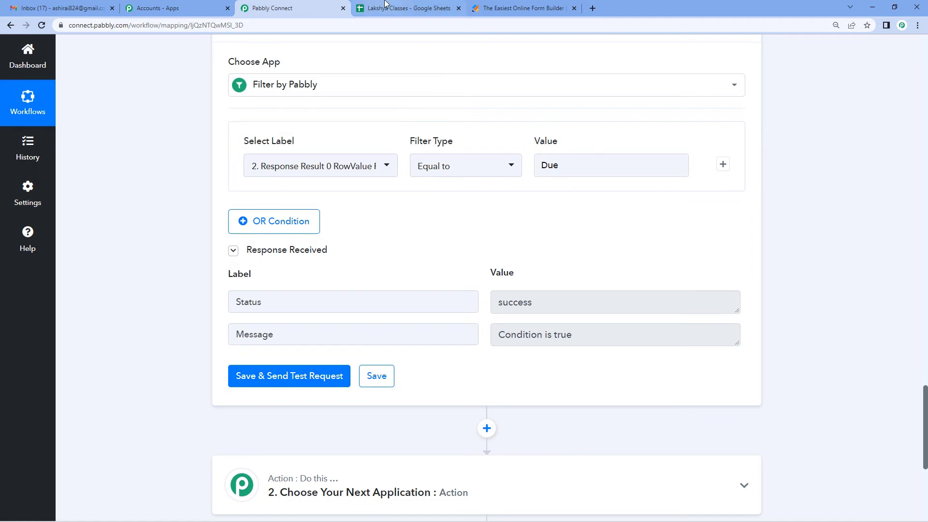
left_click(406, 8)
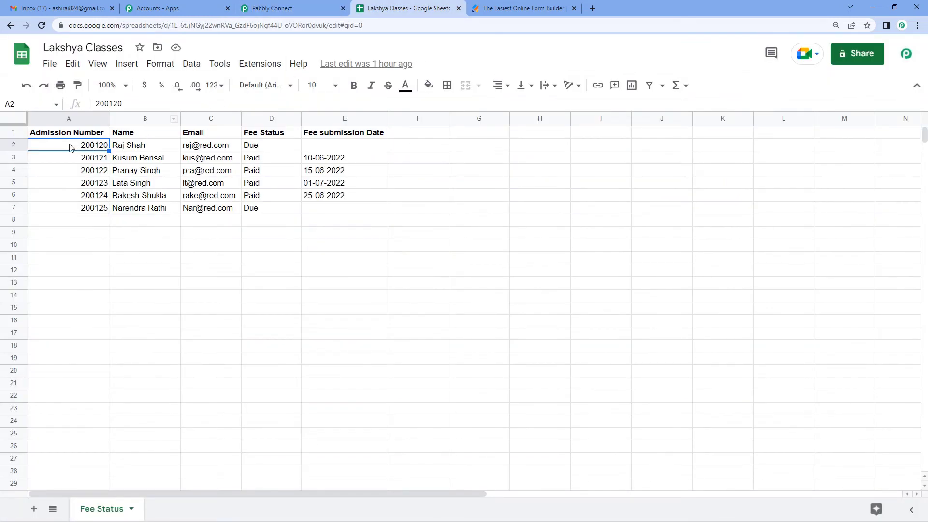
mouse_move(137, 147)
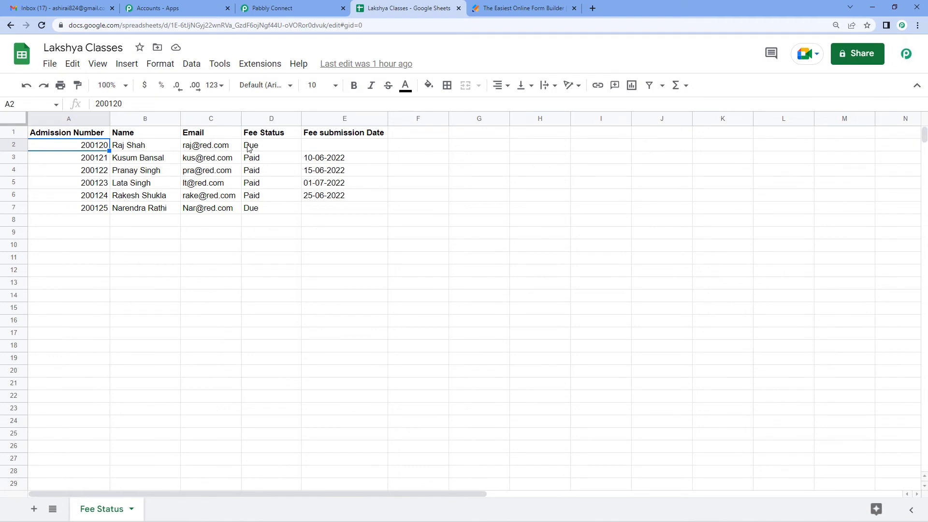
left_click(290, 8)
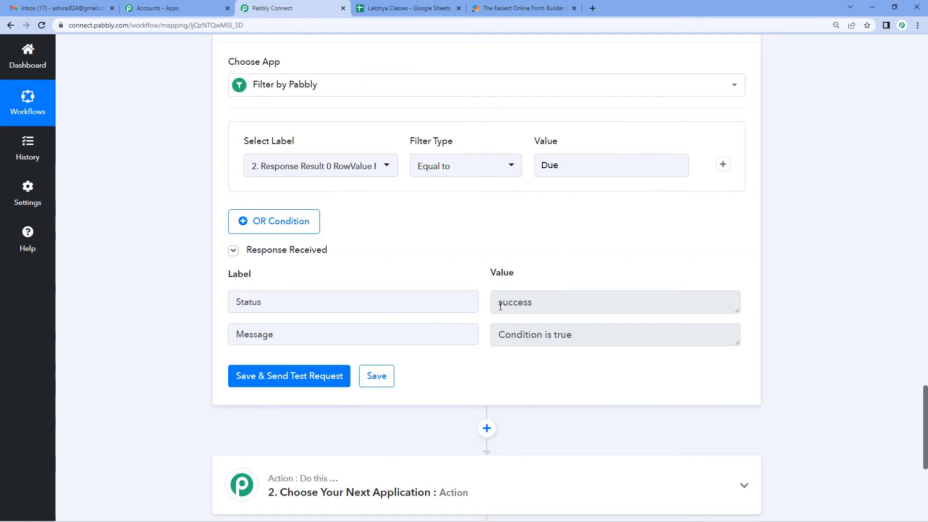
scroll("down", 3)
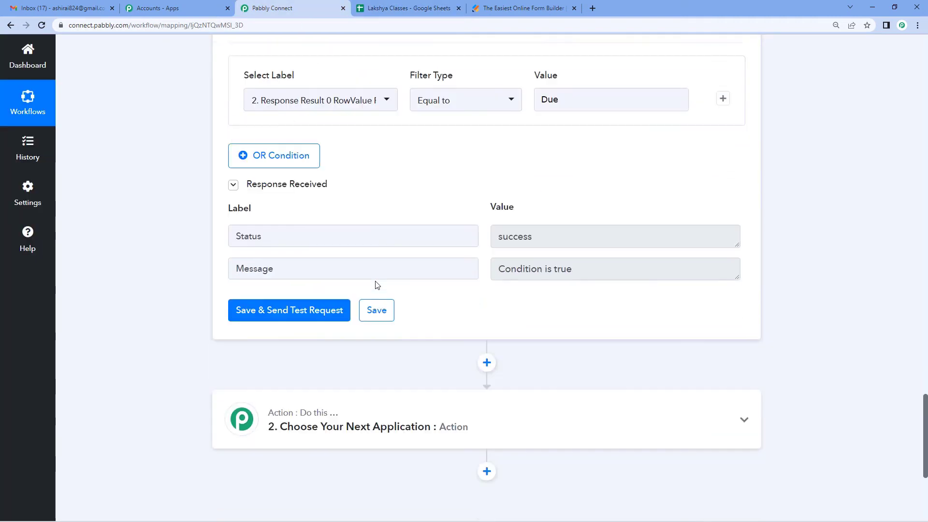
scroll("down", 3)
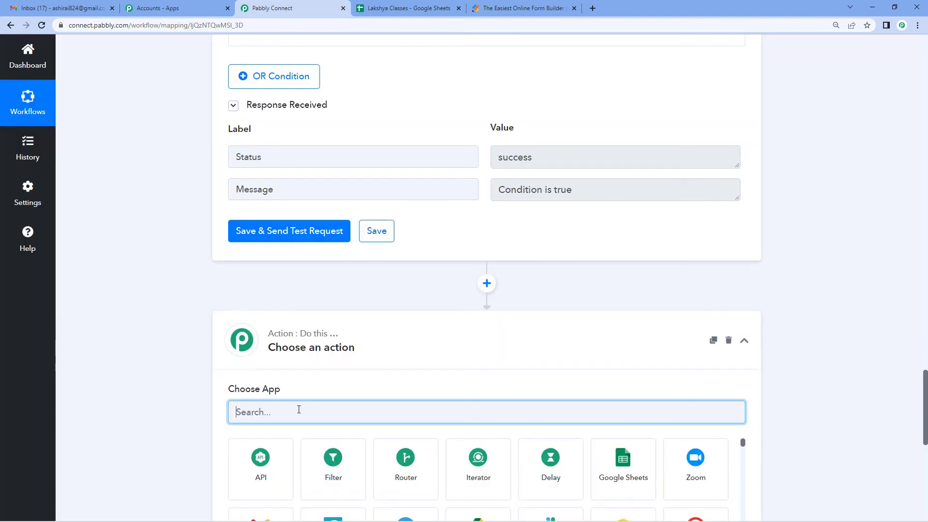
Add a Date/Time Formatter step with the Current Date event and connect it
type("dat")
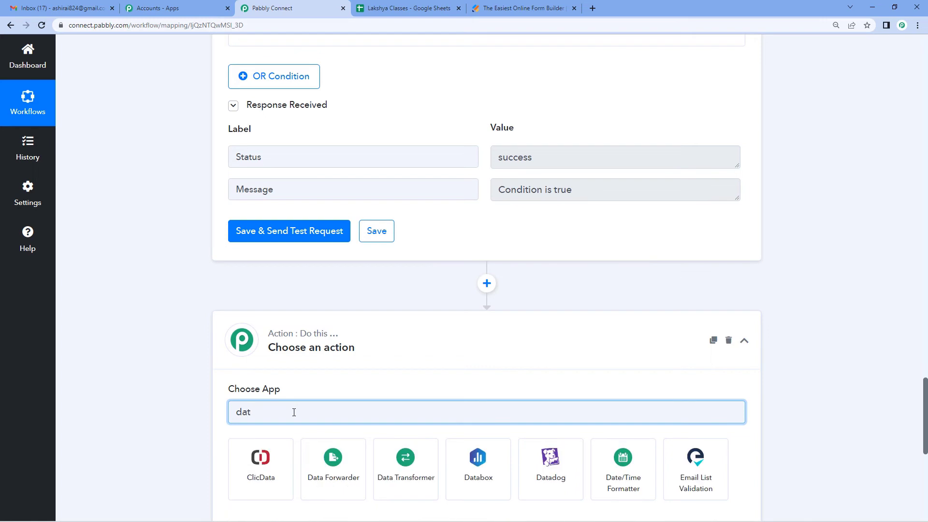
scroll("down", 3)
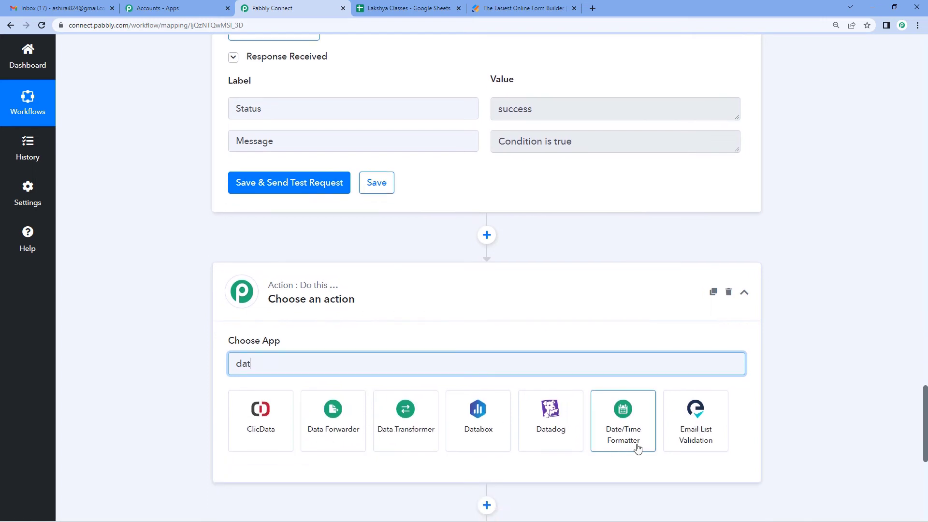
left_click(622, 420)
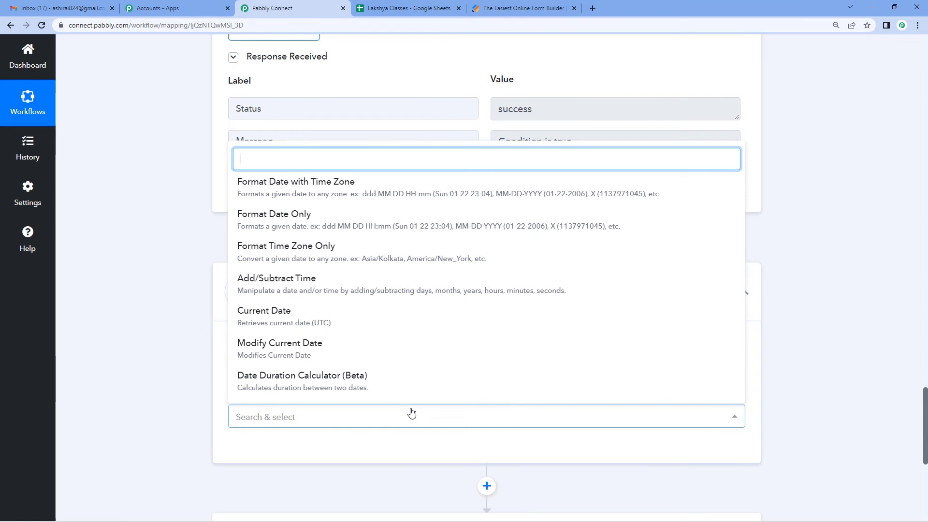
left_click(263, 310)
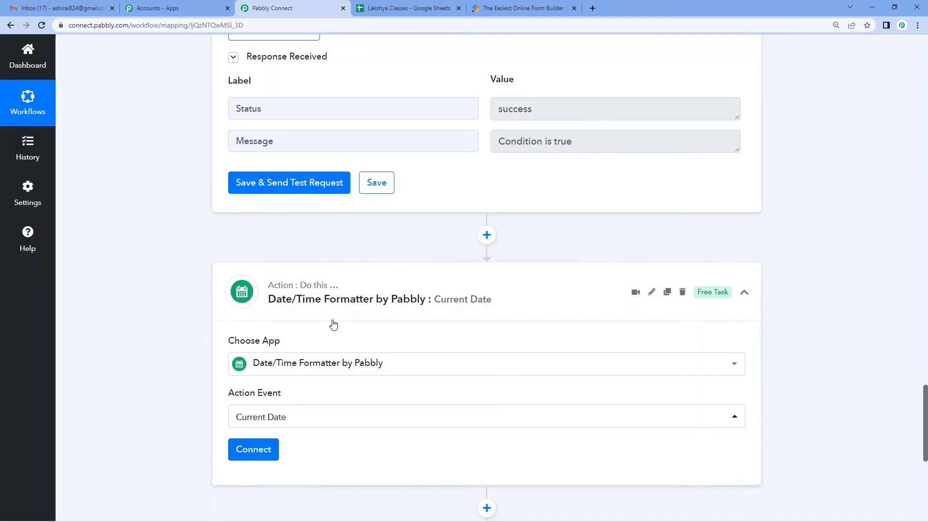
left_click(253, 450)
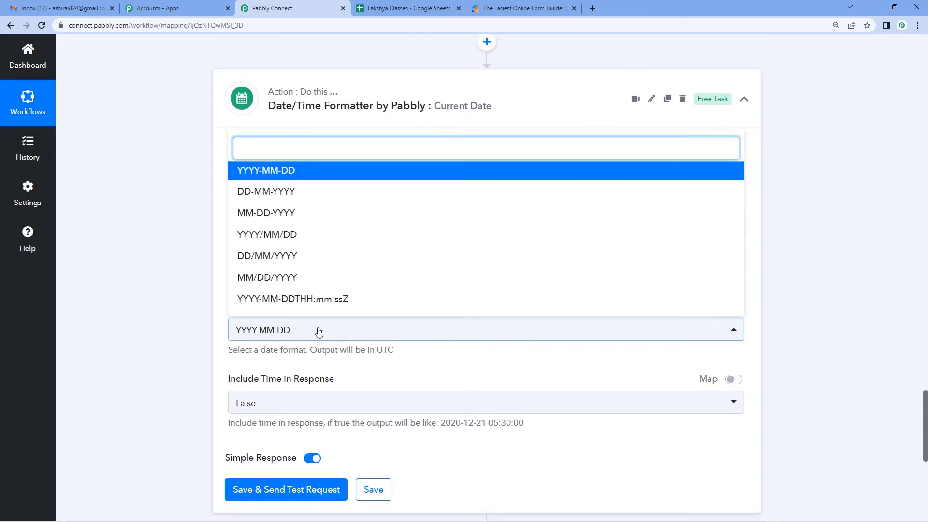
Set the format to DD-MM-YYYY to match the sheet and test, returning 04-07-2022
left_click(406, 9)
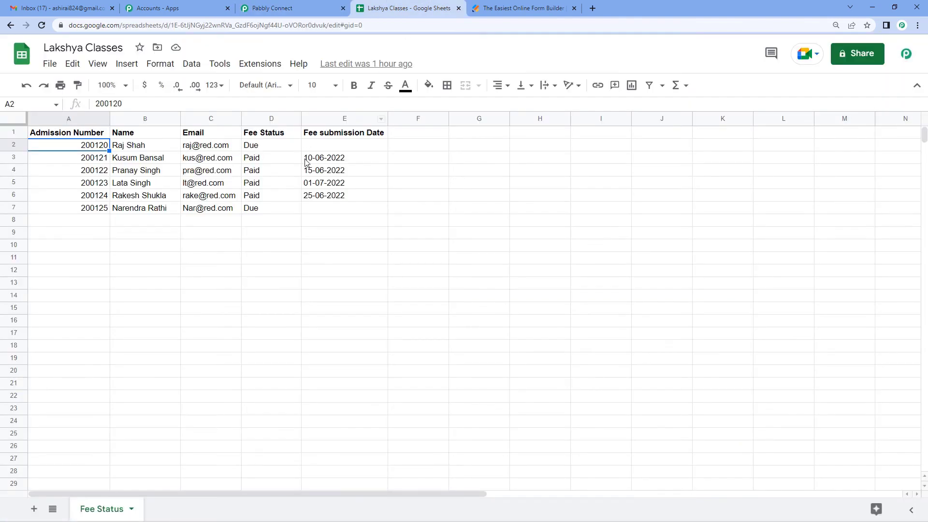
mouse_move(351, 161)
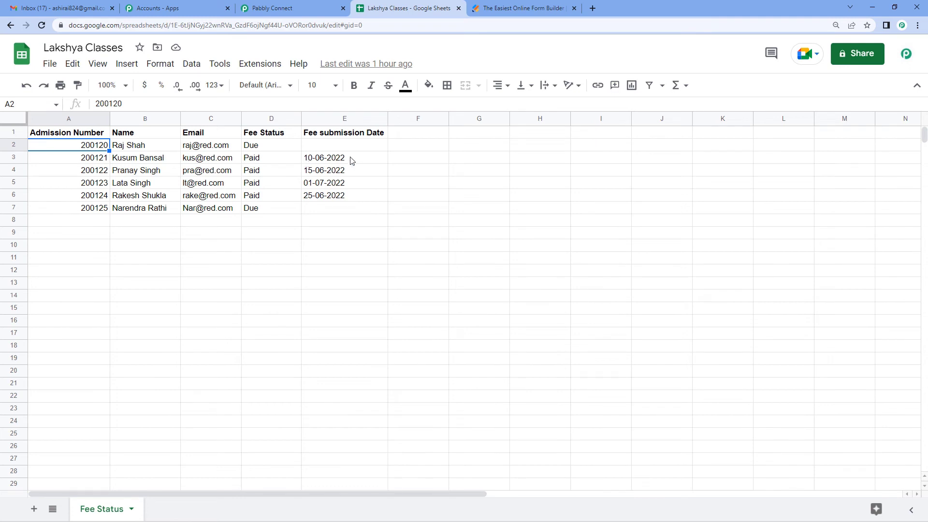
left_click(290, 8)
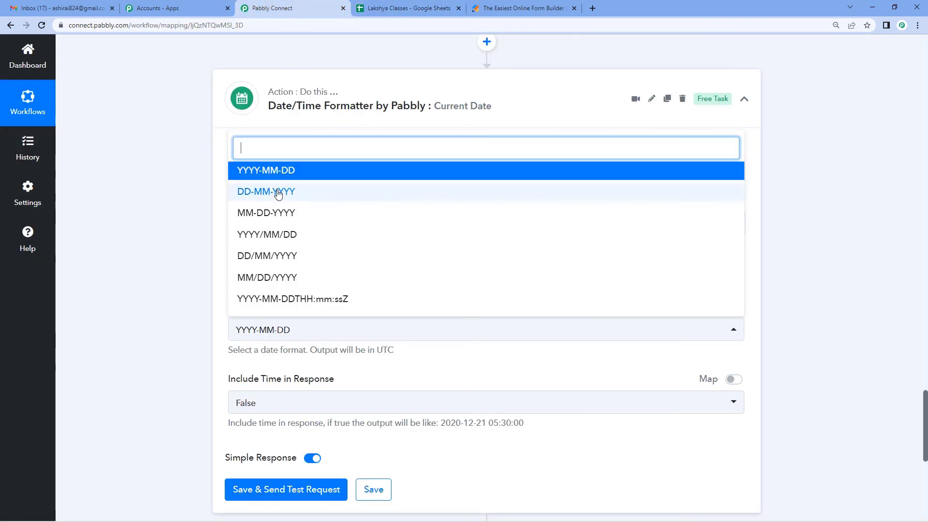
left_click(266, 191)
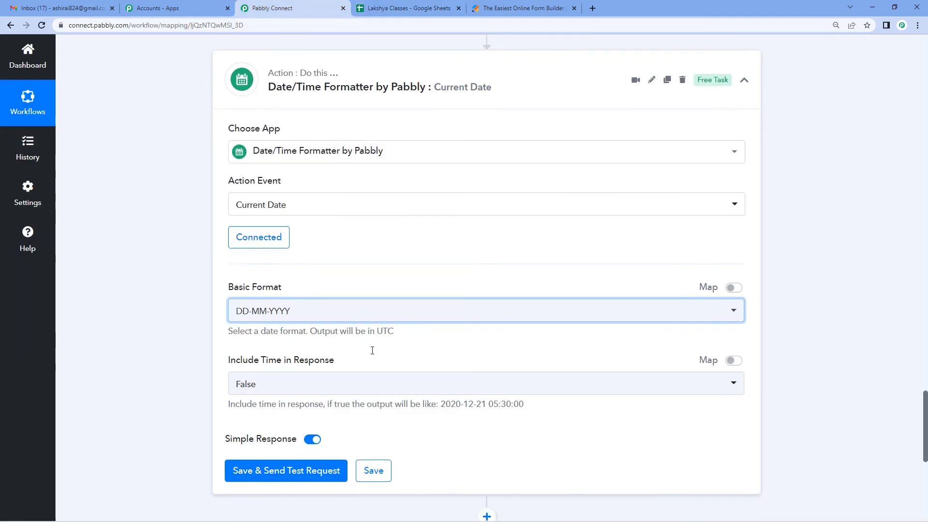
left_click(286, 470)
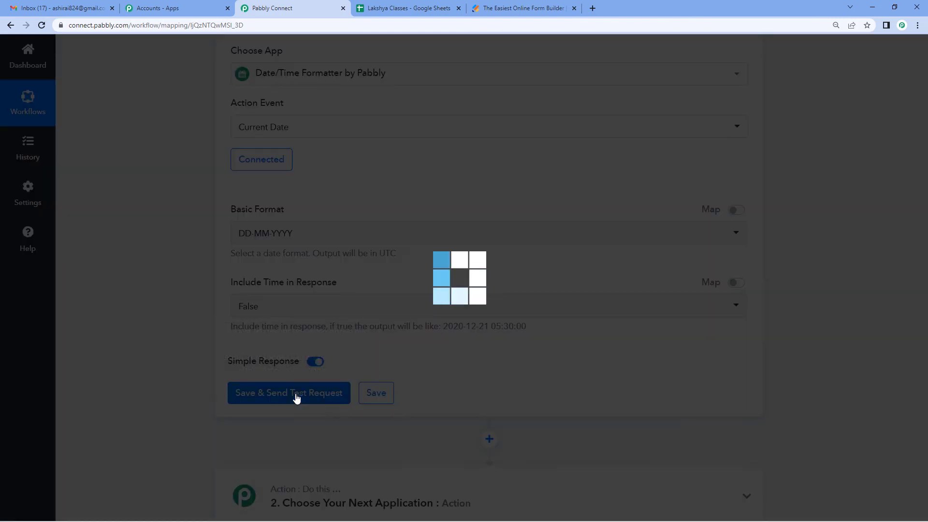
left_click(288, 393)
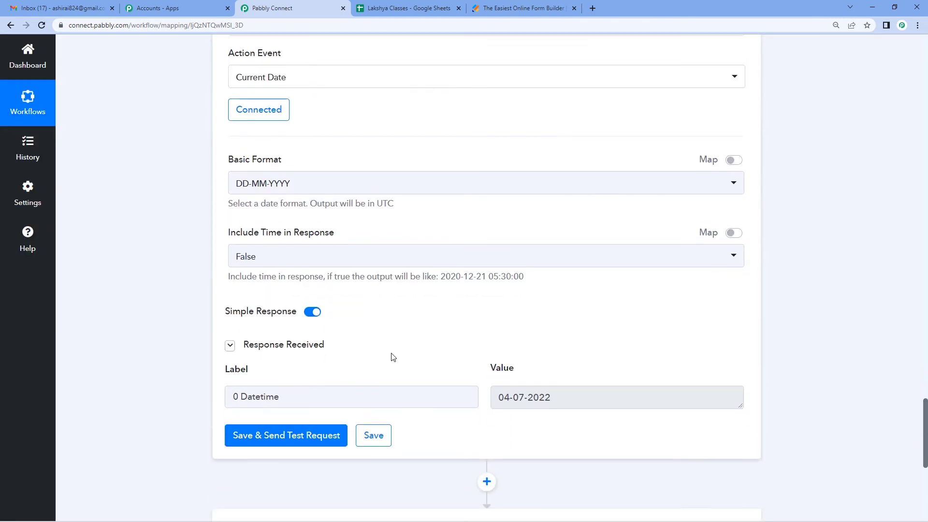
scroll("down", 3)
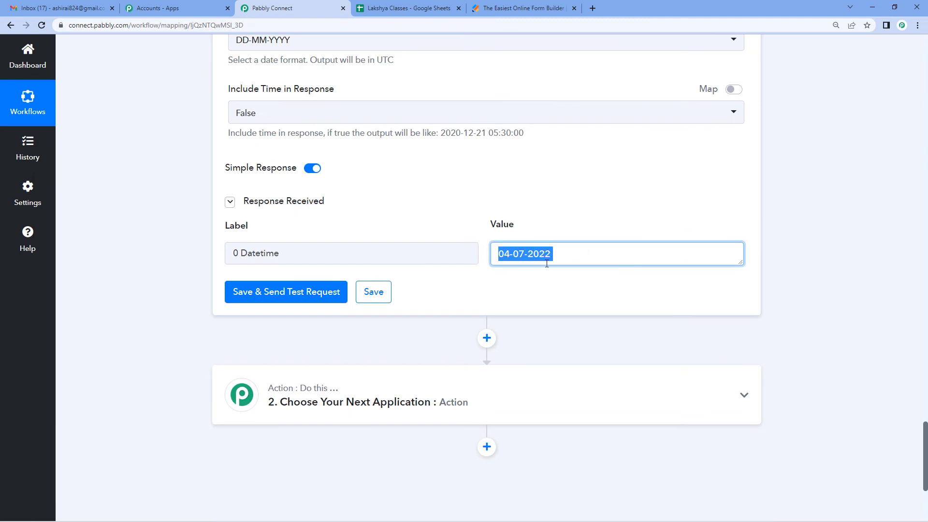
mouse_move(508, 270)
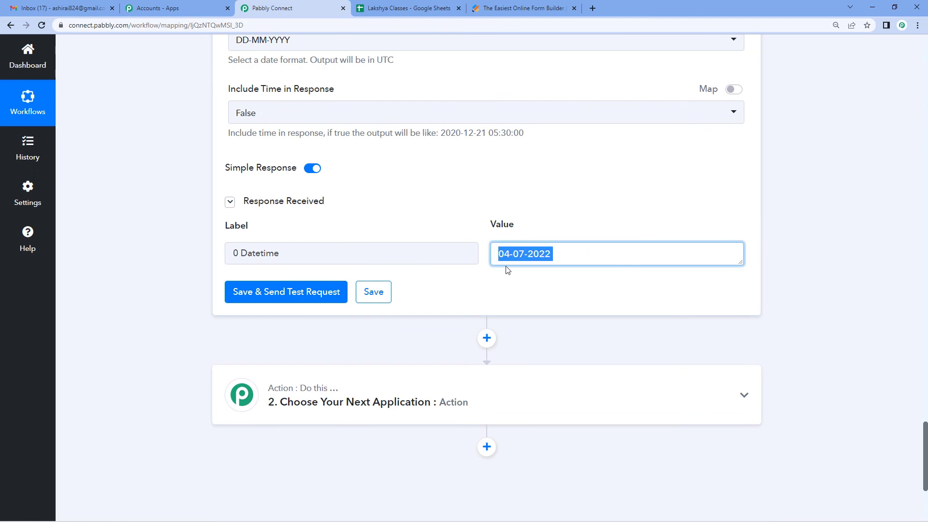
scroll("down", 3)
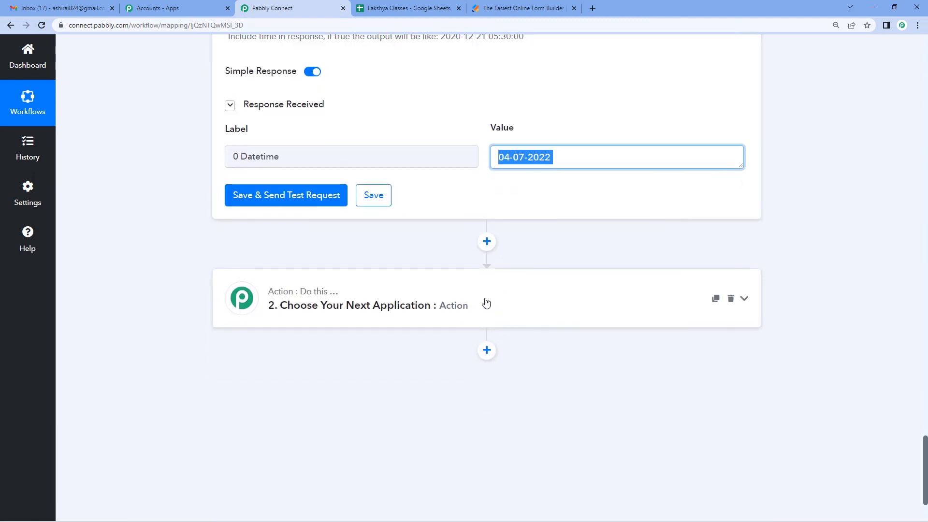
mouse_move(432, 310)
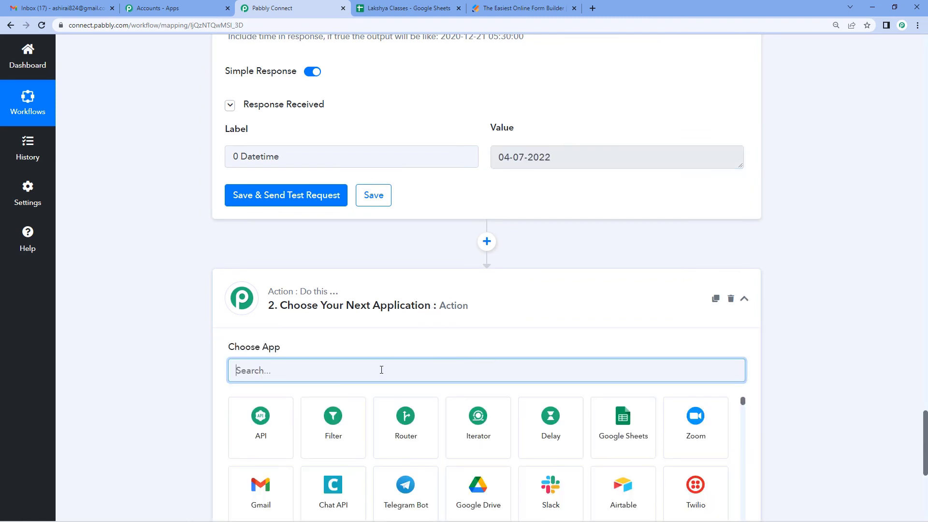
Set the next action step to Google Sheets with the Update Row event
type("Goo")
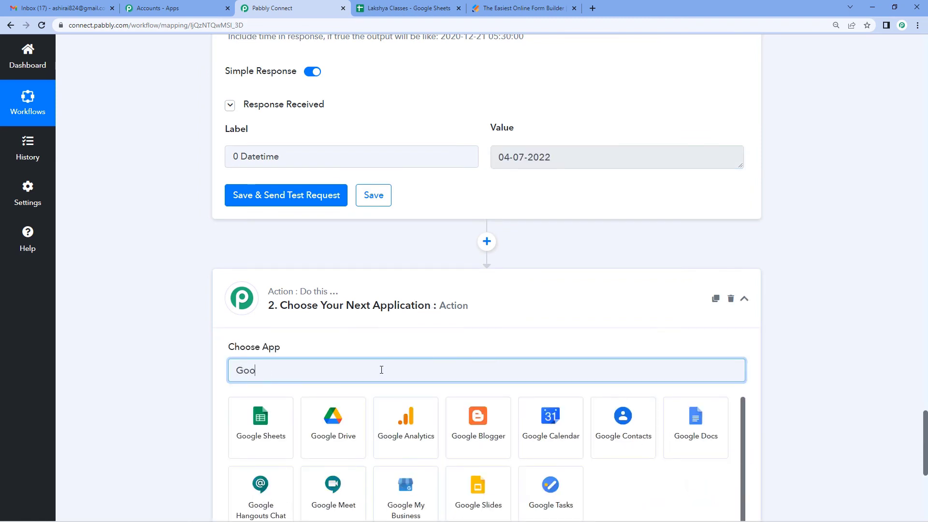
left_click(260, 420)
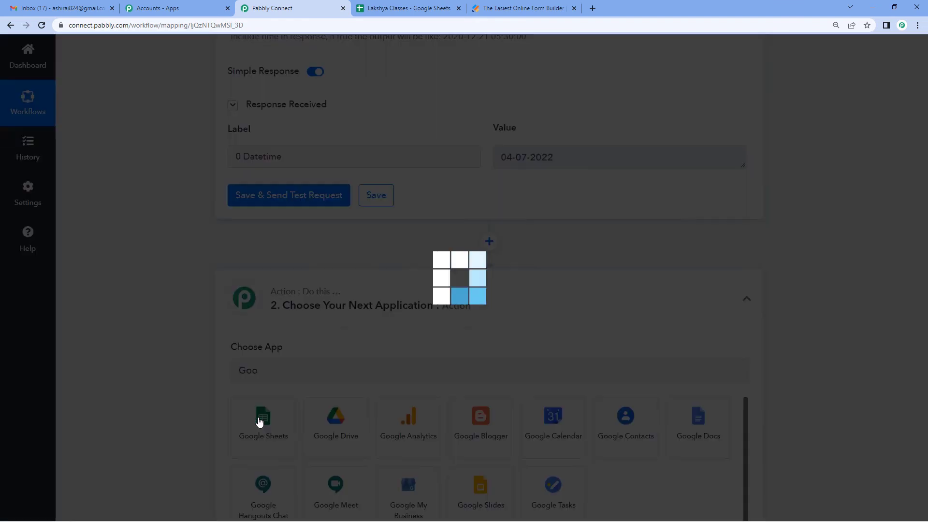
left_click(262, 421)
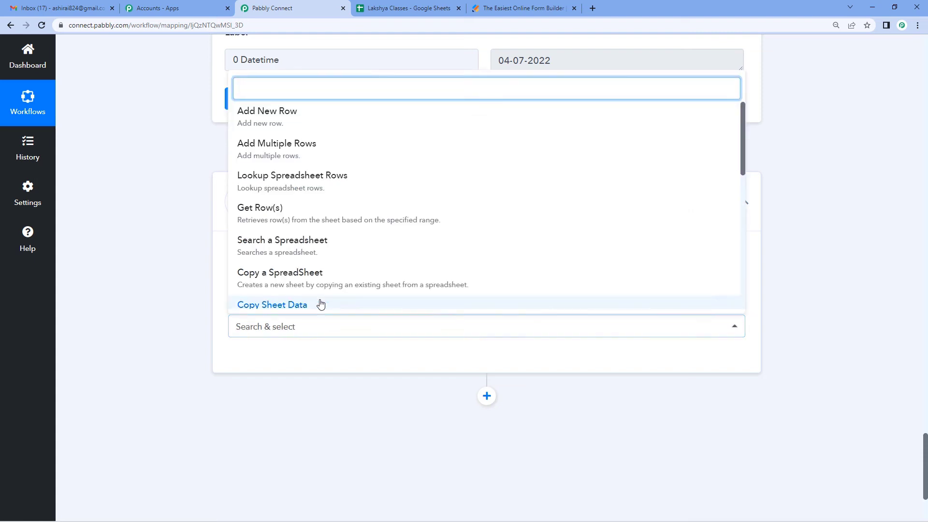
scroll("down", 3)
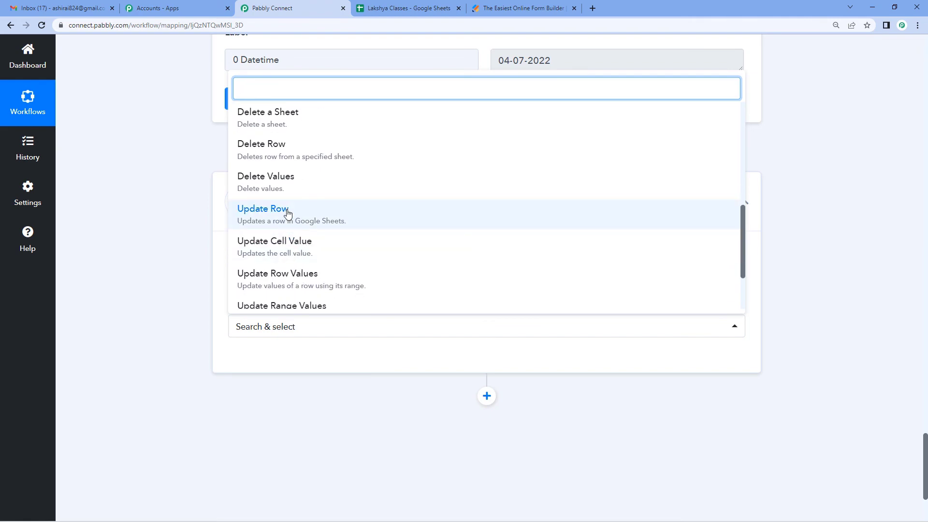
left_click(263, 209)
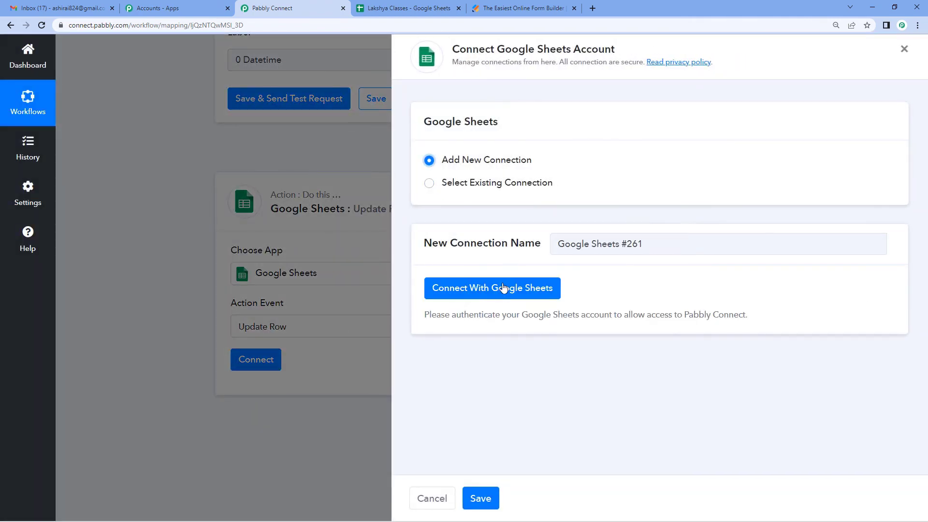
Authorize a new Google Sheets connection for the Update Row step and confirm success
left_click(492, 288)
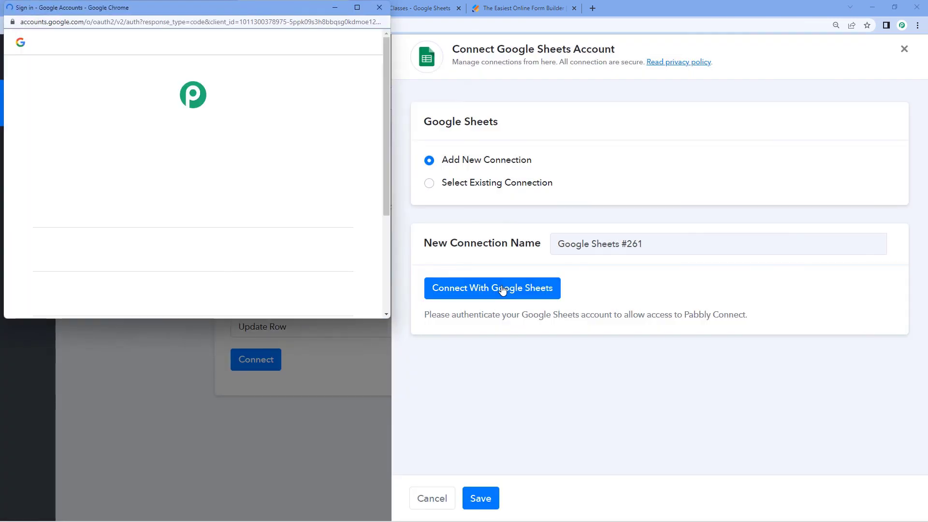
left_click(491, 288)
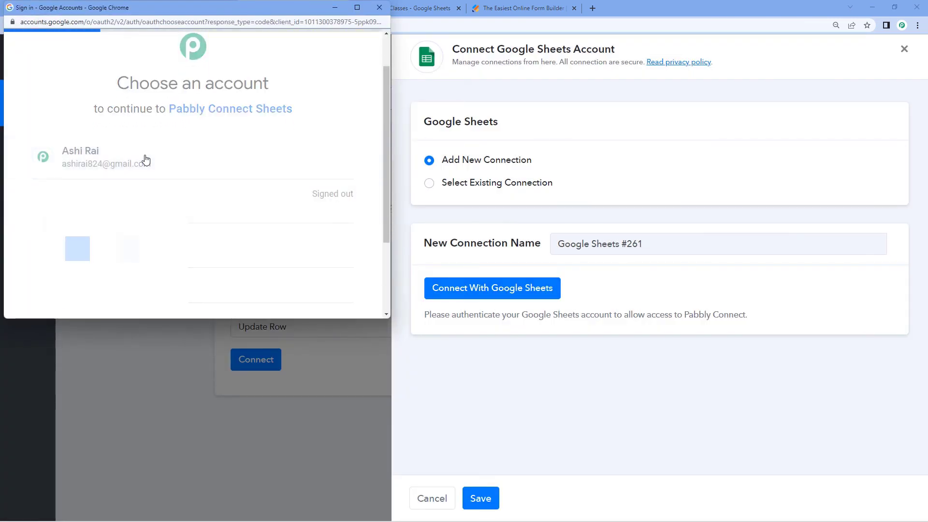
left_click(105, 157)
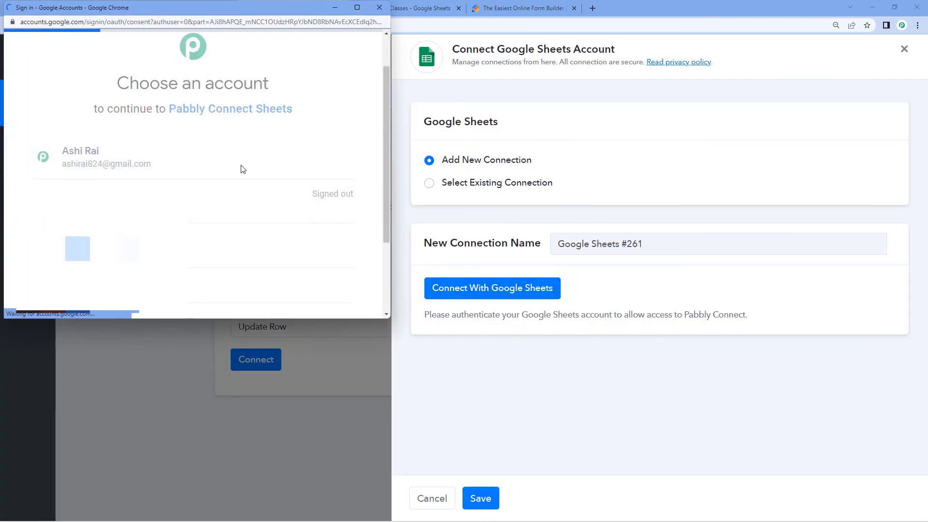
left_click(107, 156)
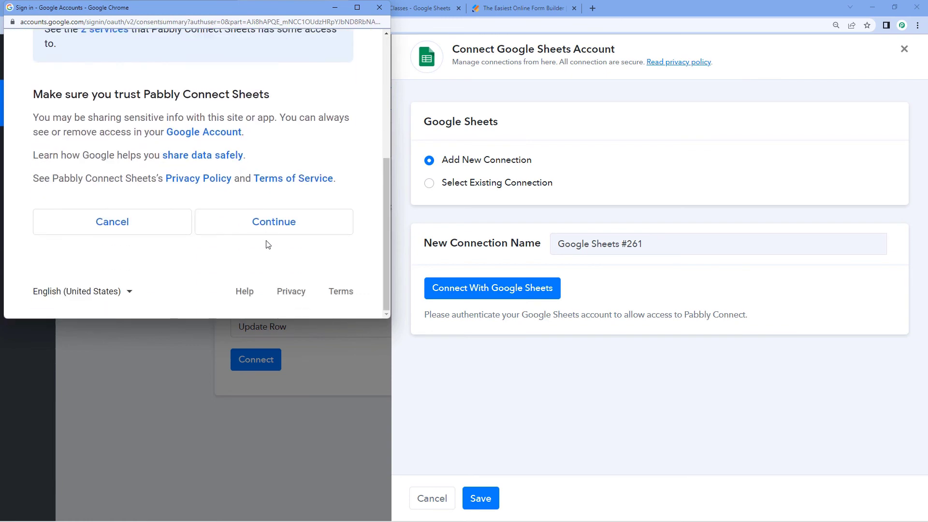
left_click(274, 221)
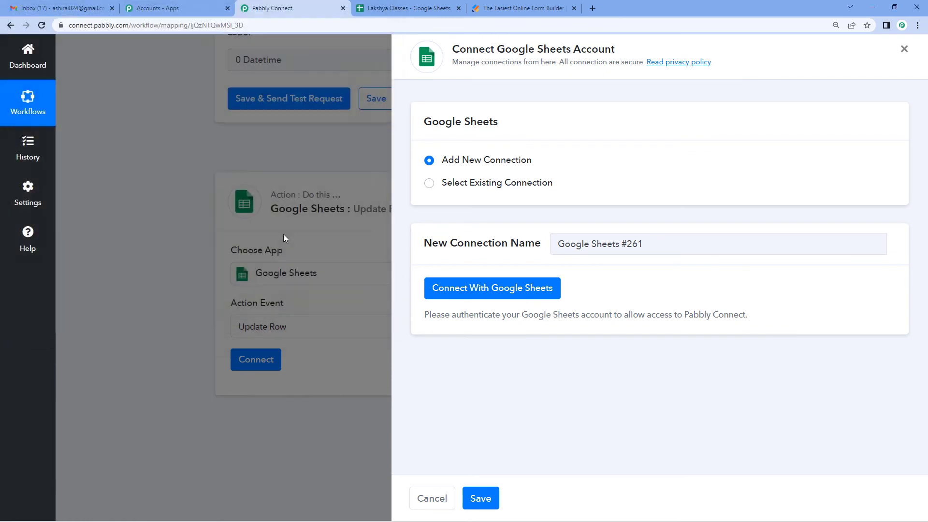
left_click(492, 288)
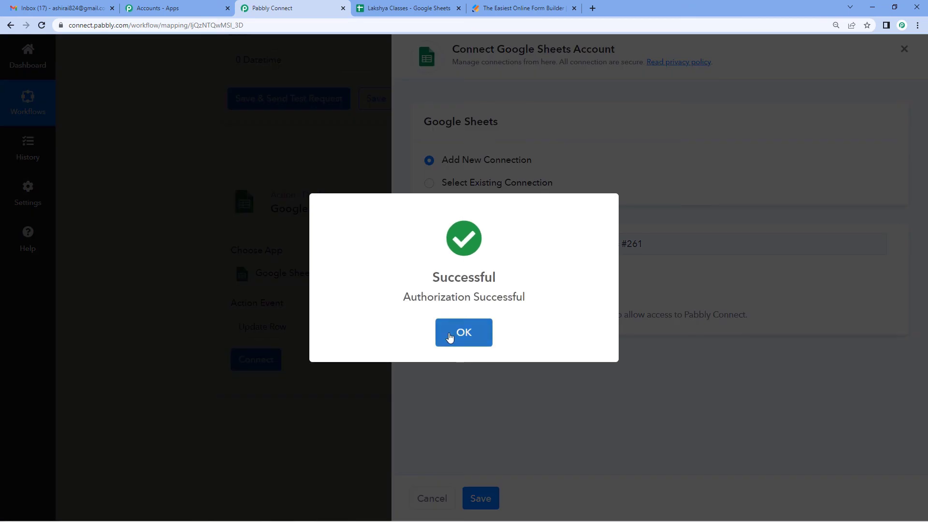
left_click(463, 332)
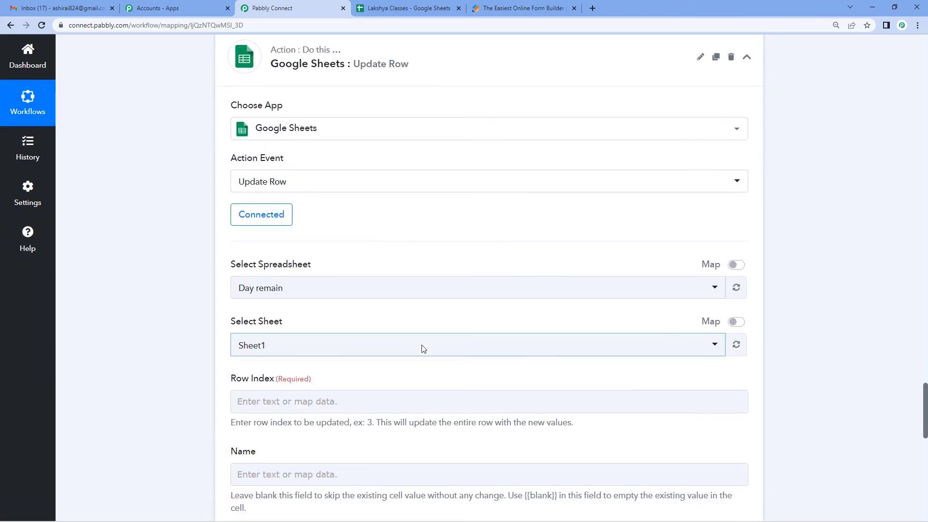
mouse_move(422, 348)
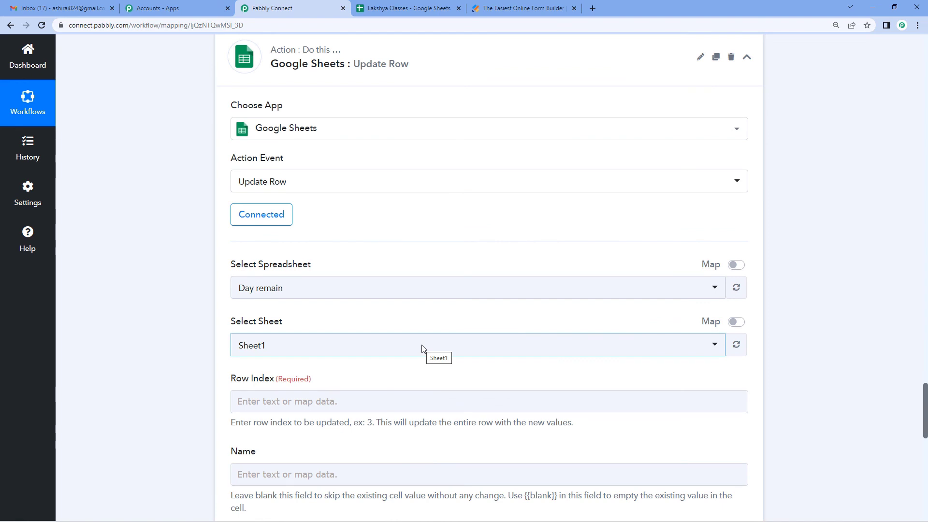
mouse_move(429, 299)
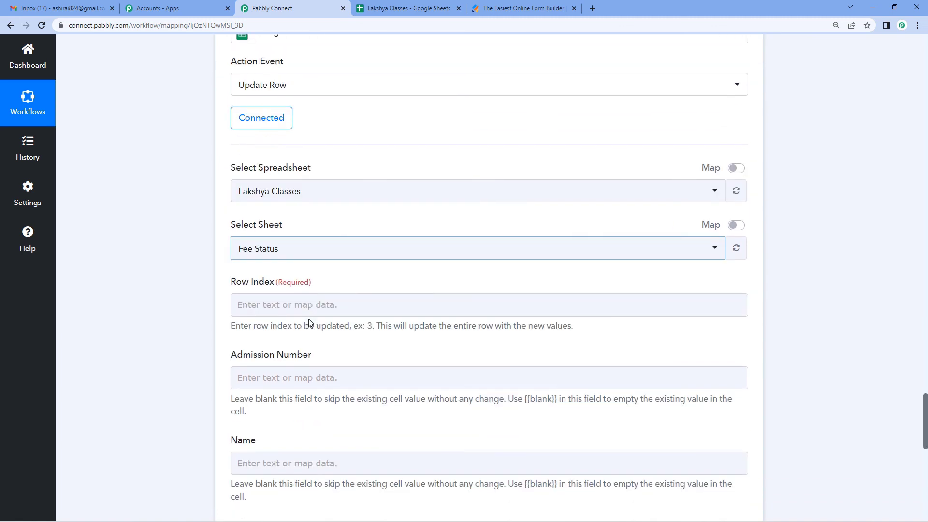
Target the Lakshya Classes spreadsheet's Fee Status sheet and reveal the Row Index field
scroll("down", 3)
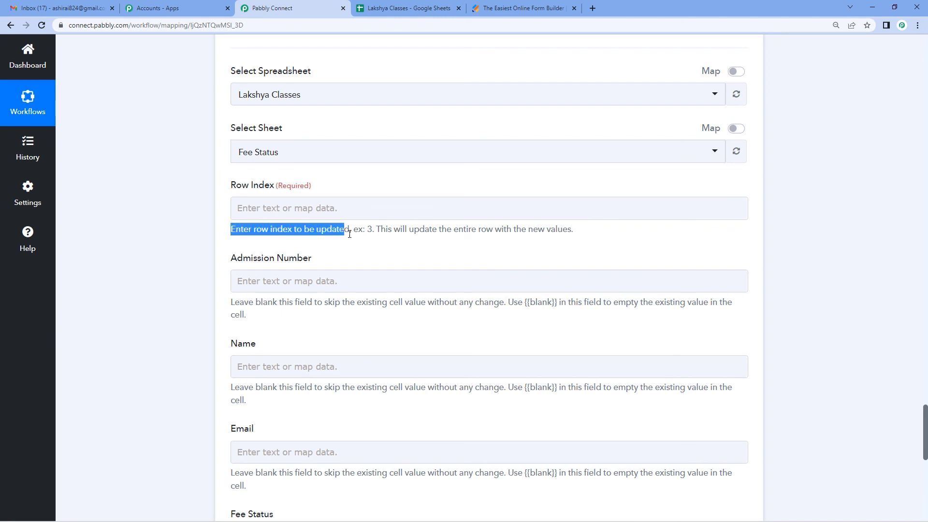
left_click(406, 8)
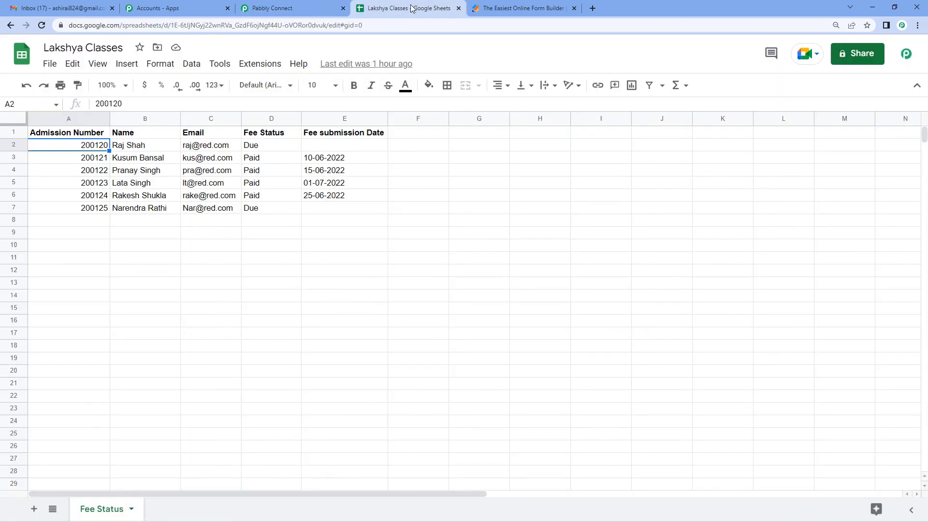
mouse_move(86, 146)
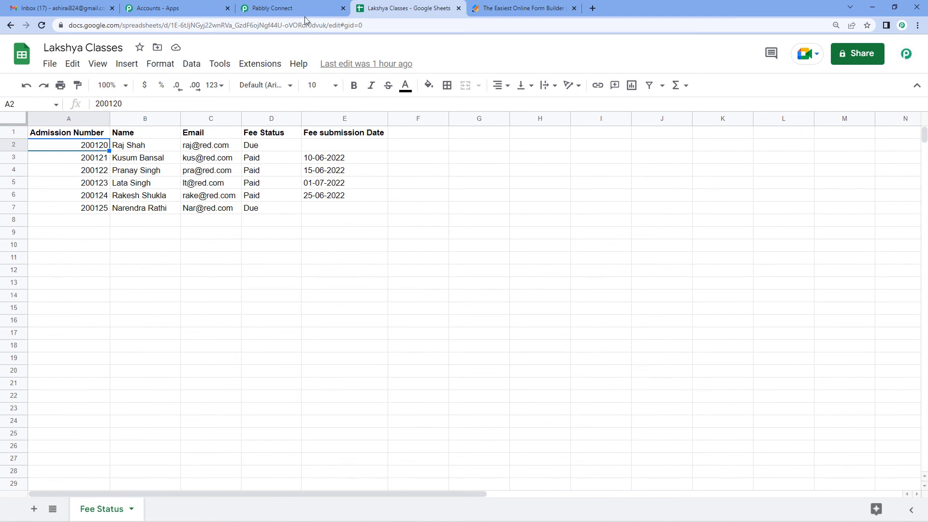
left_click(289, 7)
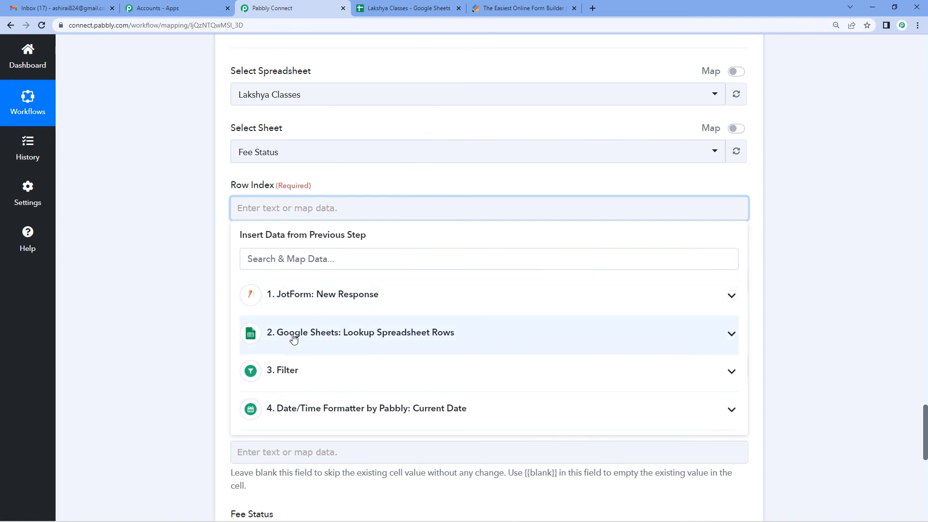
Map Row Index to the lookup step's Response Result 0 RowIndex value 2
left_click(360, 331)
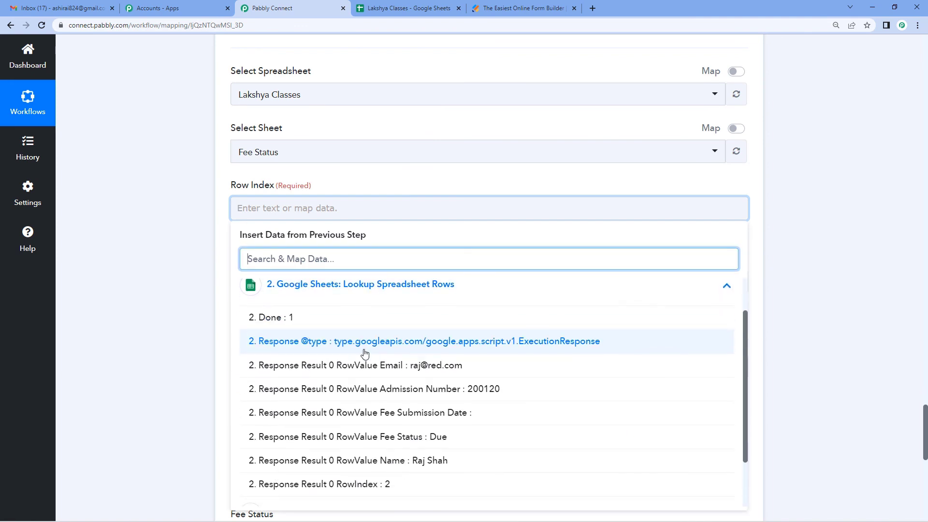
scroll("down", 3)
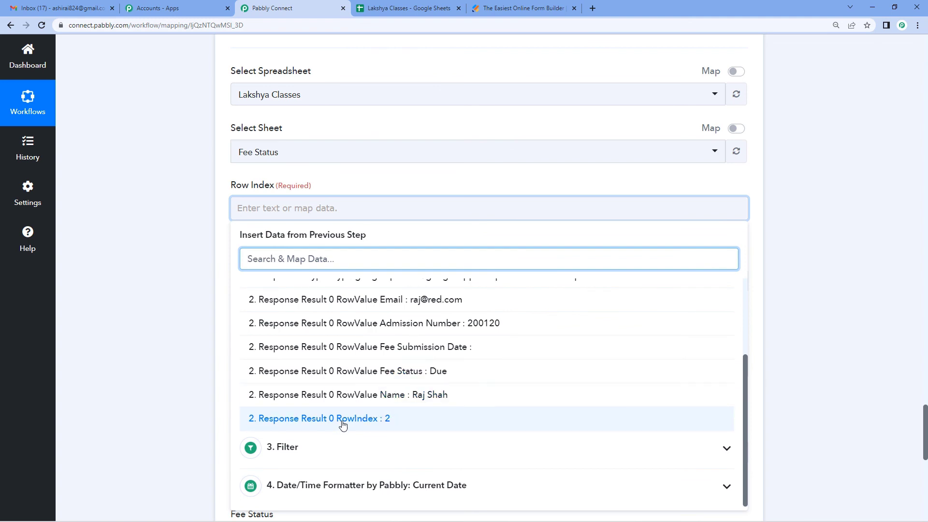
left_click(320, 419)
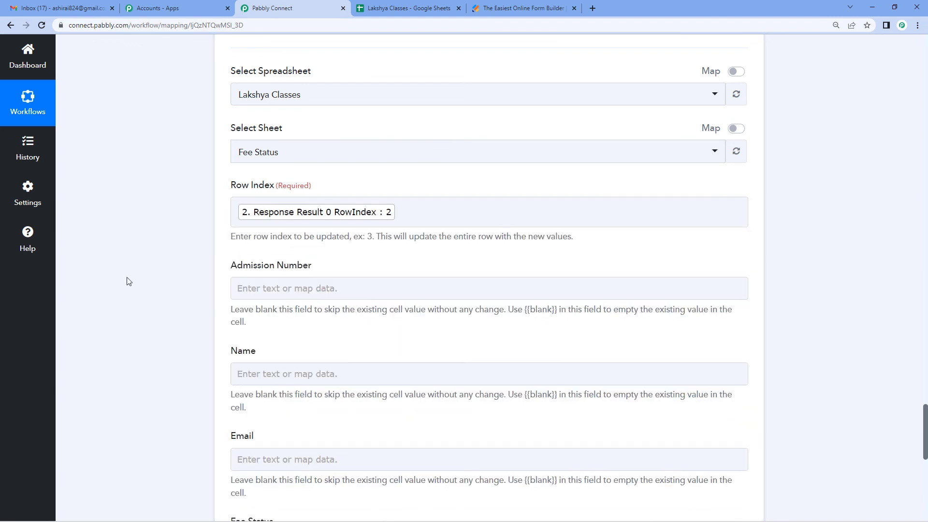
scroll("down", 3)
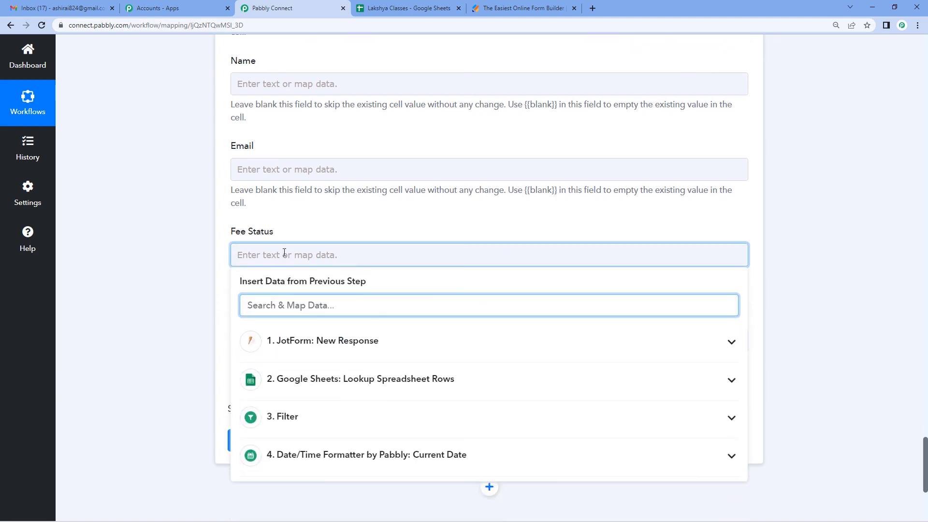
mouse_move(295, 346)
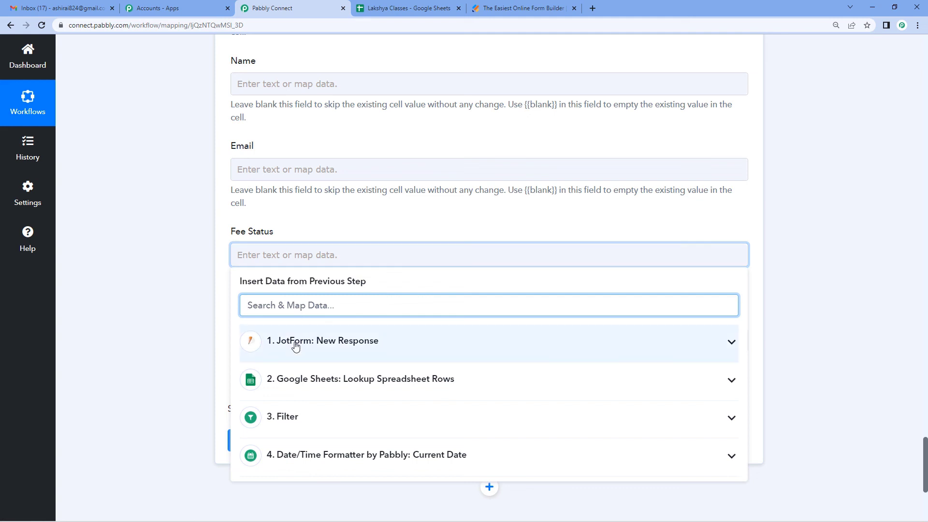
Map Fee Status to the JotForm FeeStatus value Paid and Fee Submission Date to today's date 04-07-2022
left_click(323, 341)
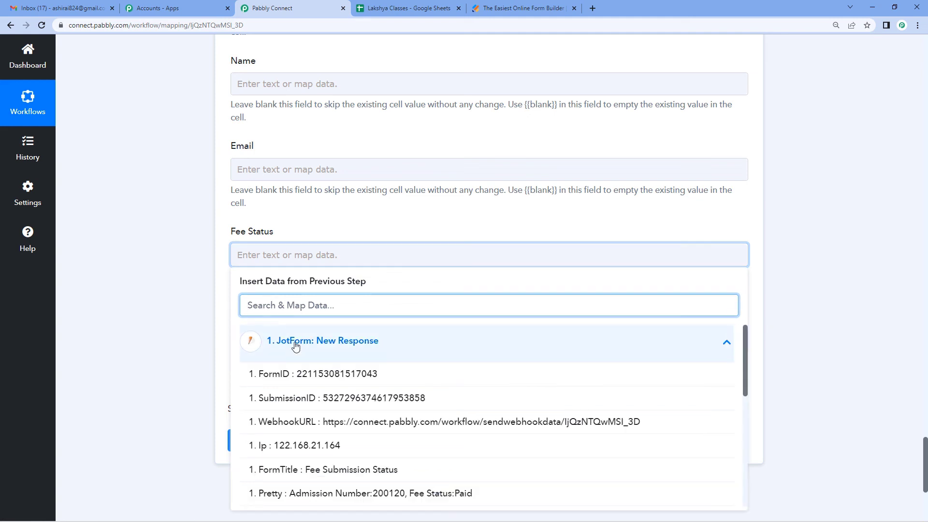
scroll("down", 3)
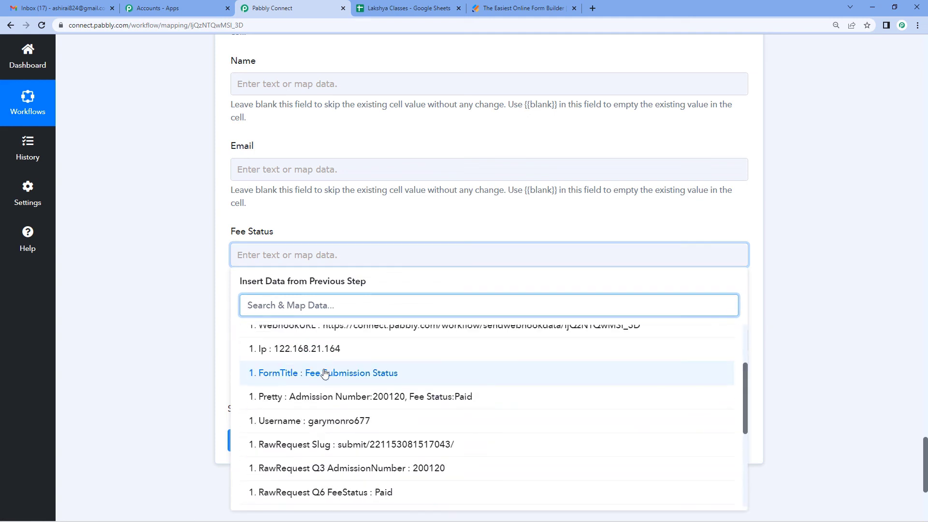
scroll("down", 3)
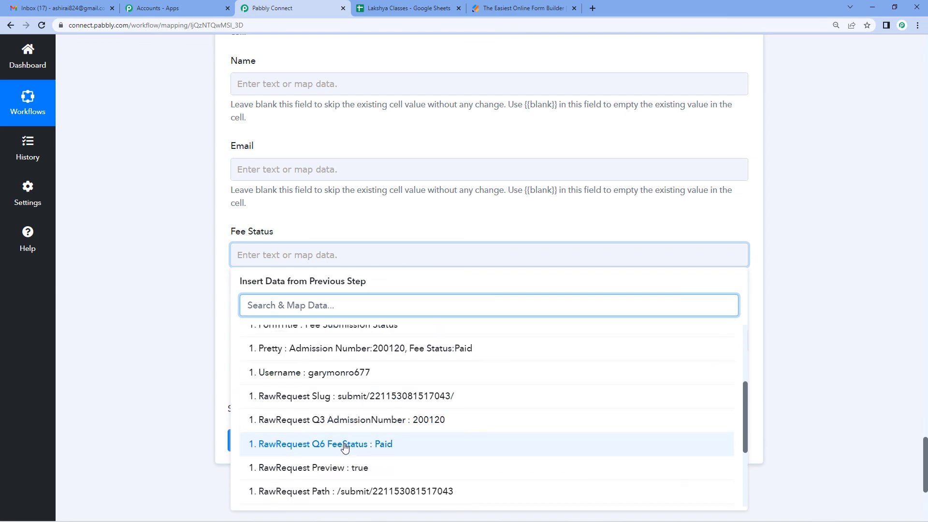
left_click(322, 444)
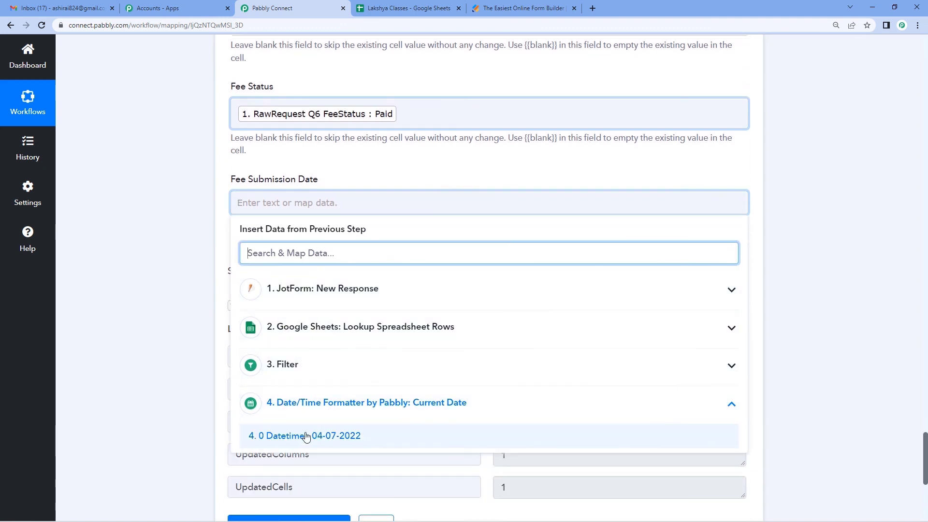
left_click(304, 436)
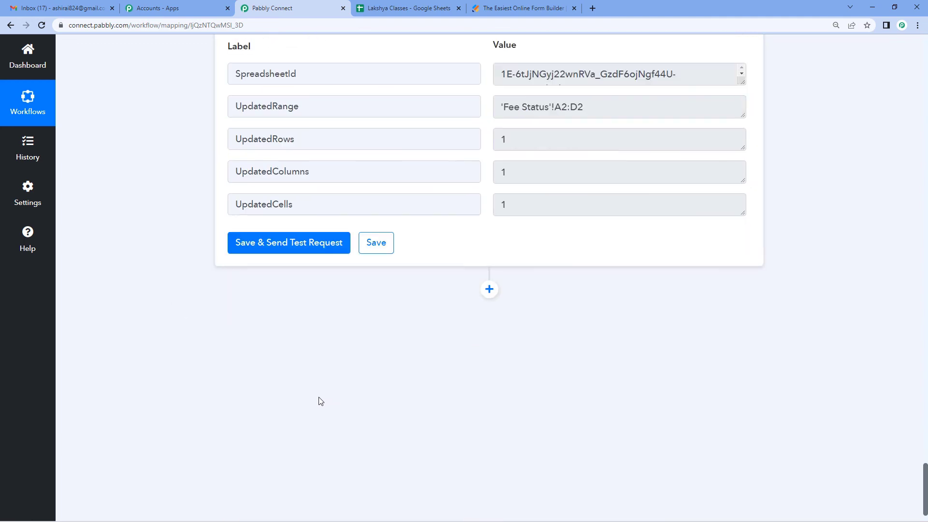
Run the Update Row test, confirming UpdatedRange 'Fee Status'!A2:E2 with 2 updated cells
left_click(289, 242)
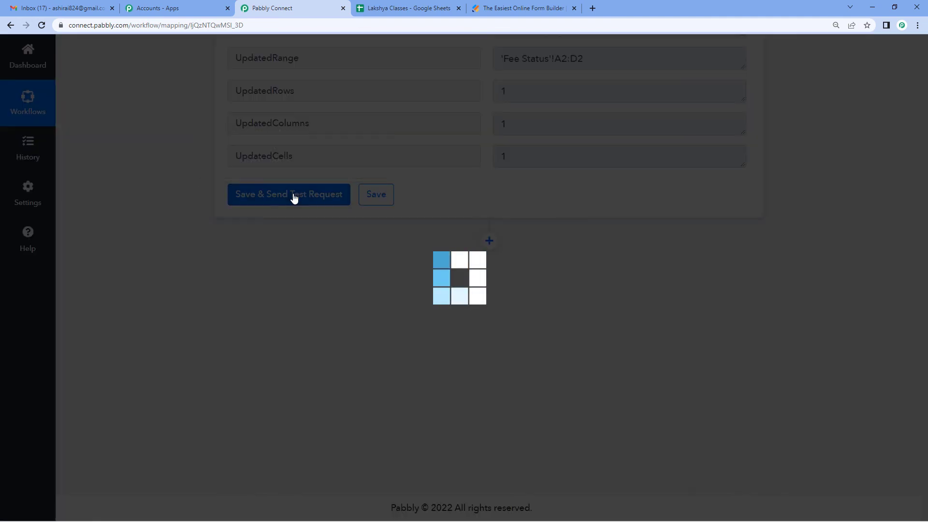
left_click(288, 194)
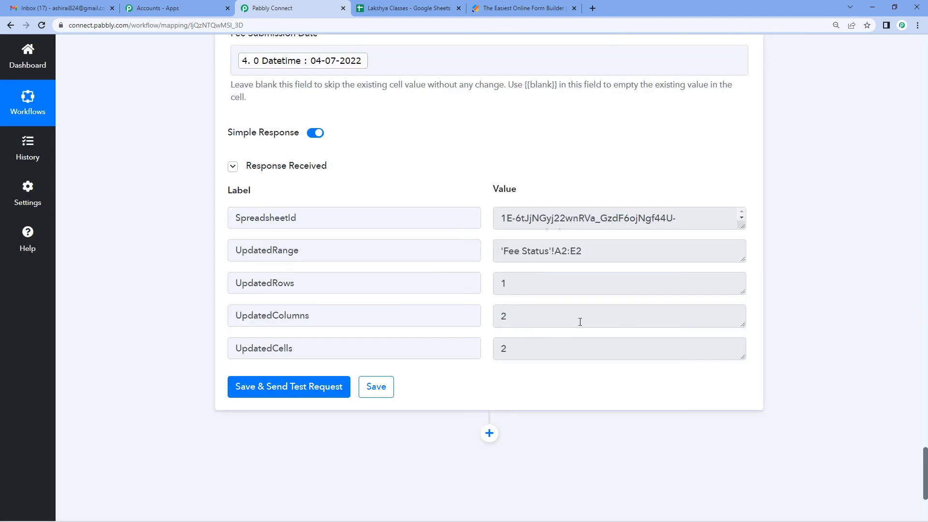
scroll("down", 3)
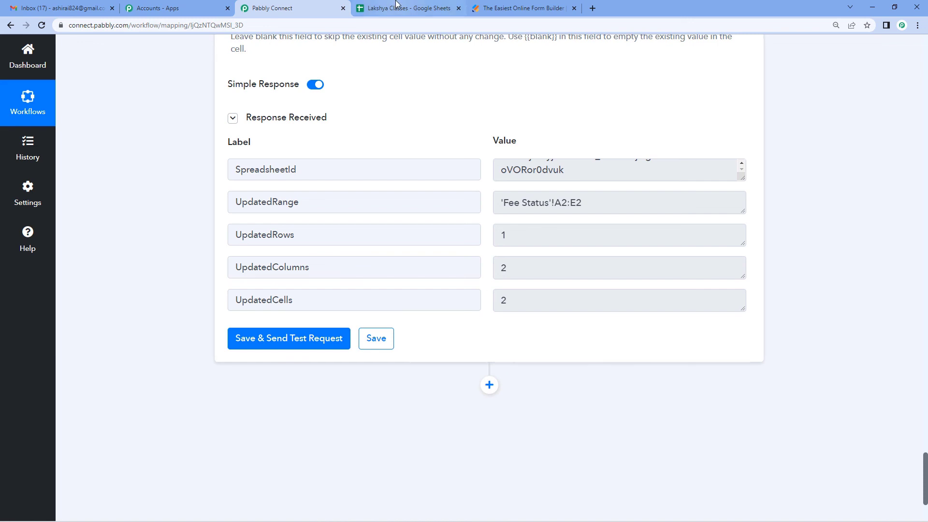
left_click(407, 8)
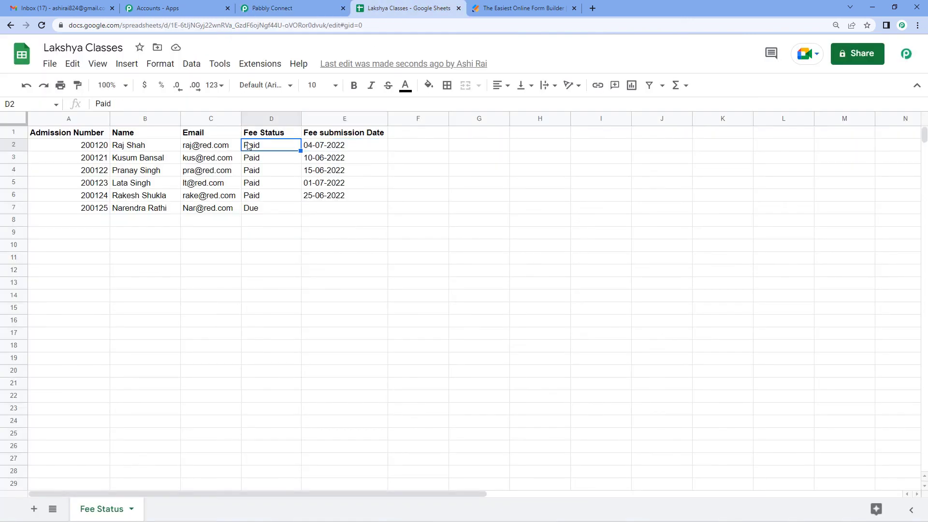
left_click(344, 145)
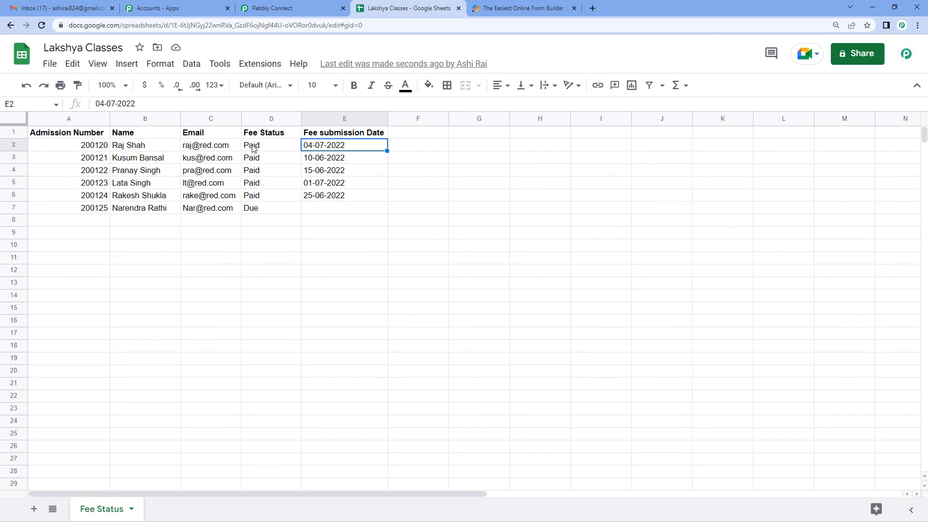
mouse_move(257, 149)
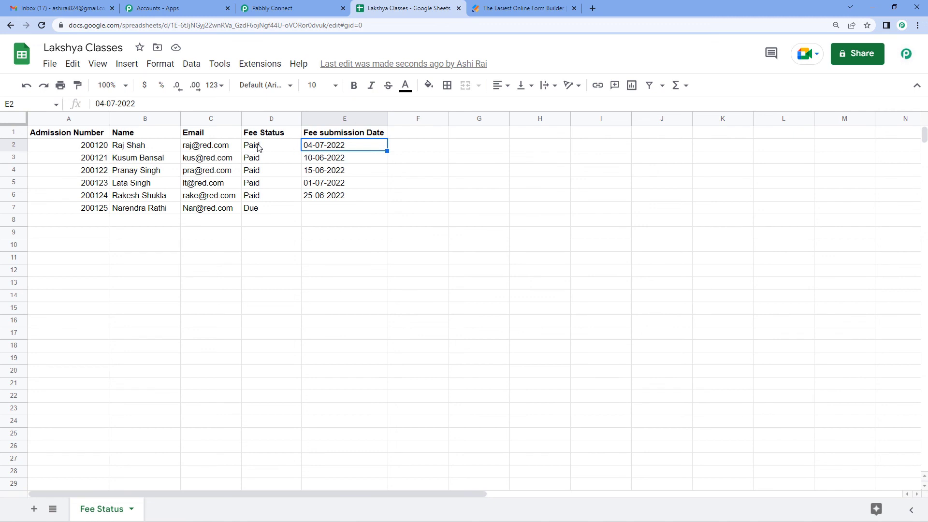
left_click(270, 145)
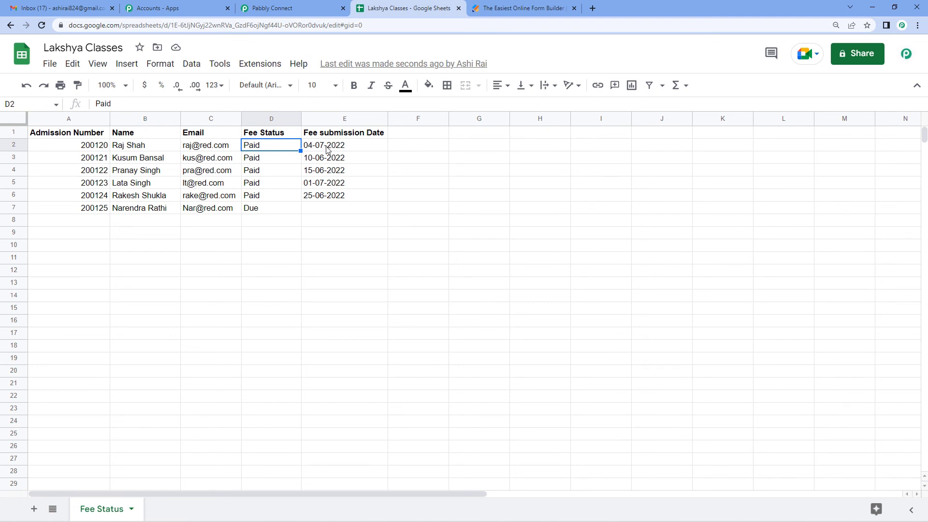
left_click(344, 145)
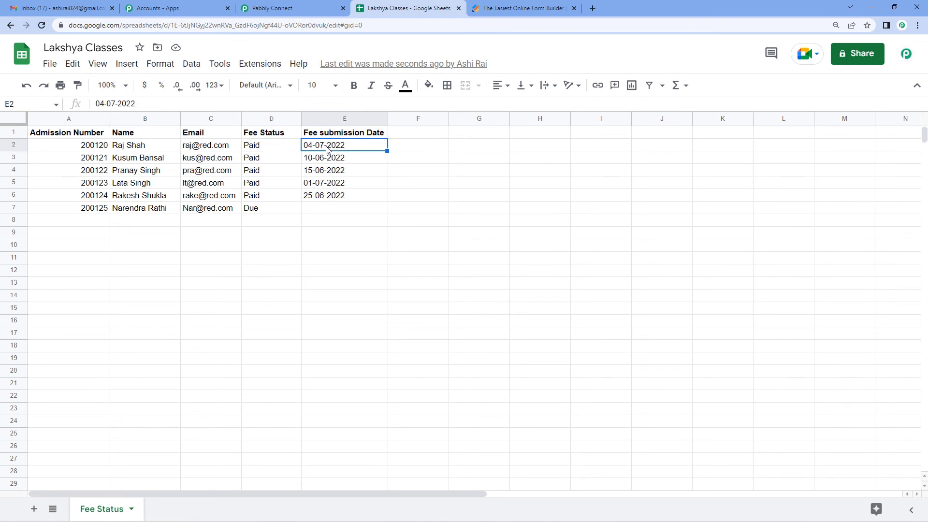